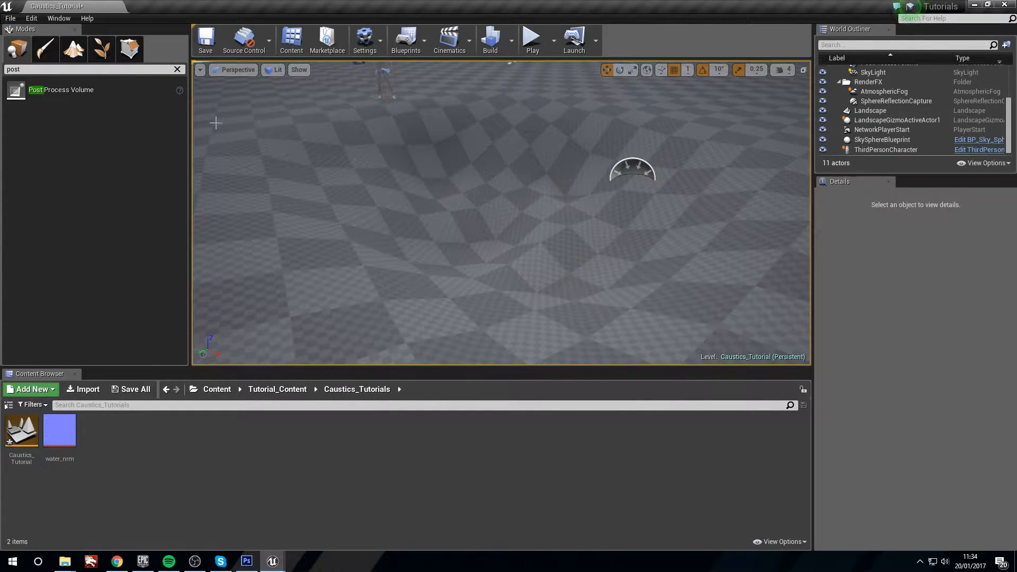
# Step: Clear the placeable-classes search and search 'pos' to place a Post Process Volume
pyautogui.click(73, 48)
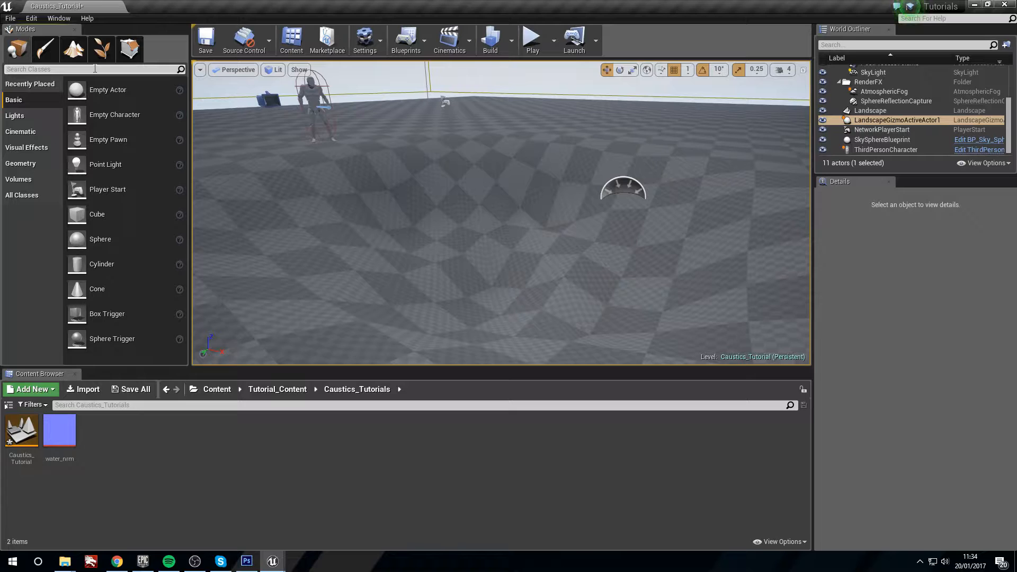
pyautogui.write('pos')
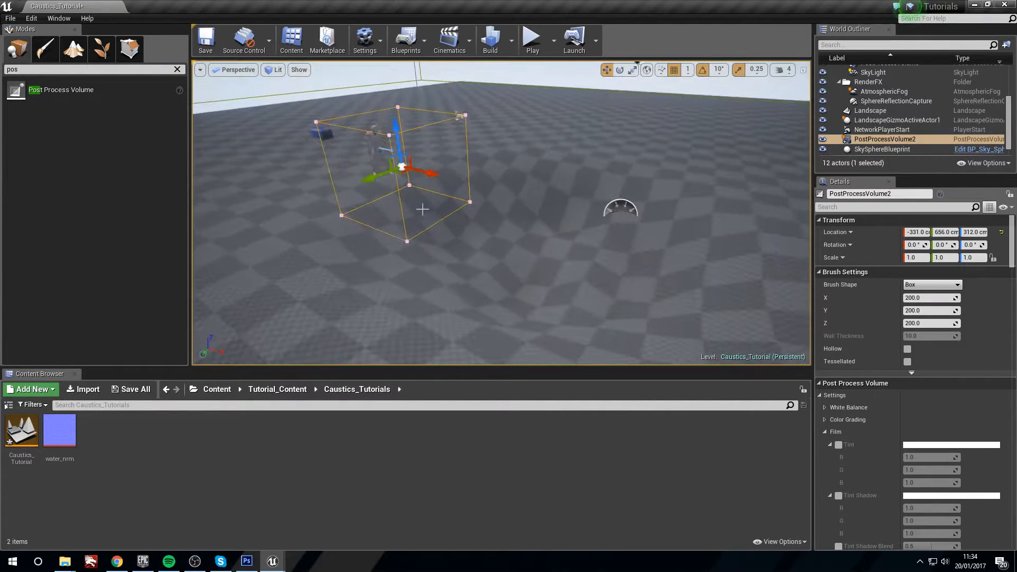
# Step: Move the volume down near the floor and scale it to a flat 6.25 × 5 × 1 box
pyautogui.moveTo(402, 165); pyautogui.dragTo(416, 285)
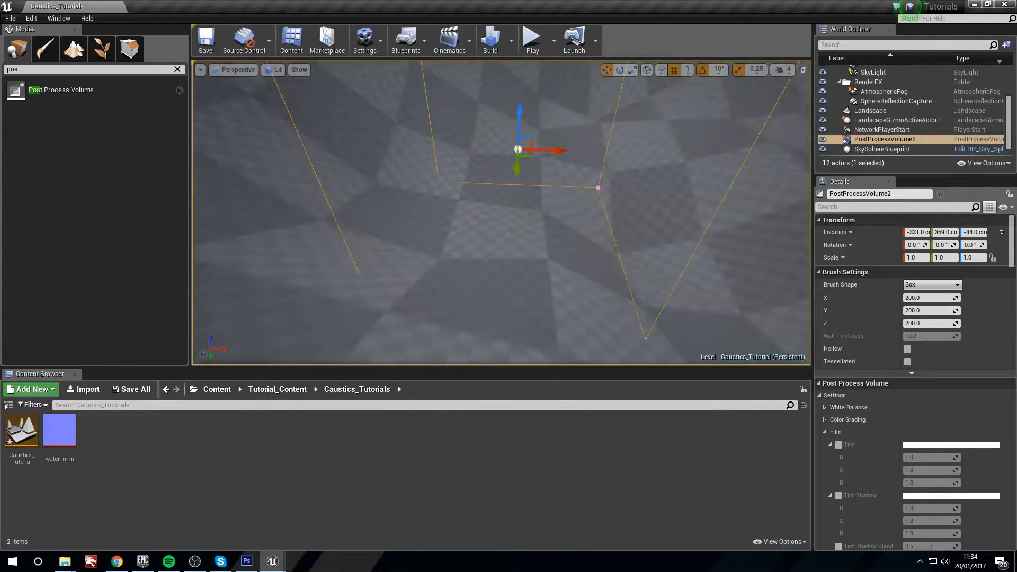
pyautogui.moveTo(555, 149); pyautogui.dragTo(431, 206)
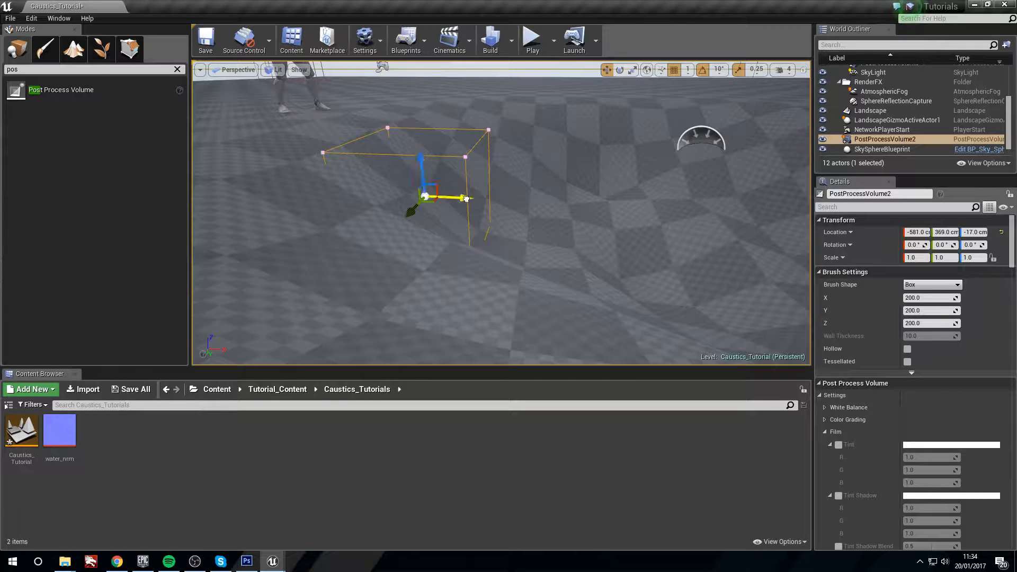
pyautogui.moveTo(464, 197); pyautogui.dragTo(564, 190)
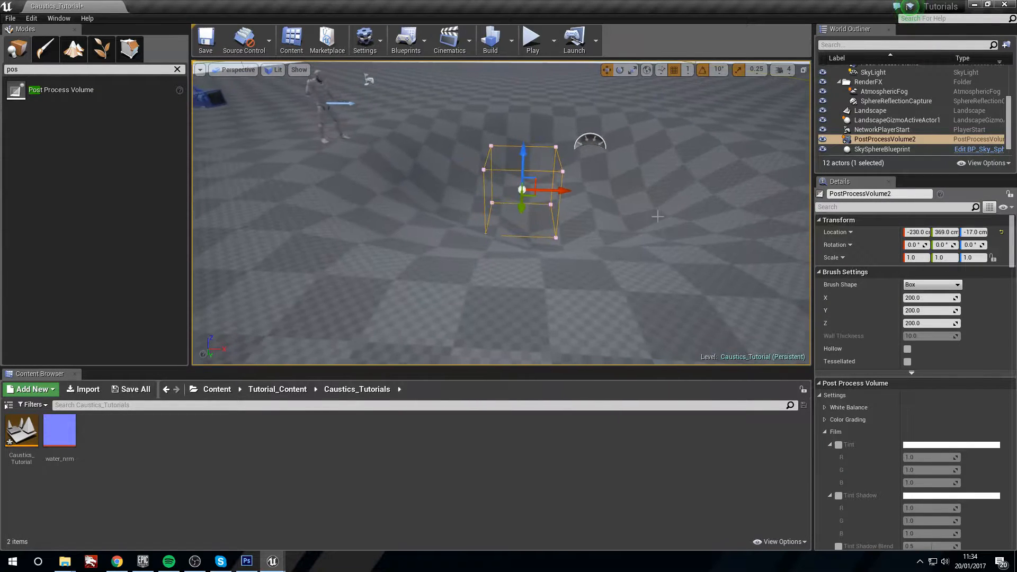
pyautogui.moveTo(555, 190); pyautogui.dragTo(554, 212)
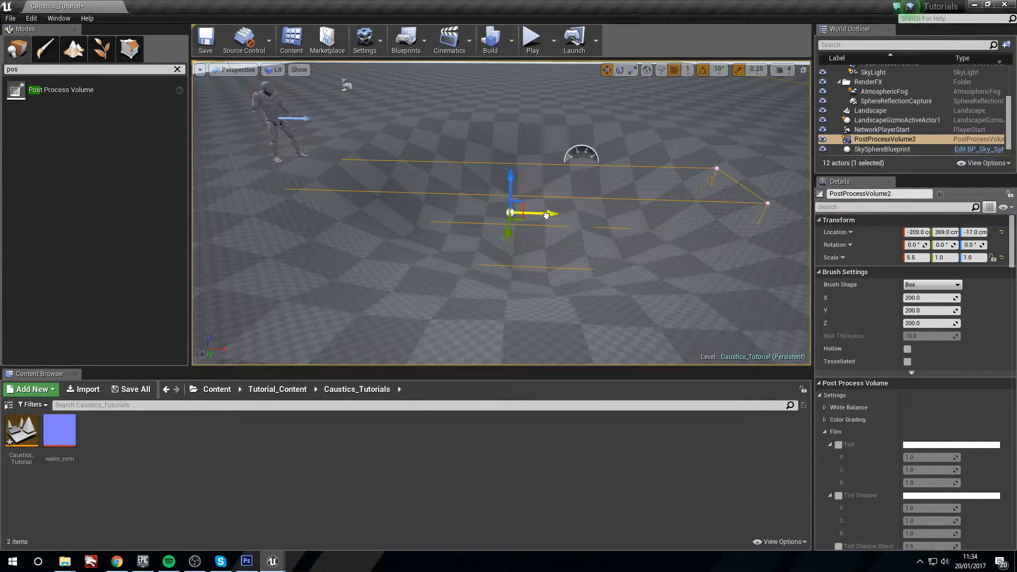
pyautogui.moveTo(548, 213); pyautogui.dragTo(574, 214)
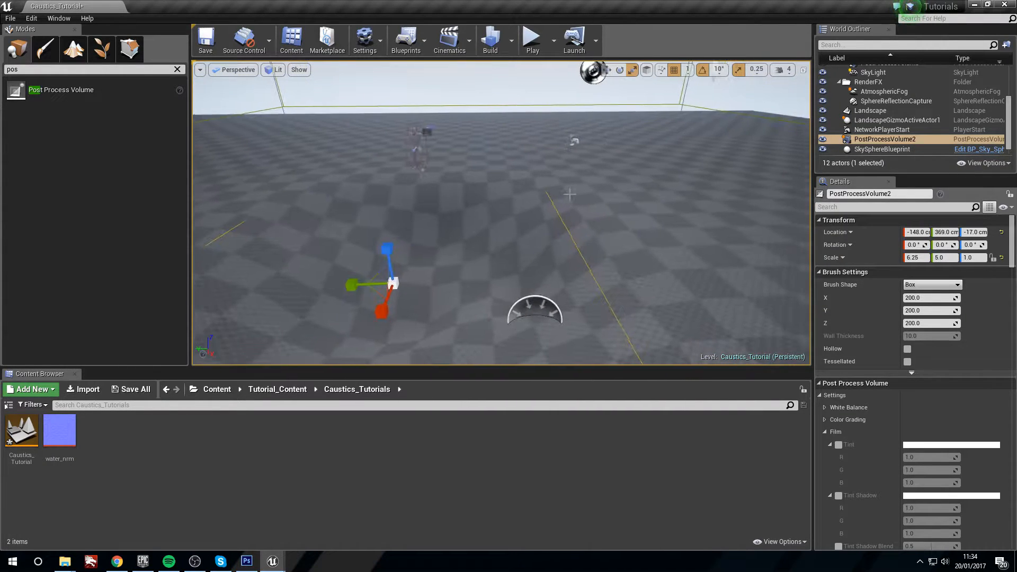
pyautogui.moveTo(386, 246); pyautogui.dragTo(382, 284)
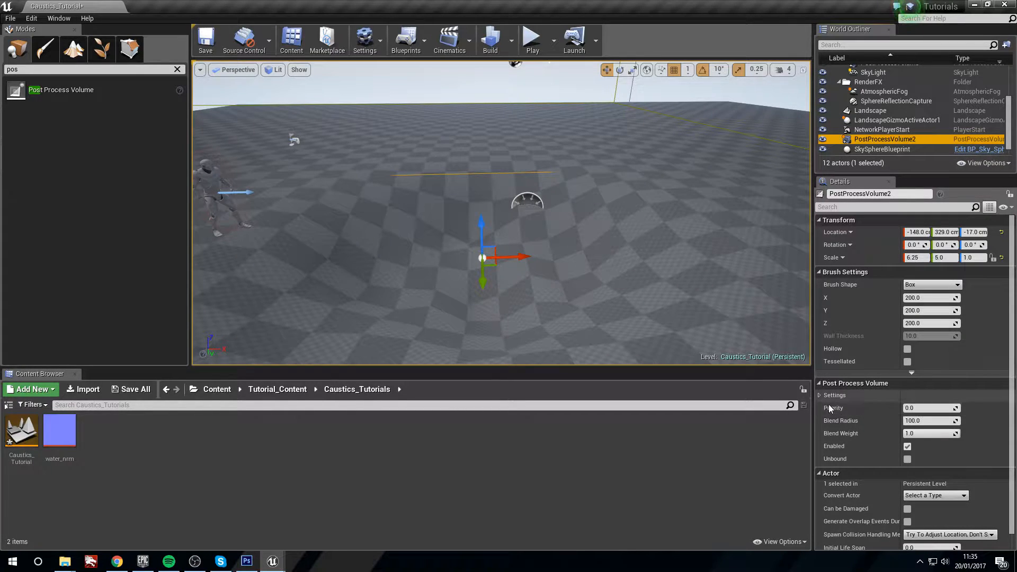
# Step: Enable Scene Color Tint at R 0.08, G 0.3, B 0.4 and confirm it in the Color Picker
pyautogui.scroll(-3)
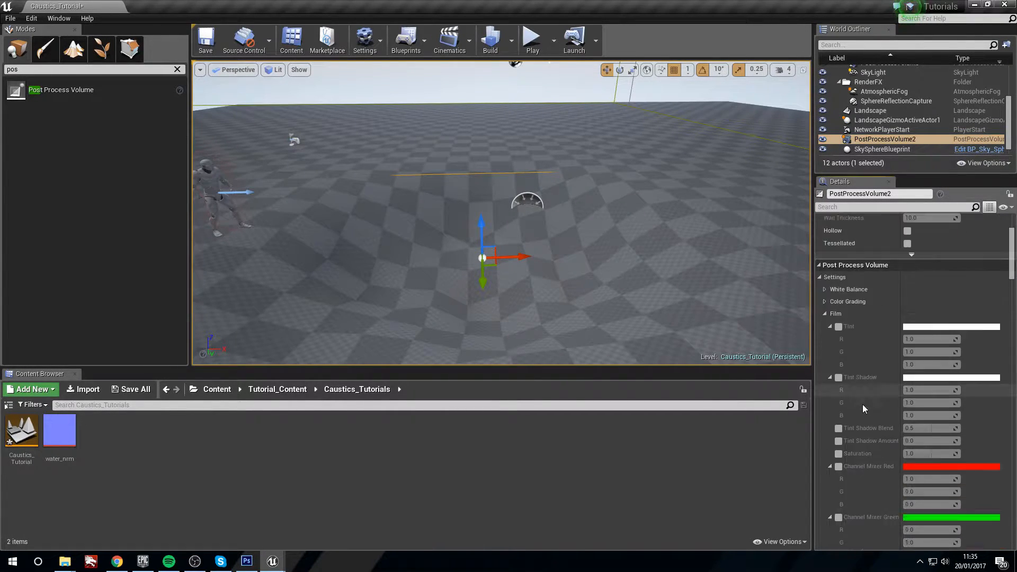
pyautogui.scroll(-3)
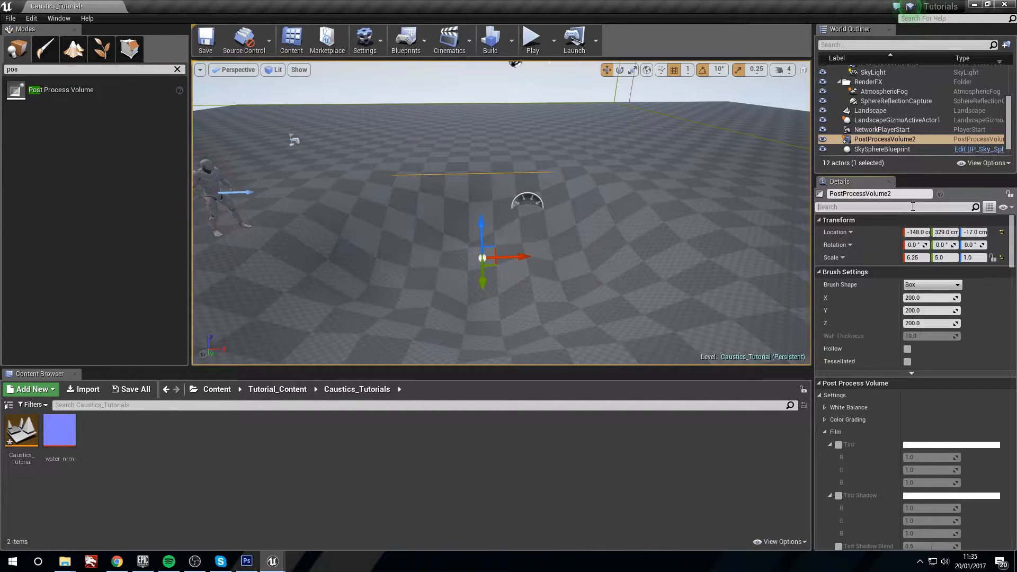
pyautogui.write('scene')
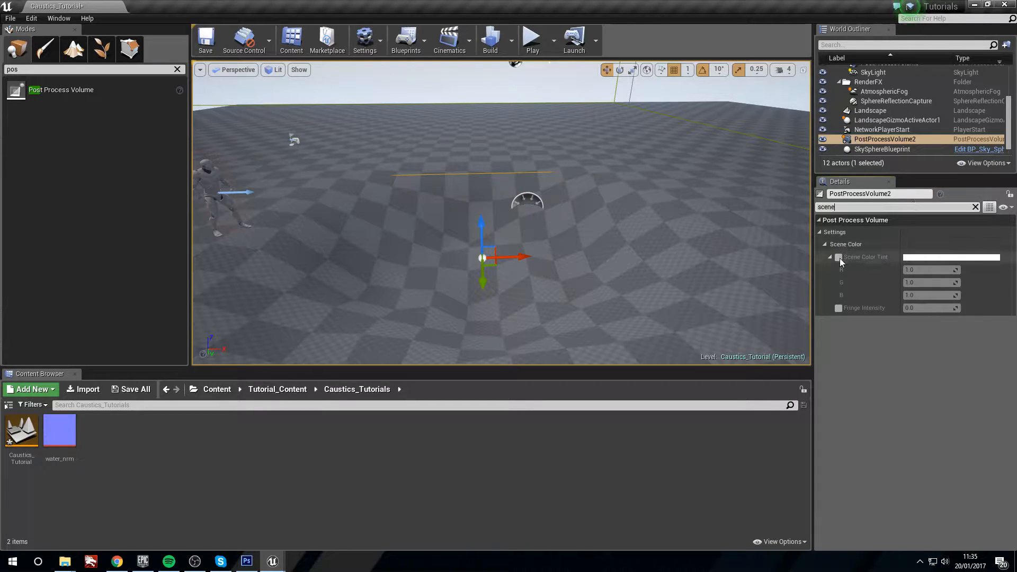
pyautogui.click(838, 257)
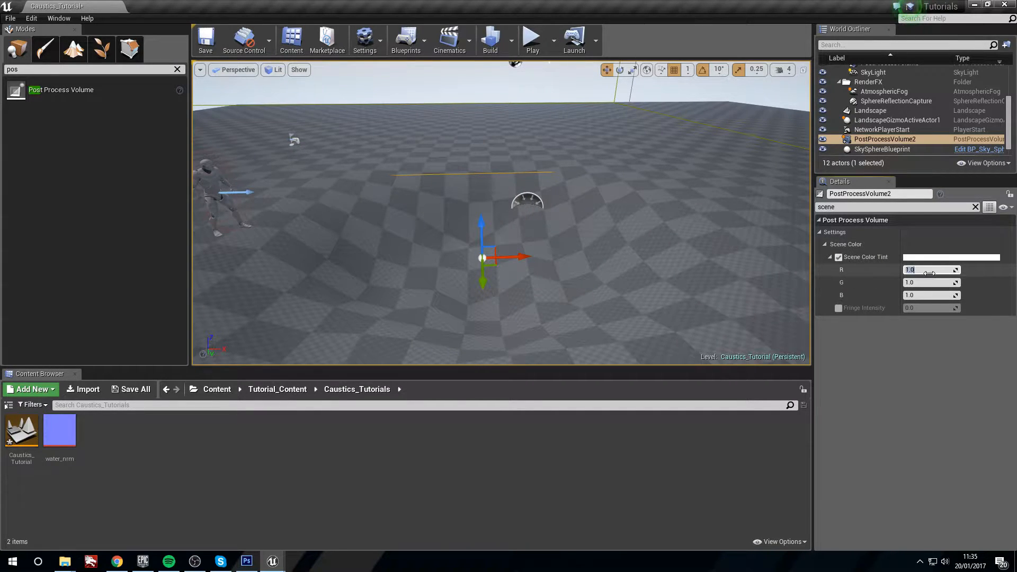
pyautogui.write('0.0')
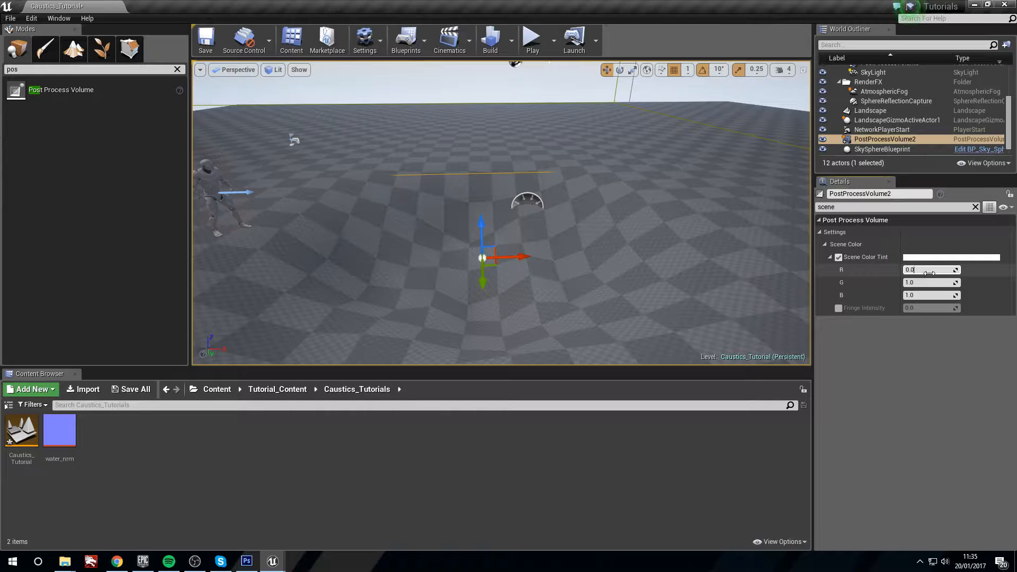
pyautogui.write('0.08')
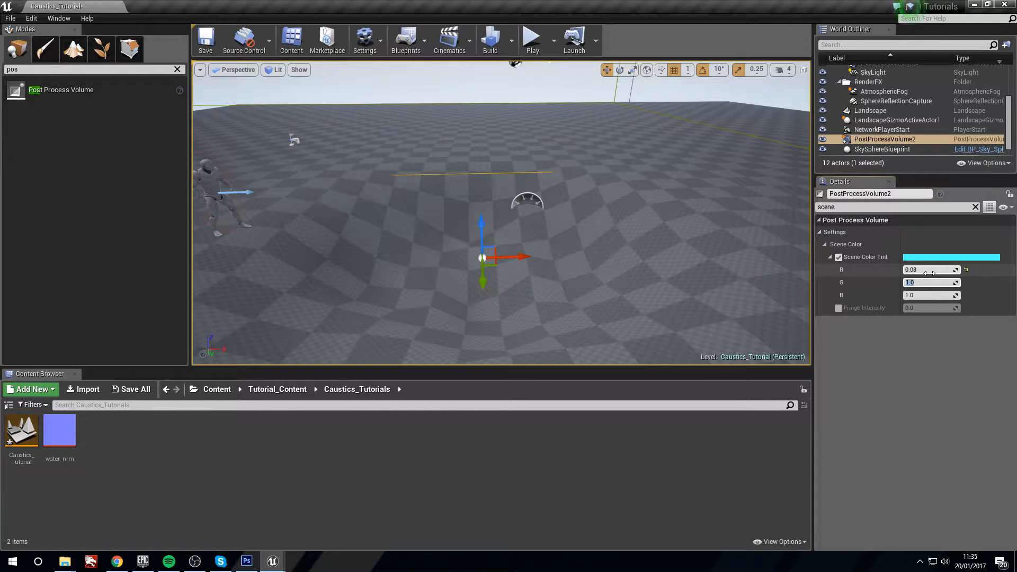
pyautogui.write('0.3')
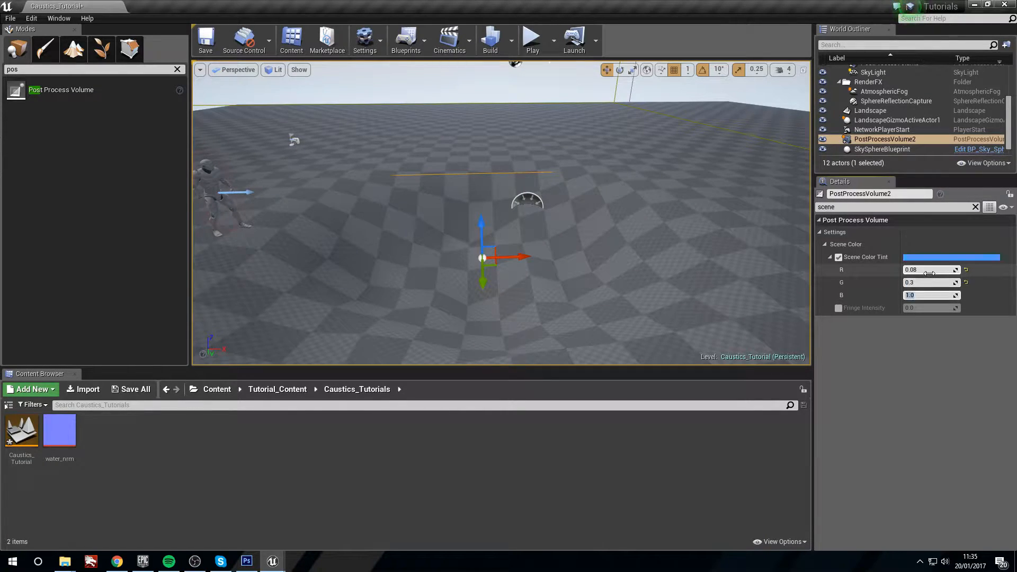
pyautogui.write('0.4')
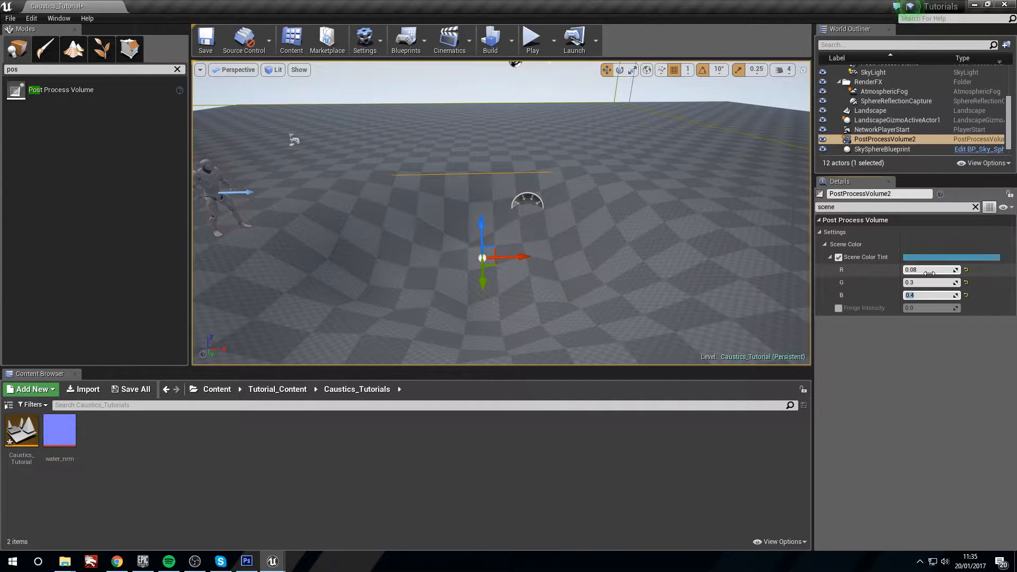
pyautogui.click(950, 258)
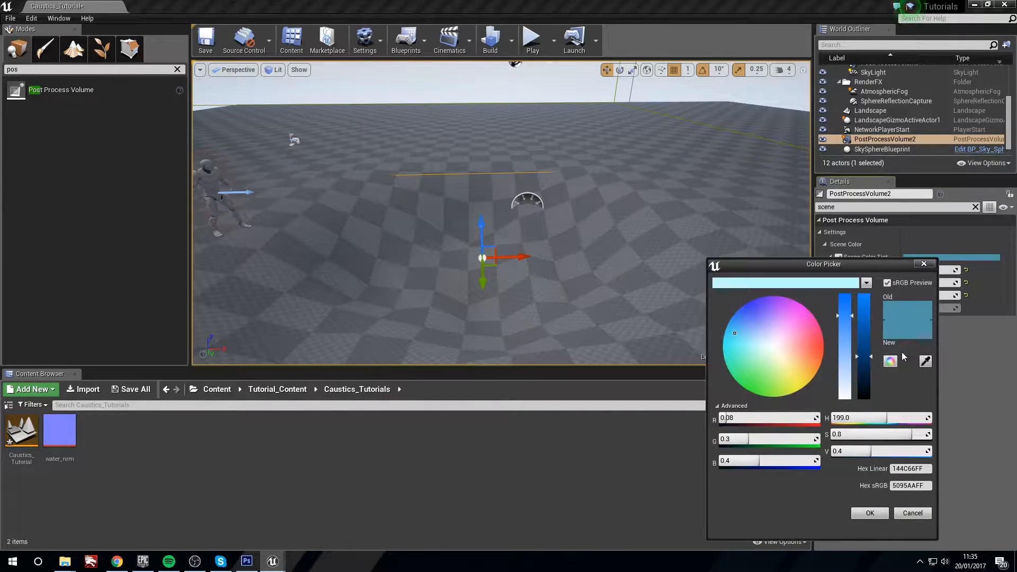
pyautogui.click(869, 513)
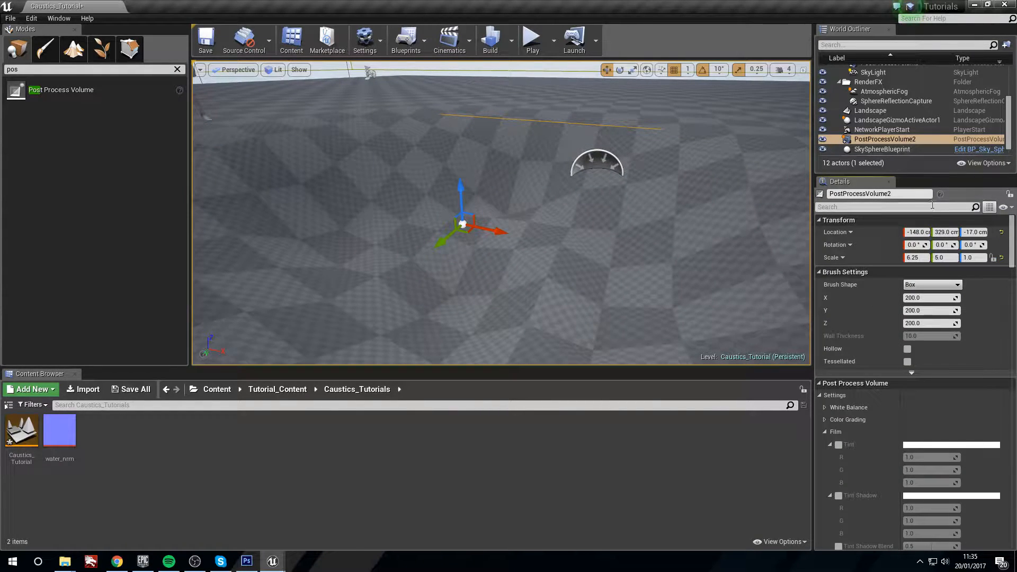
# Step: Enable Vignette Intensity in the volume's Details and raise it to 0.7
pyautogui.write('vig')
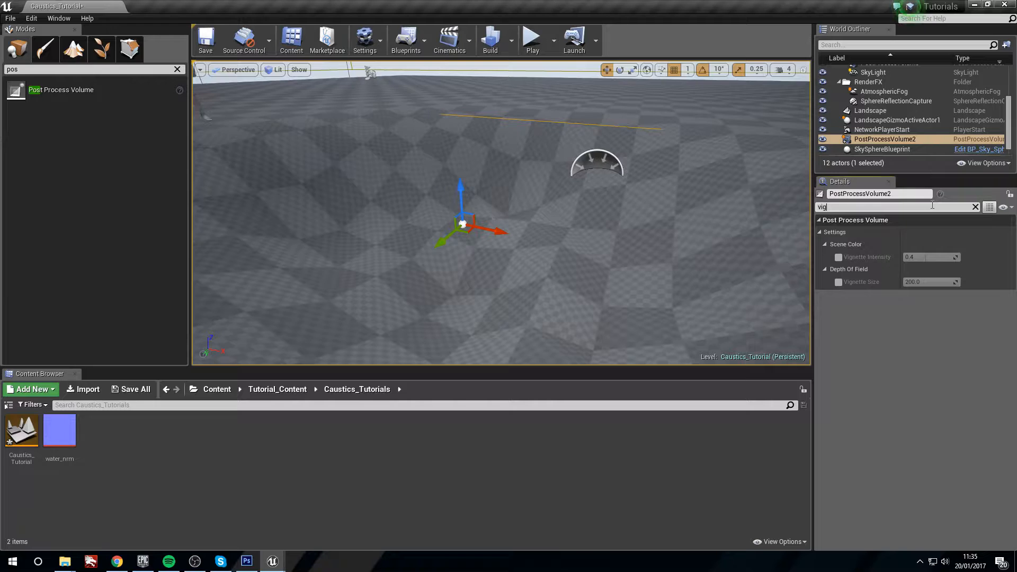
pyautogui.click(838, 257)
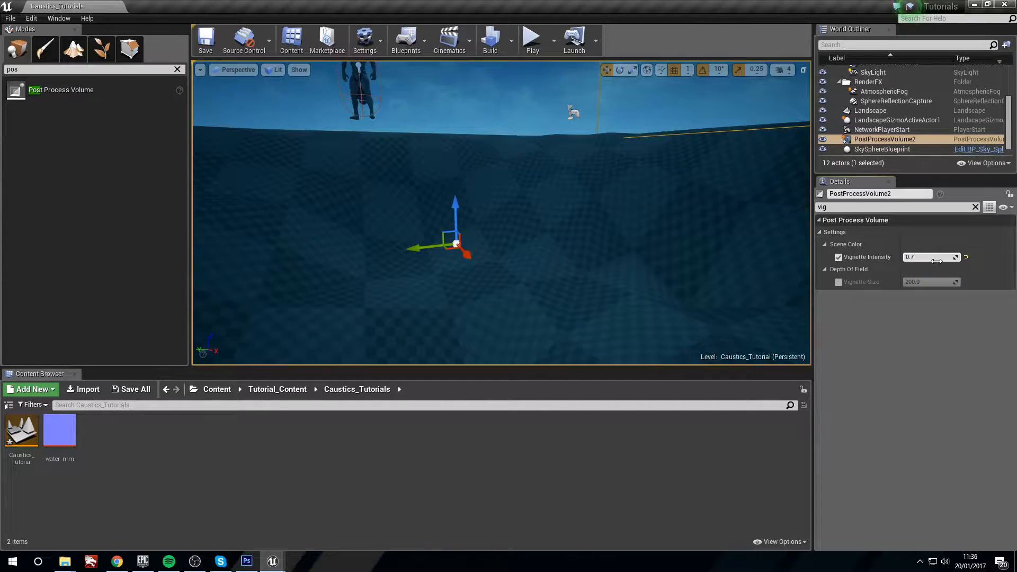
pyautogui.moveTo(930, 257); pyautogui.dragTo(936, 257)
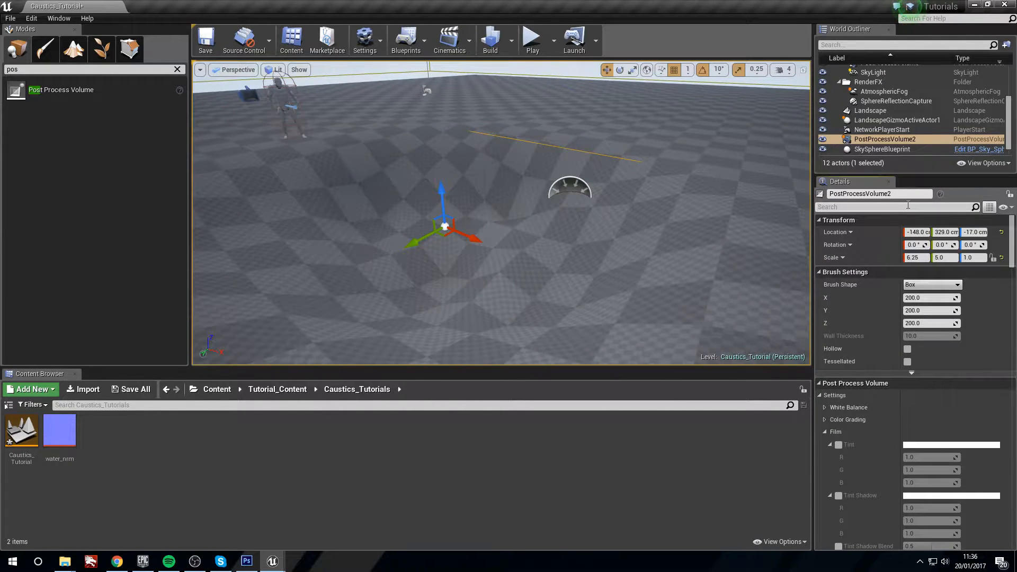
pyautogui.write('bloom')
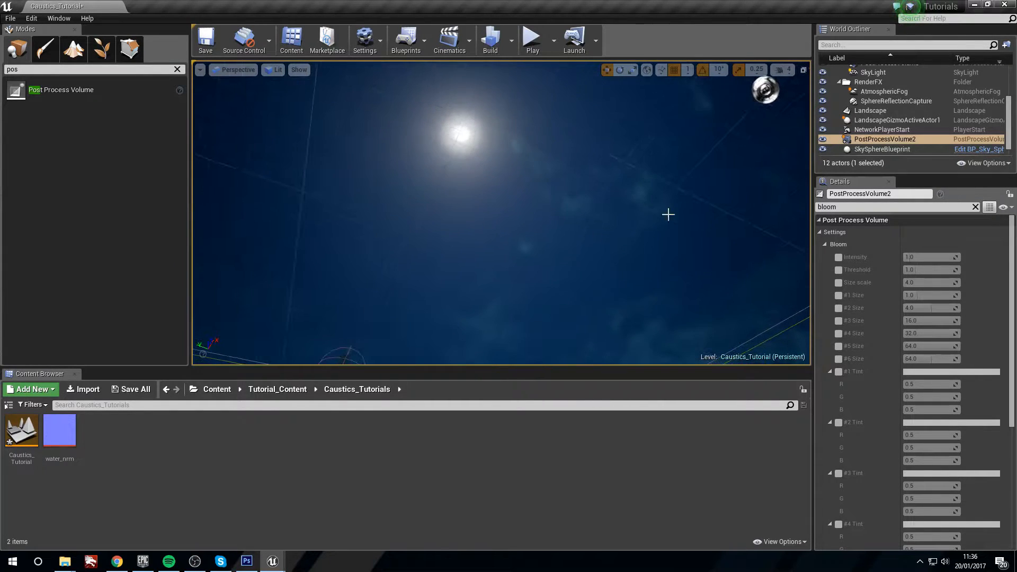
# Step: Enable Bloom Intensity 2.68 and Bloom Threshold 1.57, then clear the property search
pyautogui.click(838, 257)
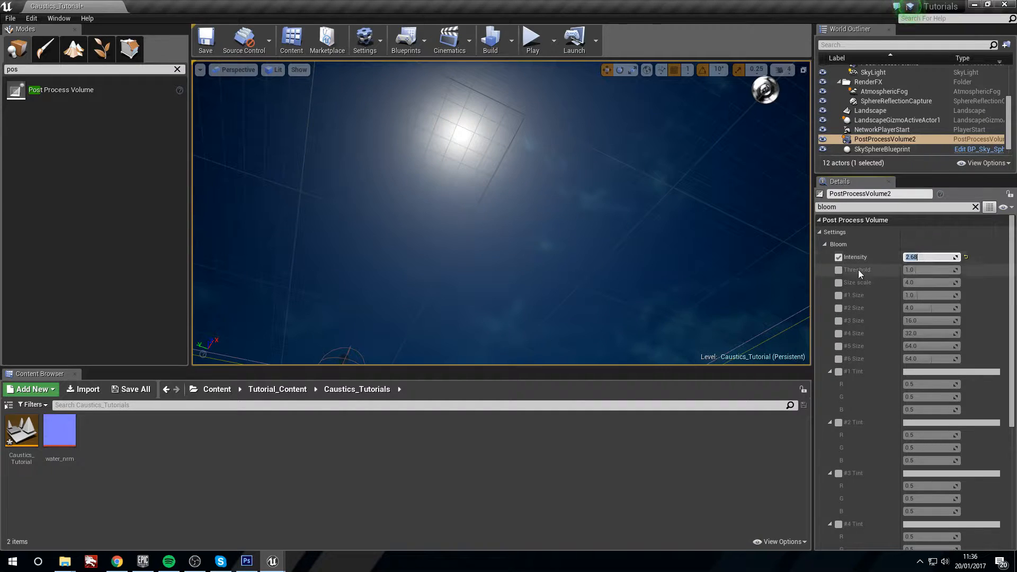
pyautogui.click(838, 270)
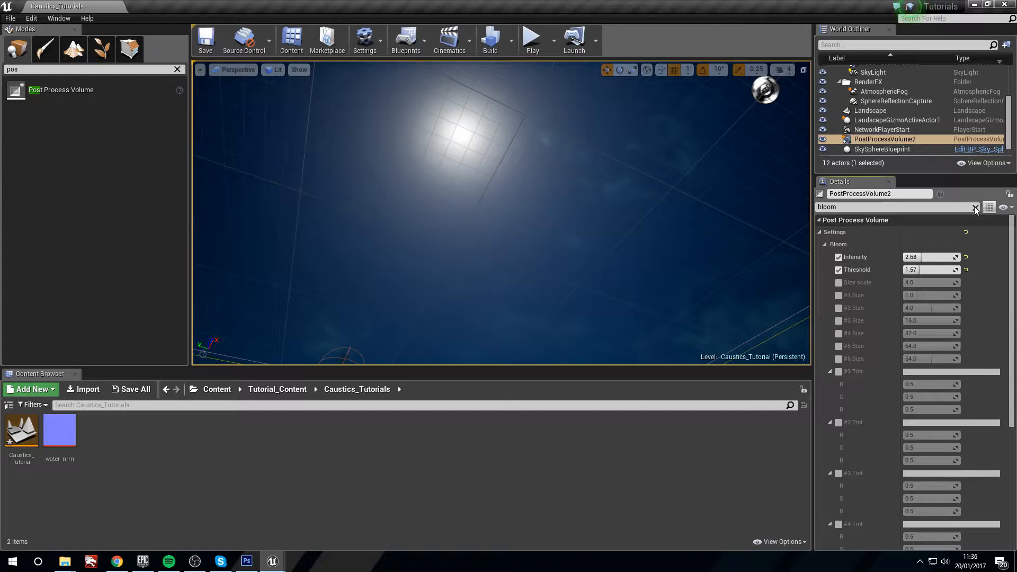
pyautogui.click(975, 208)
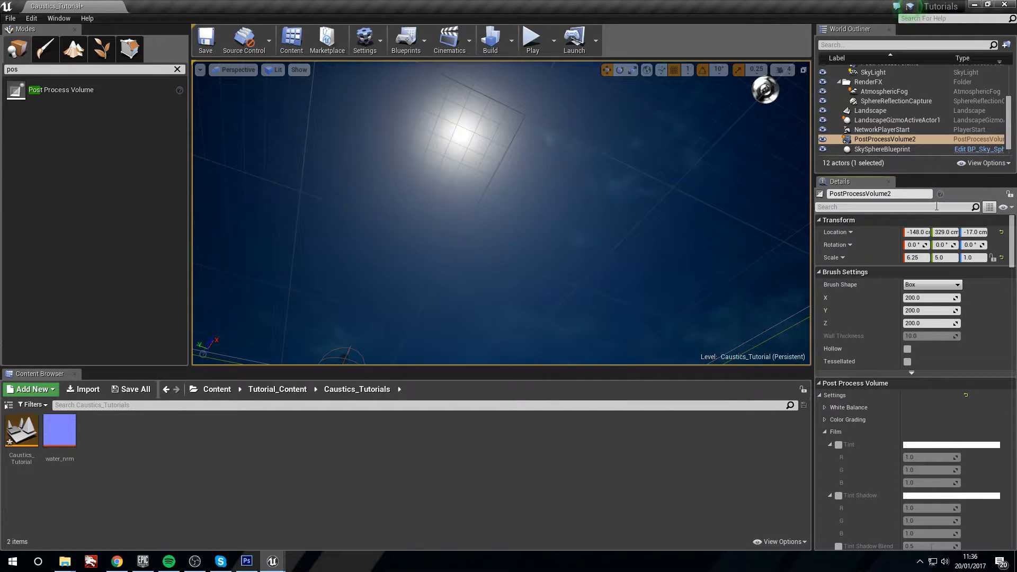
# Step: Enable Lens Flares Intensity and set it to 0.58
pyautogui.write('lens')
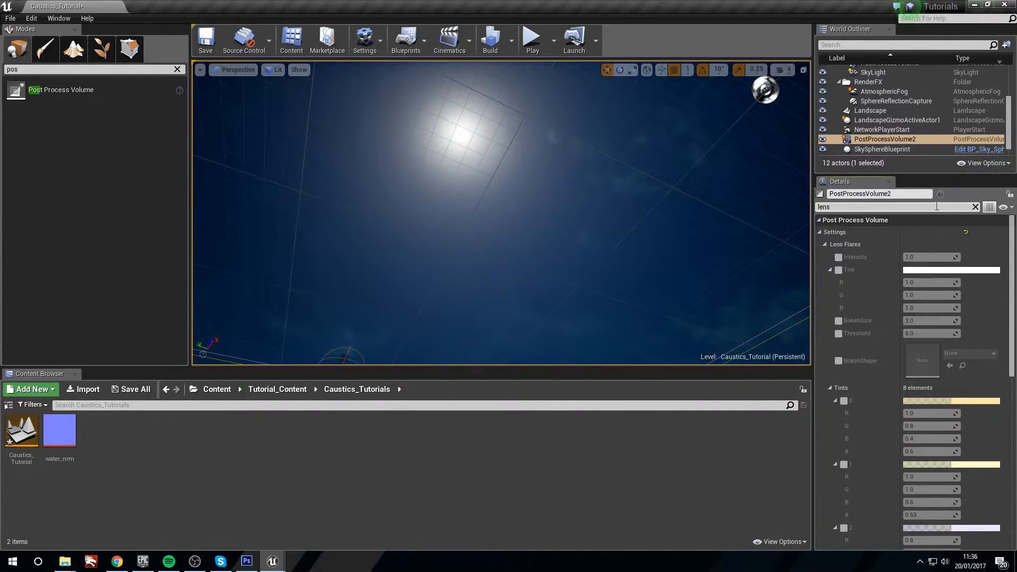
pyautogui.click(839, 256)
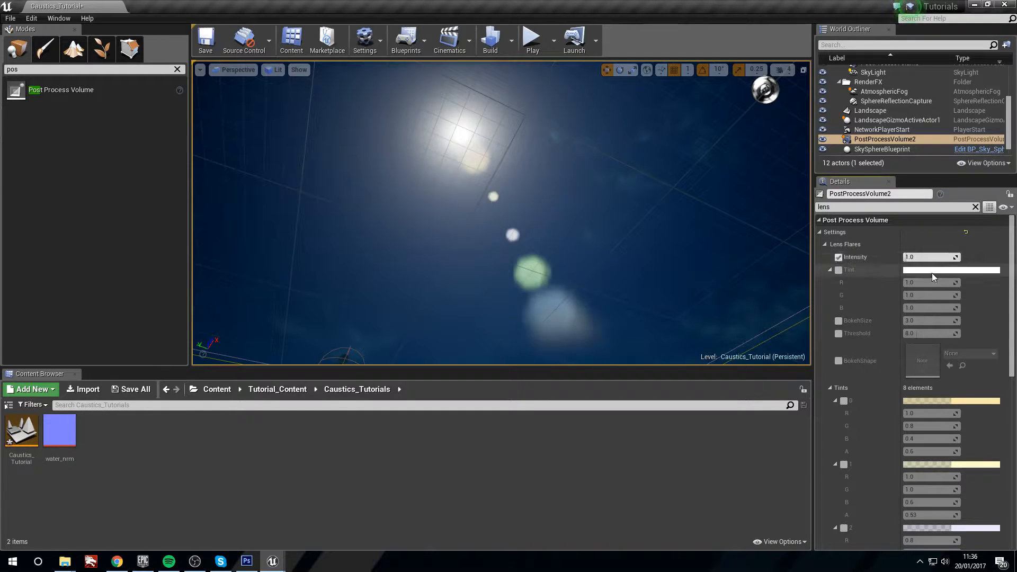
pyautogui.moveTo(929, 257)
pyautogui.write('0.')
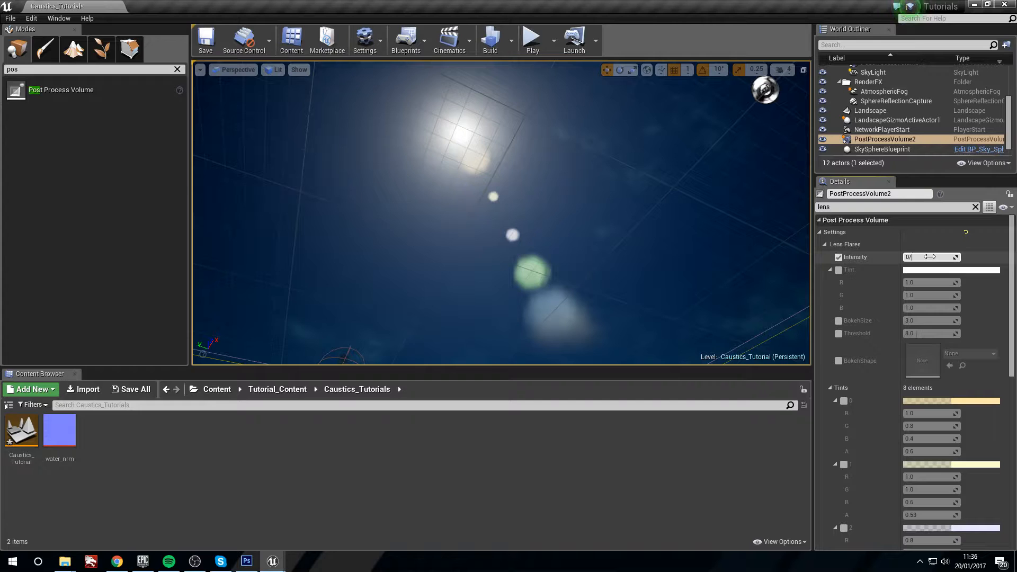
pyautogui.press('Backspace')
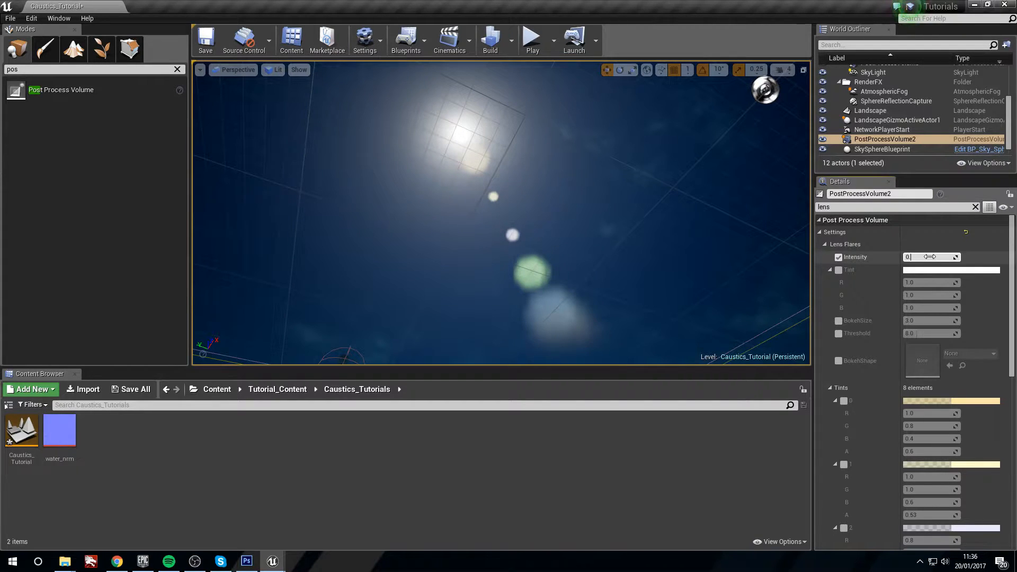
pyautogui.moveTo(920, 257); pyautogui.dragTo(910, 256)
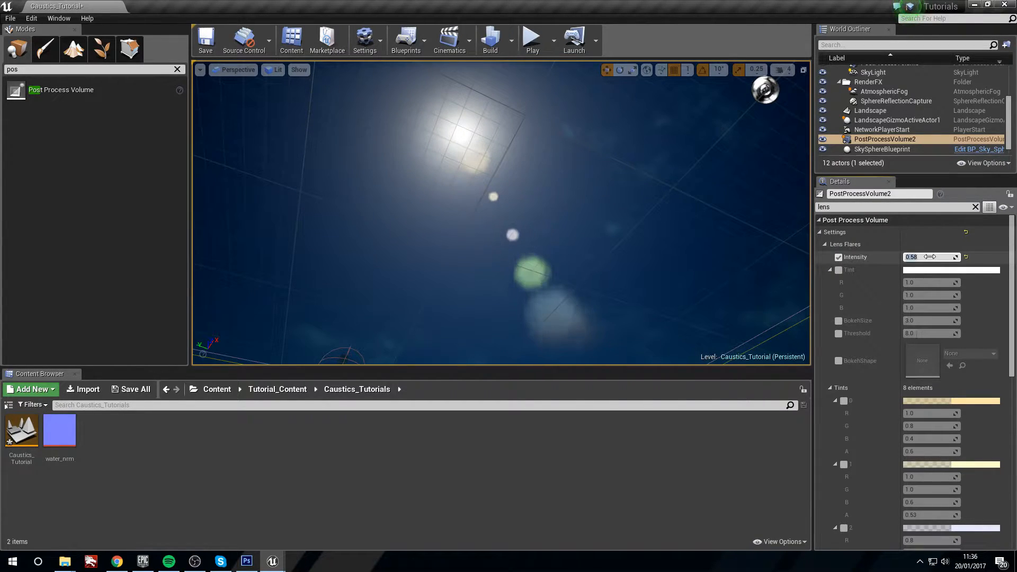
# Step: Enable the lens flare tint at R 0.07, G 0.12, B 0.21 and enter a custom BokehSize
pyautogui.click(837, 270)
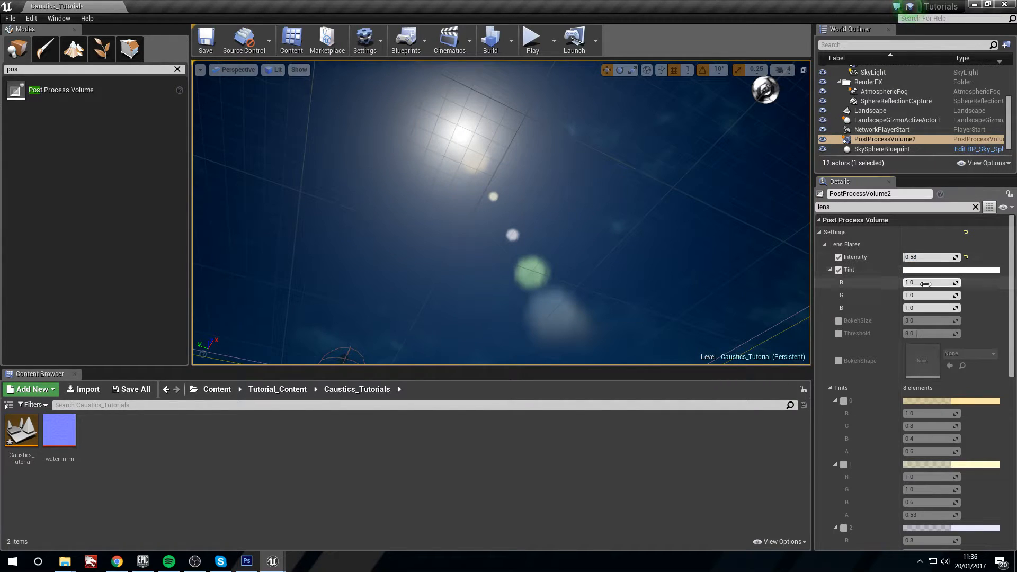
pyautogui.click(927, 283)
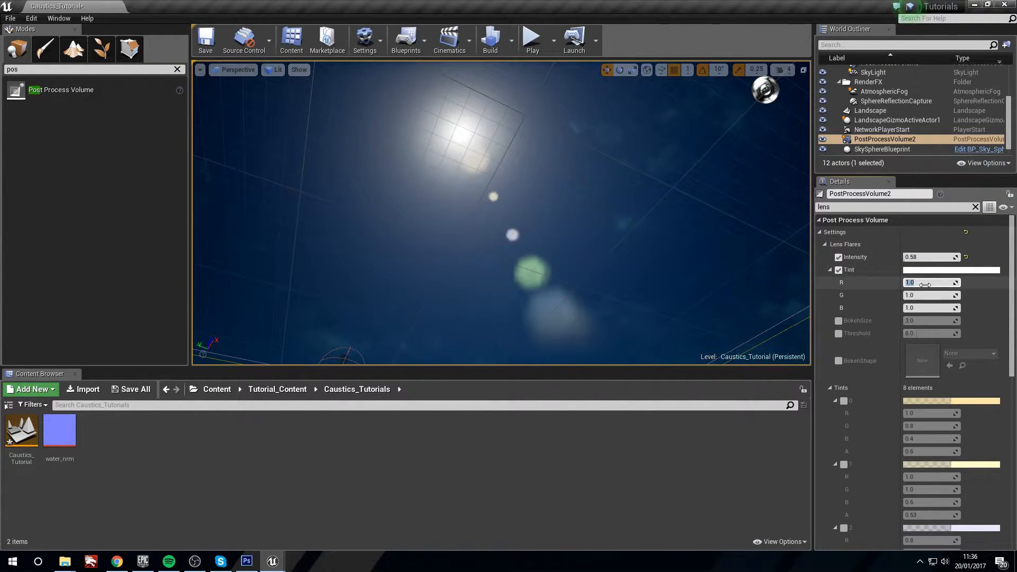
pyautogui.write('0.0')
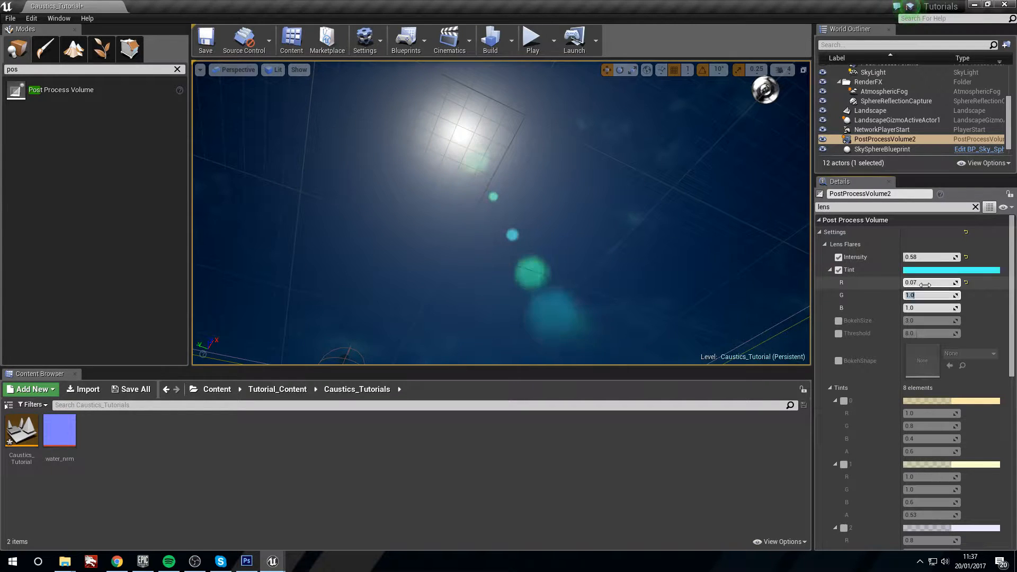
pyautogui.write('0.12')
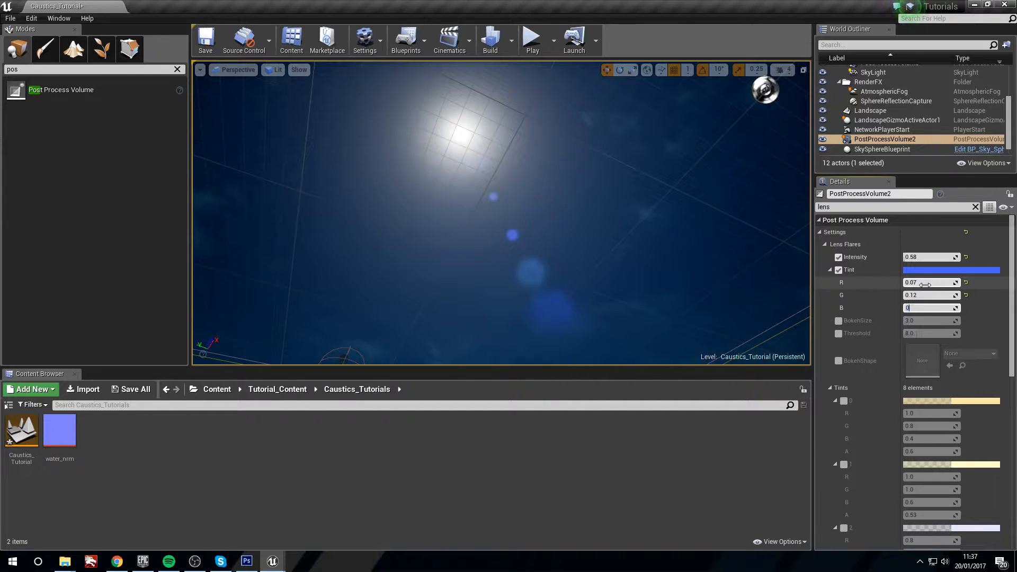
pyautogui.write('0.21')
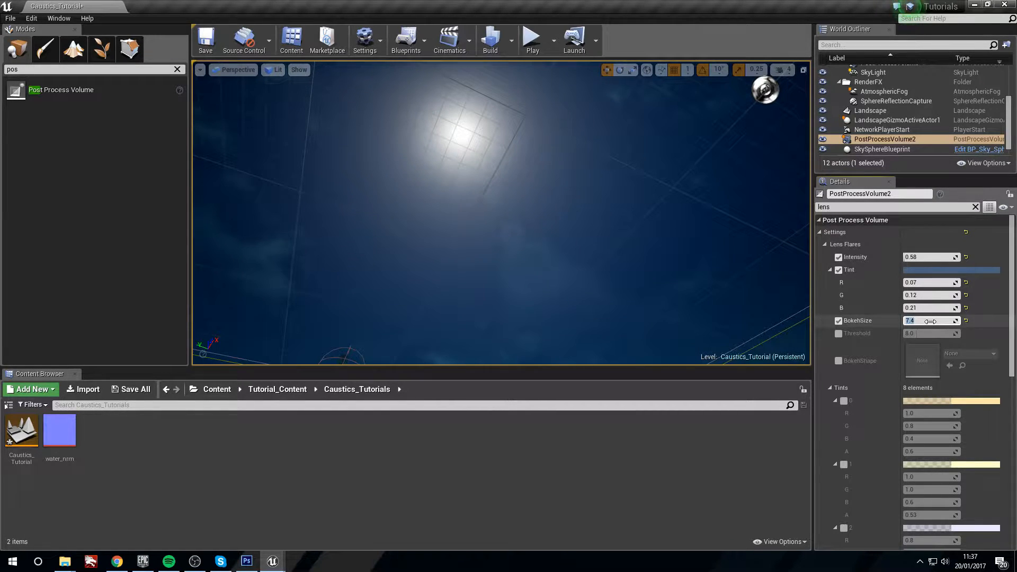
pyautogui.write('1.0')
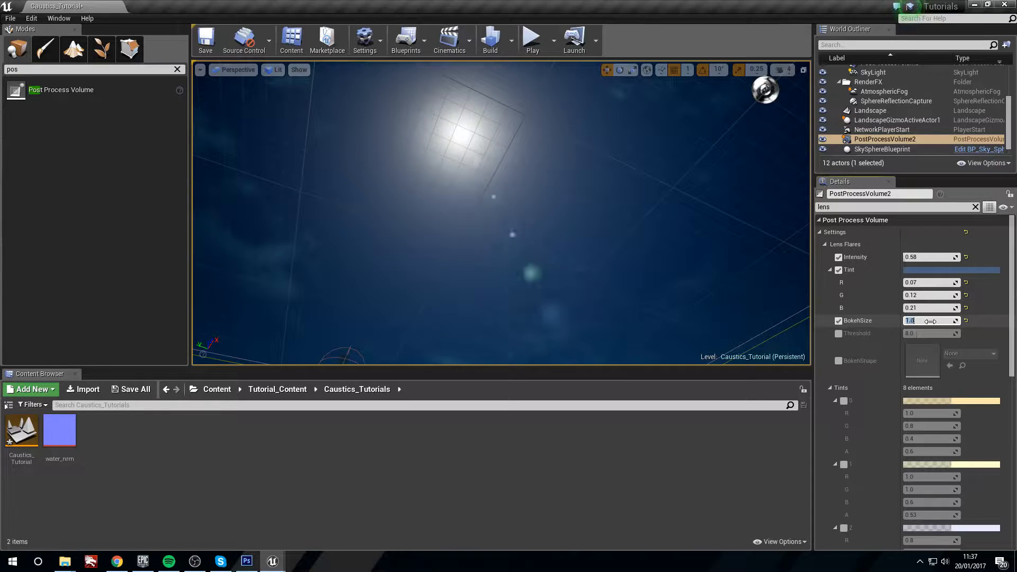
pyautogui.write('7')
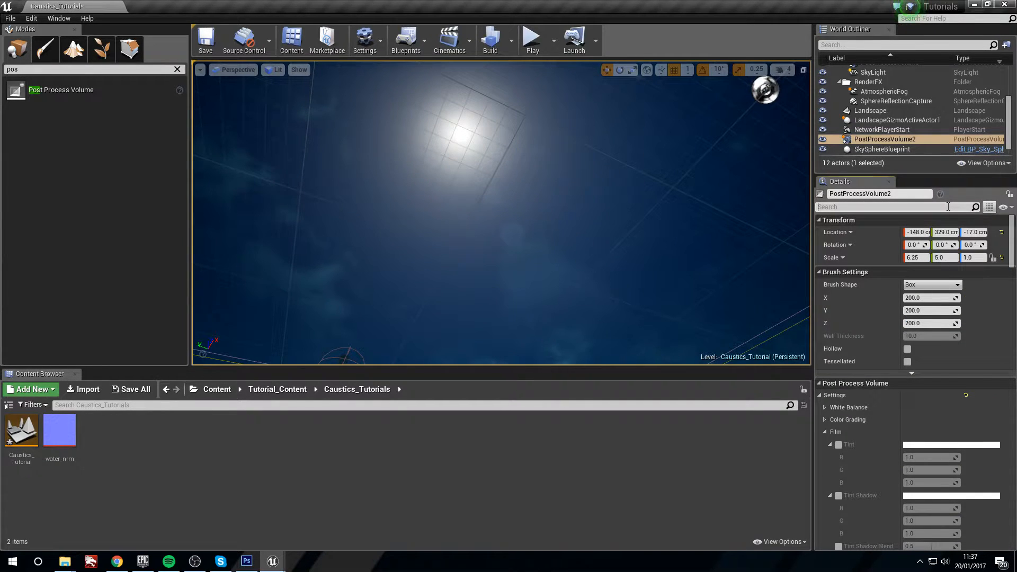
# Step: Set Depth of Field to GaussianDOF with Near Transition Region 3210 and Far Transition Region 20
pyautogui.write('depth')
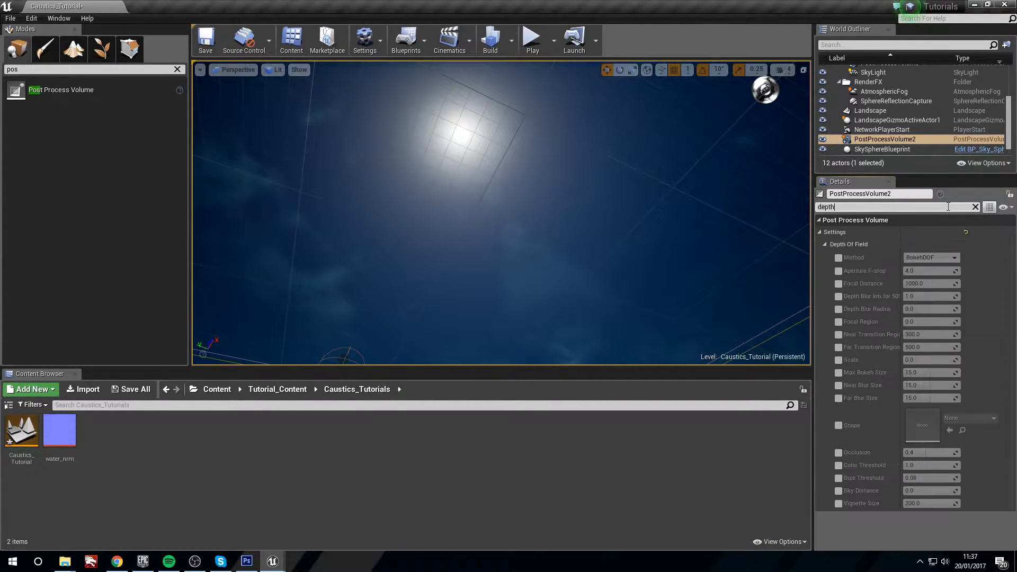
pyautogui.moveTo(855, 257)
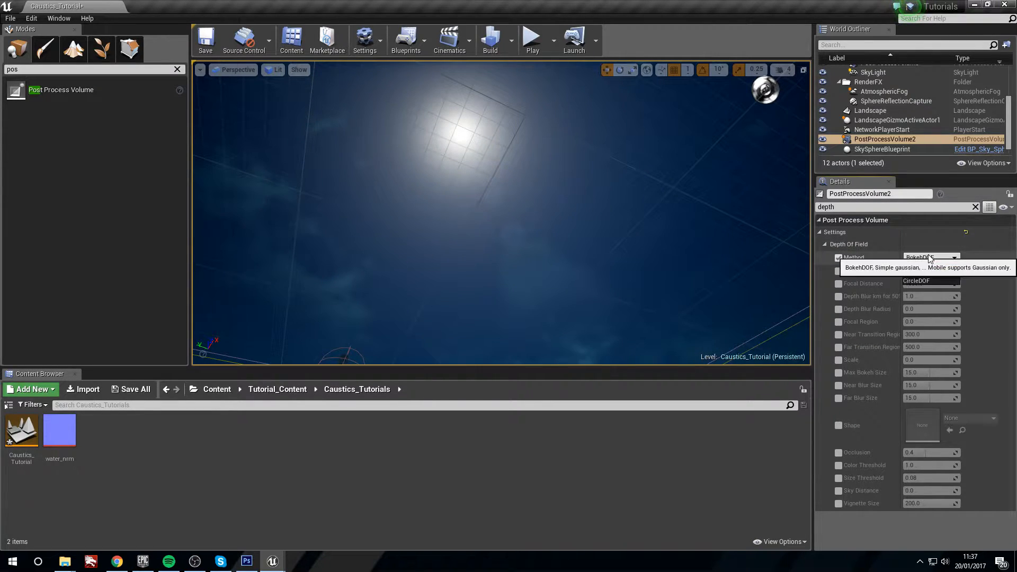
pyautogui.click(927, 258)
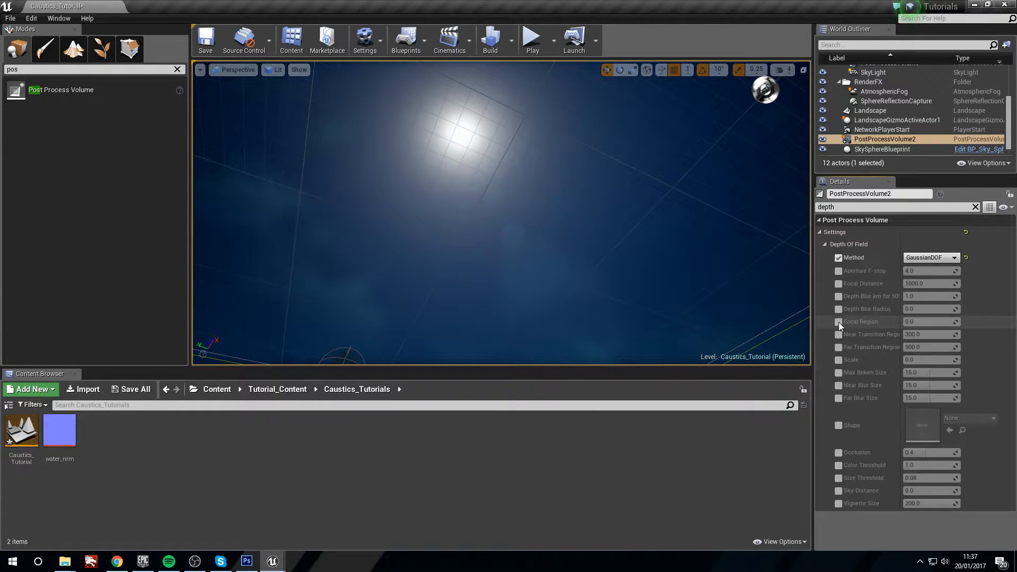
pyautogui.click(839, 334)
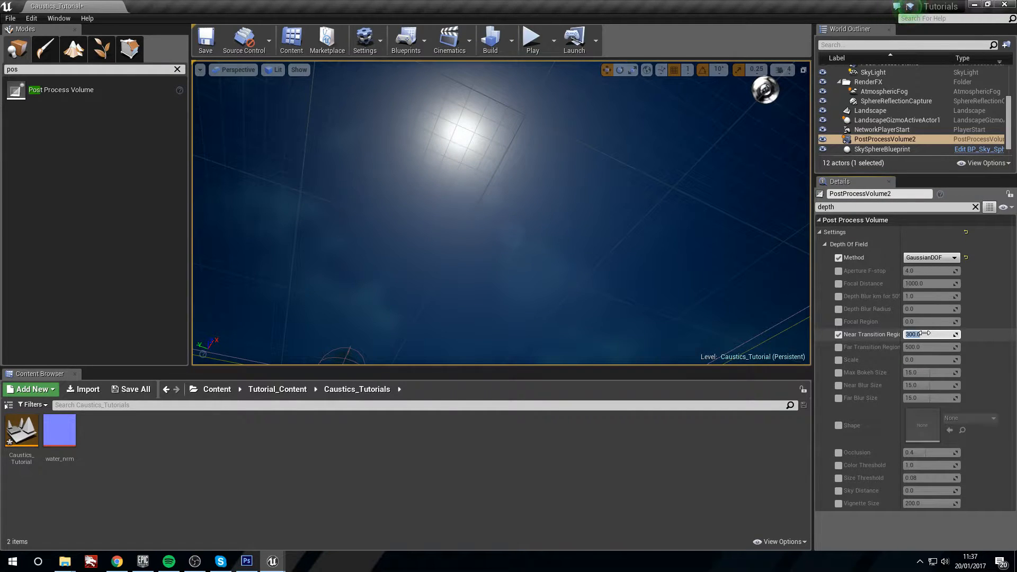
pyautogui.write('3210')
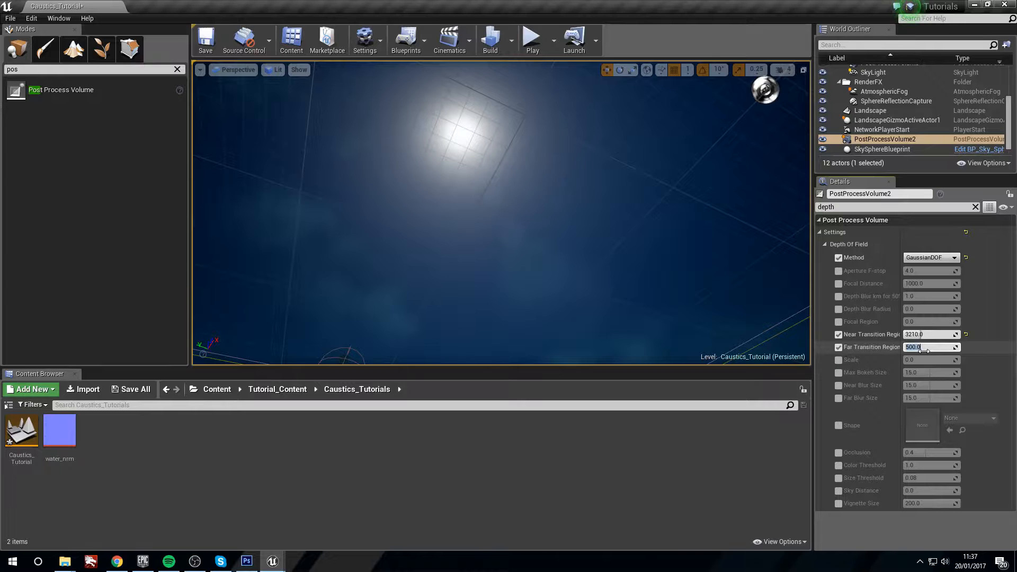
pyautogui.write('20.0')
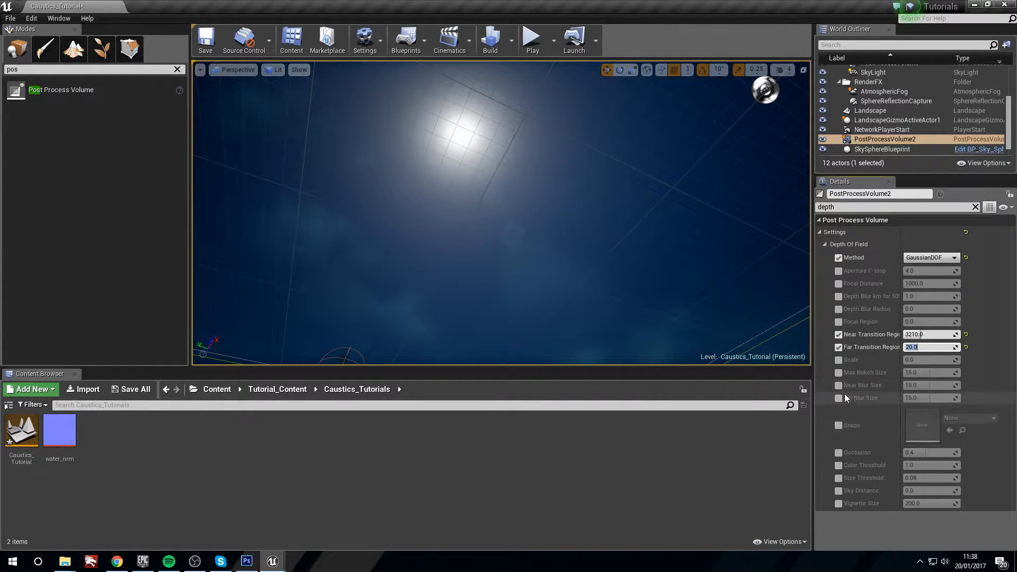
pyautogui.click(838, 384)
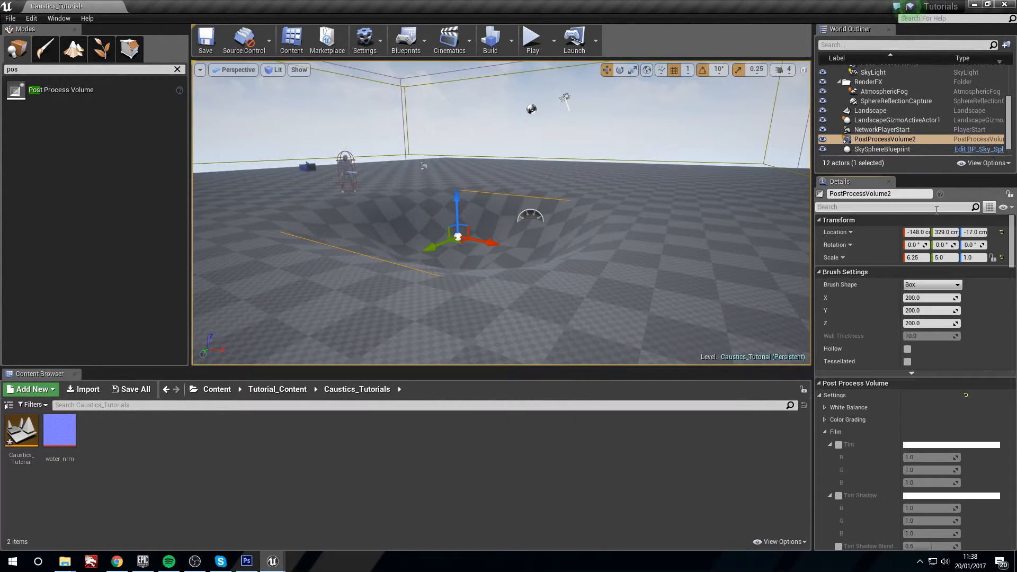
# Step: Search 'blend' in Details and set Blend Radius to 20.0
pyautogui.write('blend')
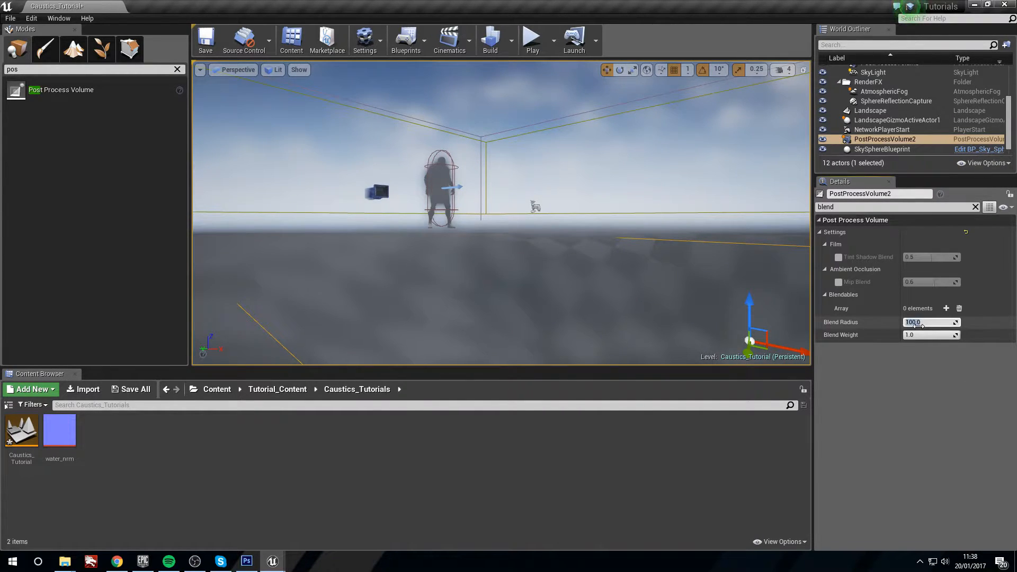
pyautogui.write('20.0')
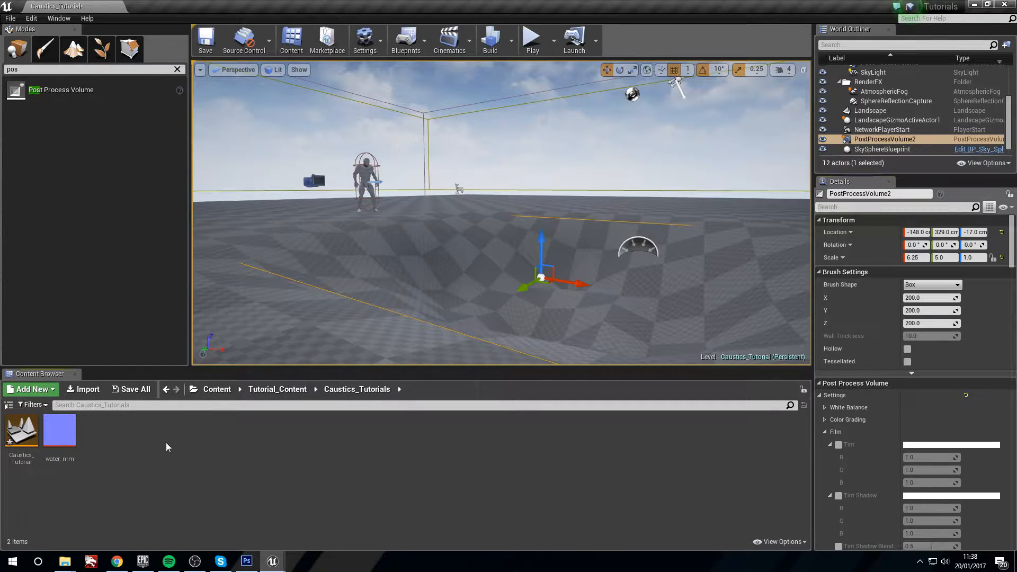
# Step: Create material ScreenDistortion_M in the Content Browser and open it in the Material Editor
pyautogui.click(30, 390)
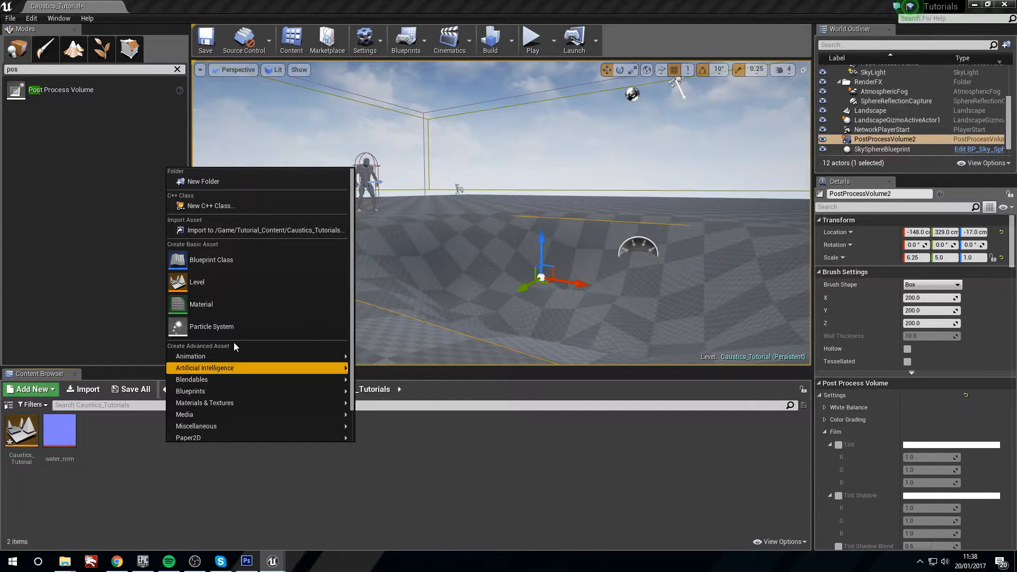
pyautogui.click(200, 304)
pyautogui.write('ScreenDistortion_M')
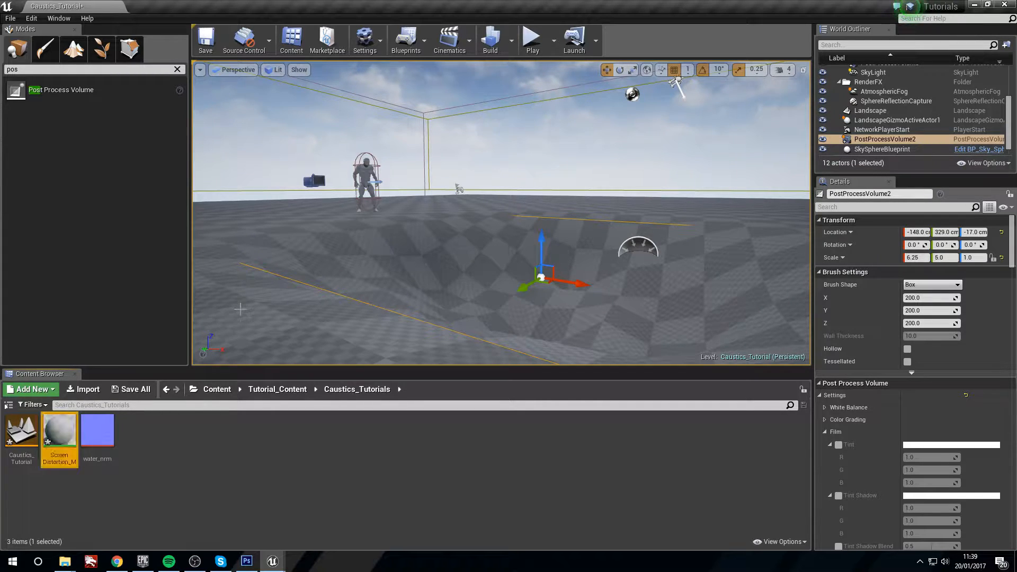
pyautogui.doubleClick(59, 430)
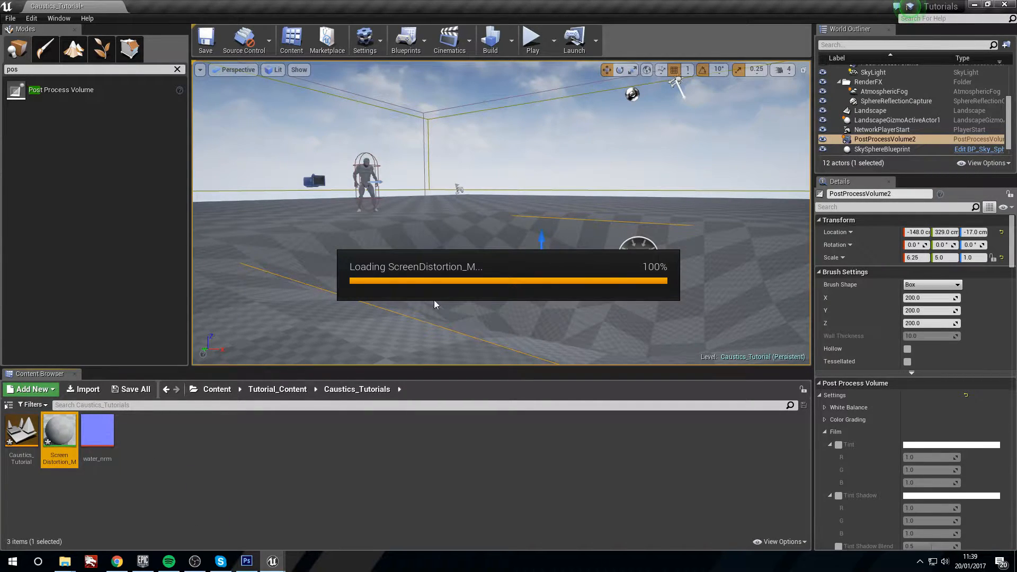
pyautogui.doubleClick(58, 431)
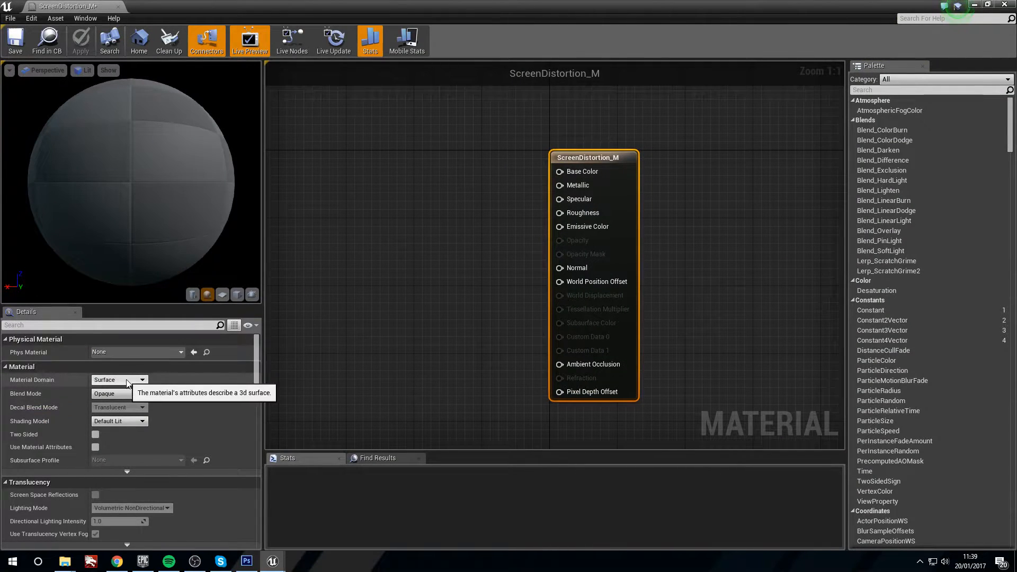
# Step: Set Material Domain to Post Process, adjust Panner speed, and wire water_nrm into Emissive Color
pyautogui.click(119, 379)
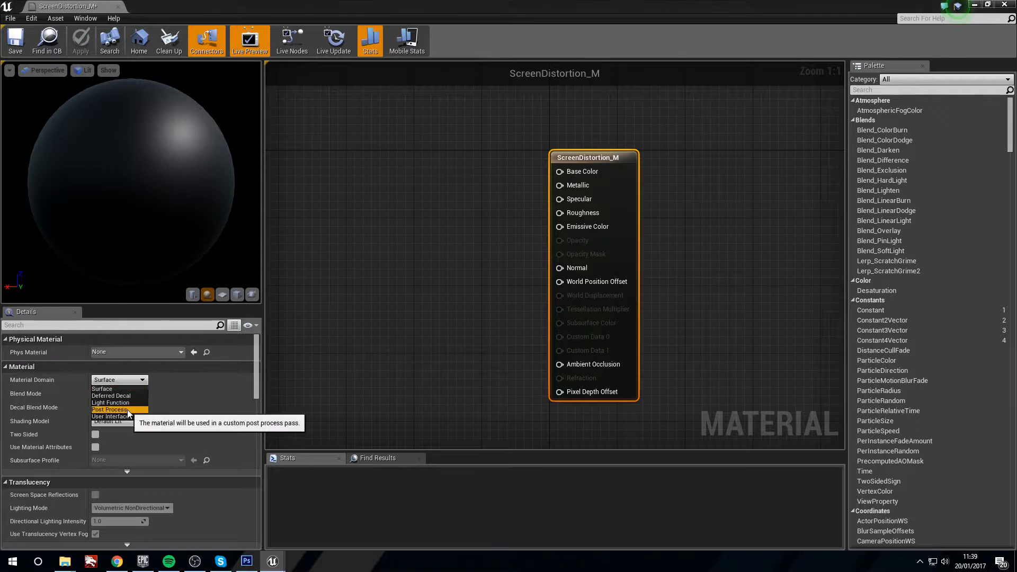
pyautogui.click(109, 409)
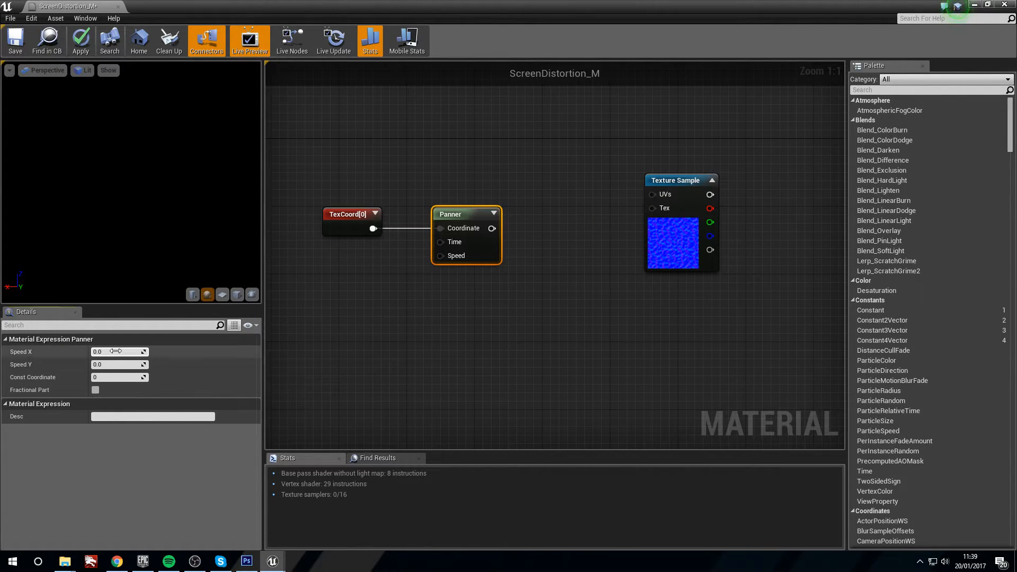
pyautogui.click(120, 351)
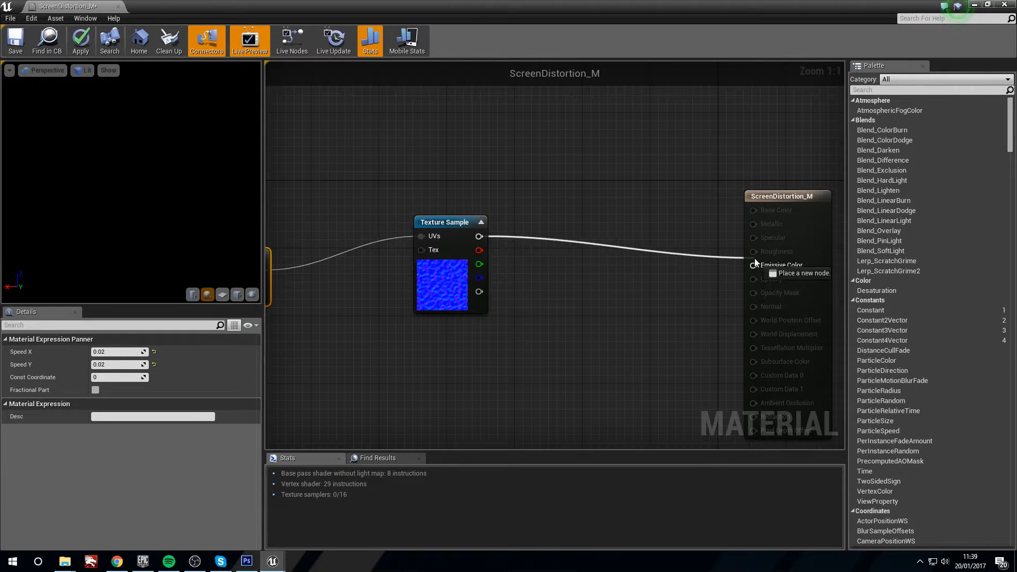
pyautogui.click(782, 196)
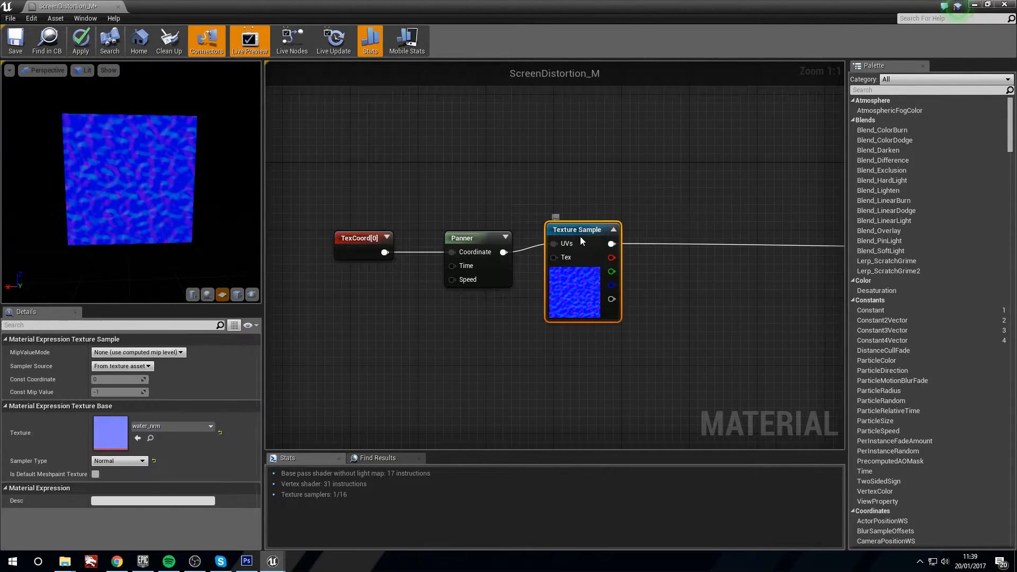
pyautogui.click(462, 237)
pyautogui.write('comp')
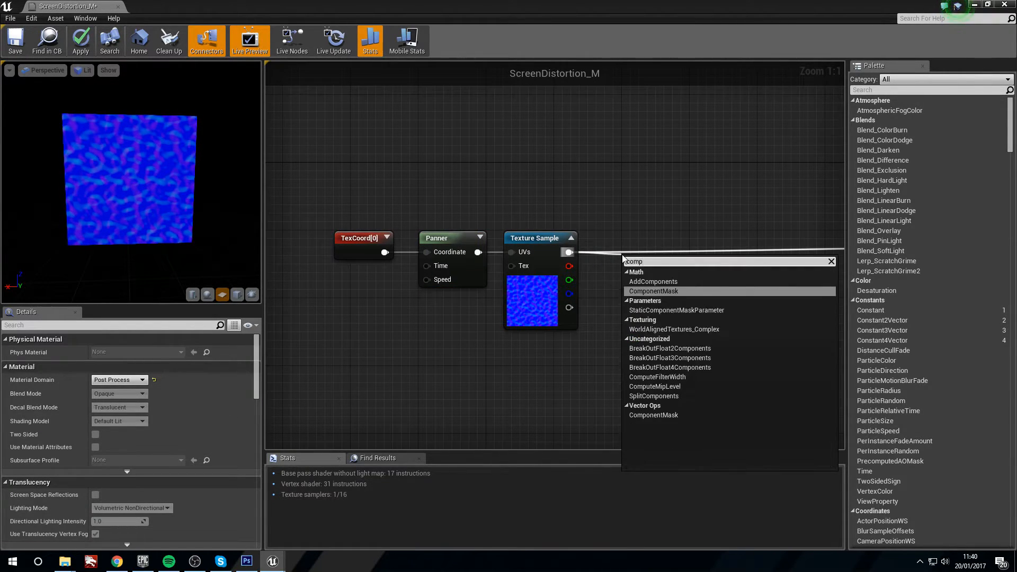
# Step: Multiply Mask(RG) by a 0.8 Strength parameter and add it to a TexCoord node
pyautogui.click(652, 291)
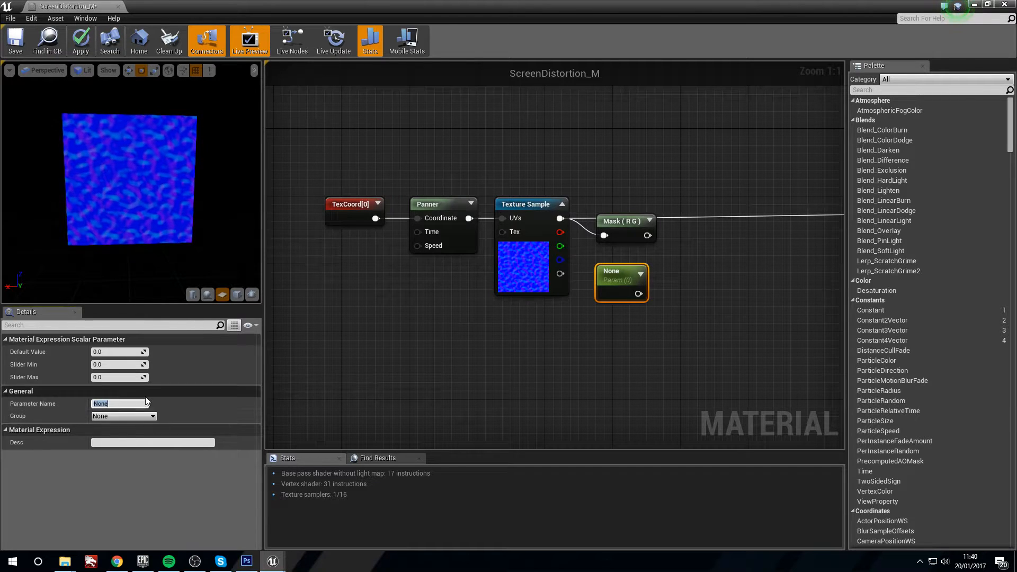
pyautogui.write('Streng')
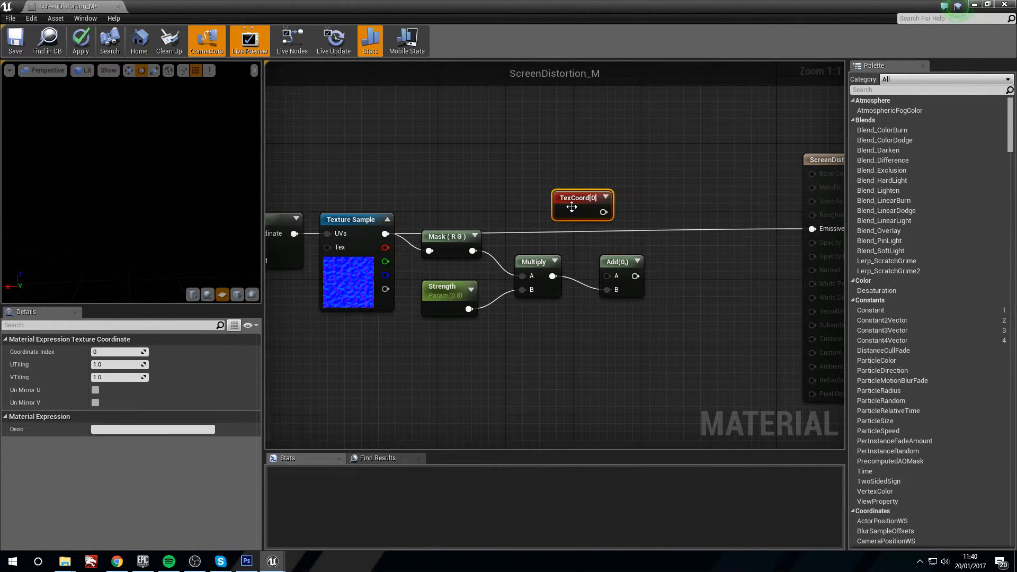
pyautogui.moveTo(581, 204); pyautogui.dragTo(536, 210)
pyautogui.write('scenete')
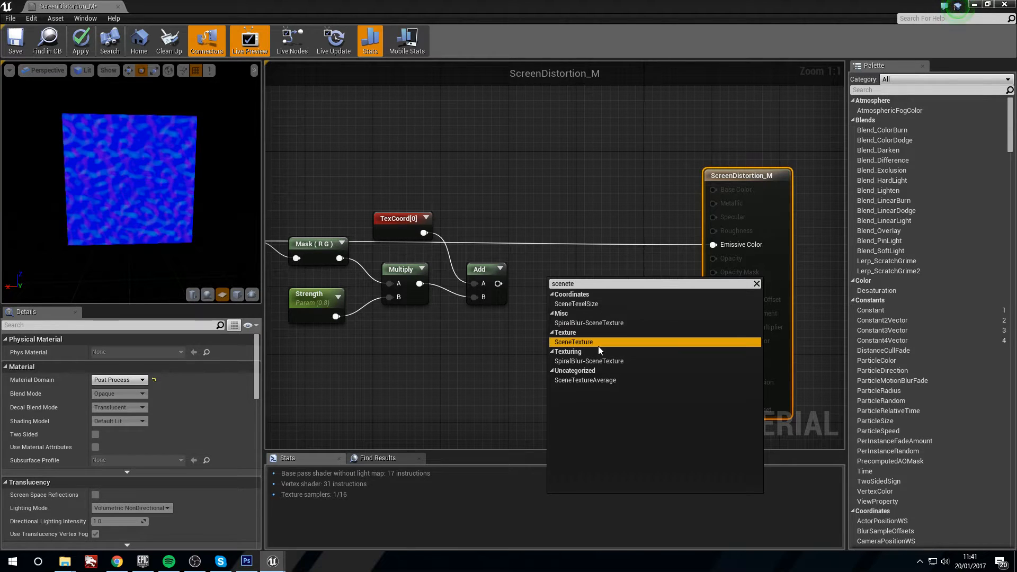
# Step: Sample PostProcessInput0 with the offset UVs into Emissive, save ScreenDistortion_M, and return to the level
pyautogui.click(573, 341)
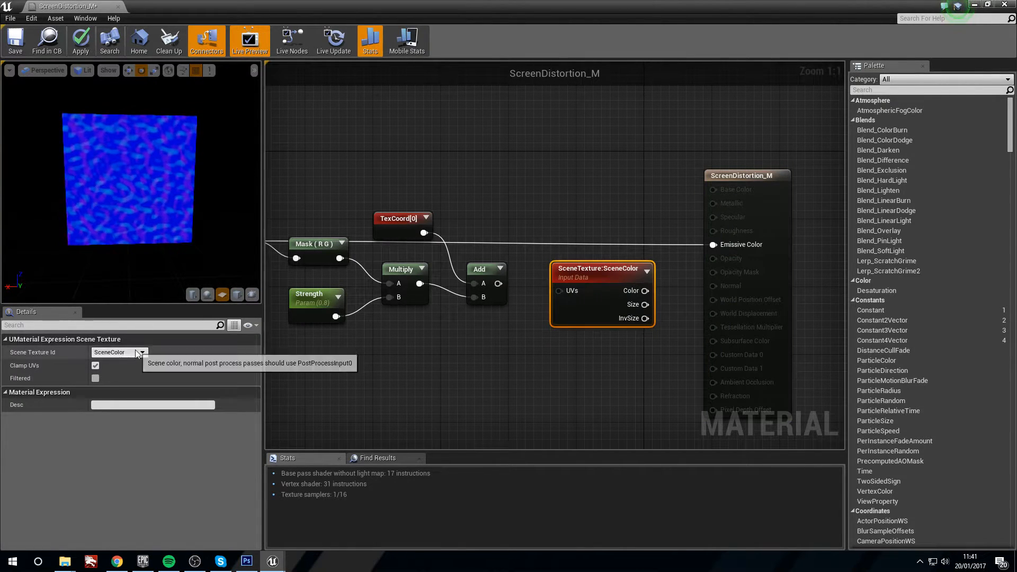
pyautogui.click(141, 352)
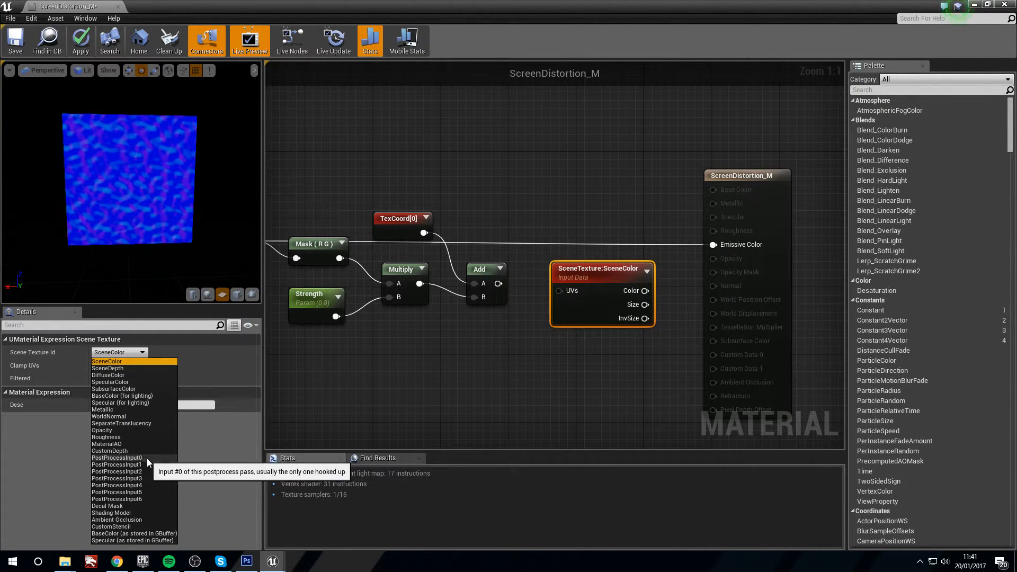
pyautogui.click(116, 457)
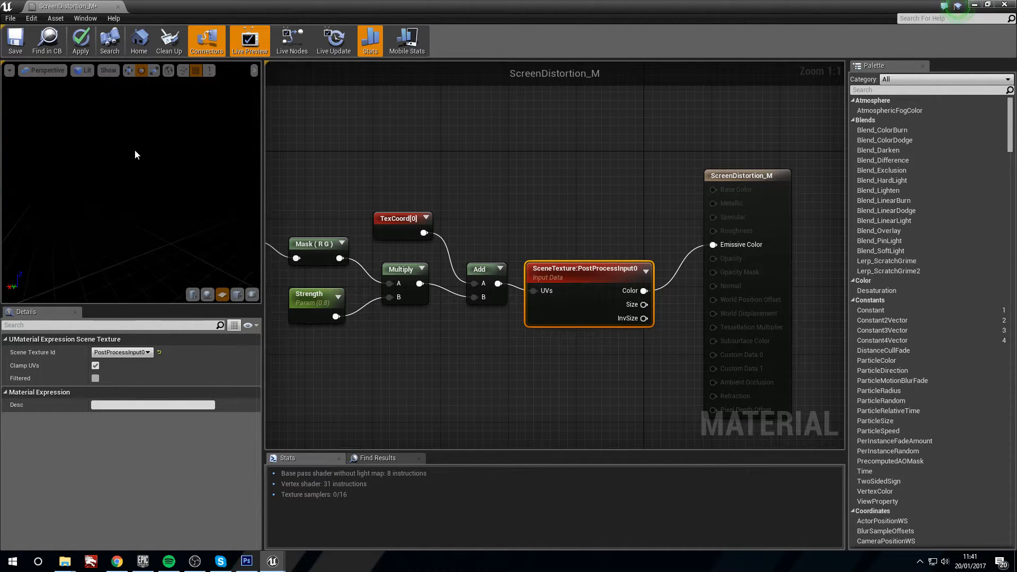
pyautogui.click(15, 40)
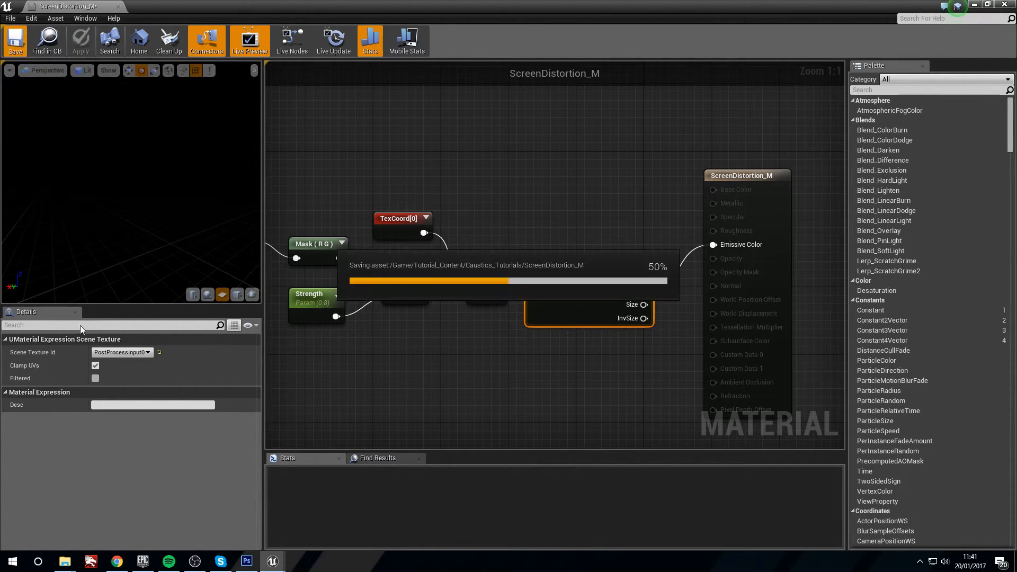
pyautogui.click(15, 40)
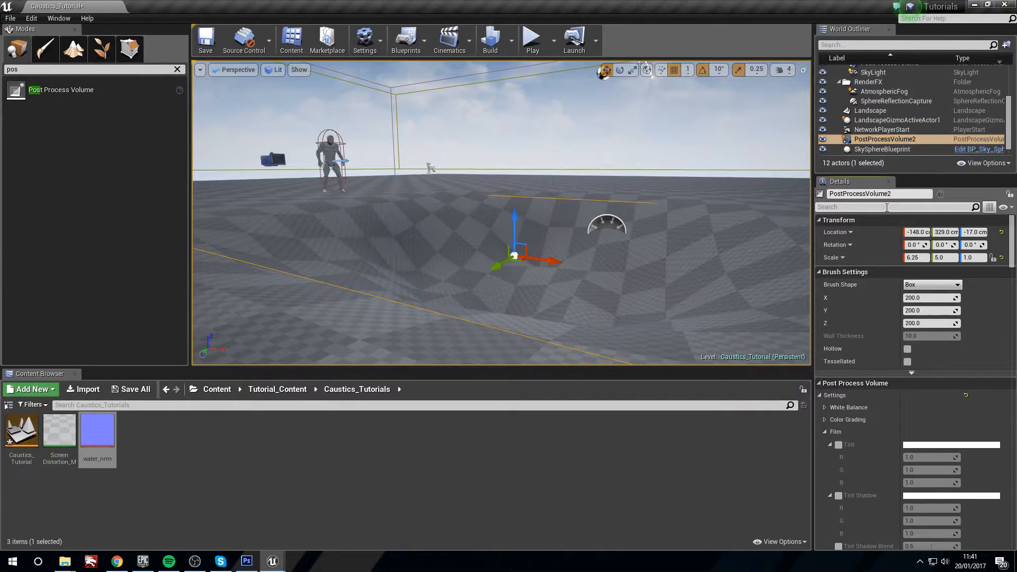
# Step: Add ScreenDistortion_M as an asset-reference Blendable on PostProcessVolume2, then reopen the material
pyautogui.write('blend')
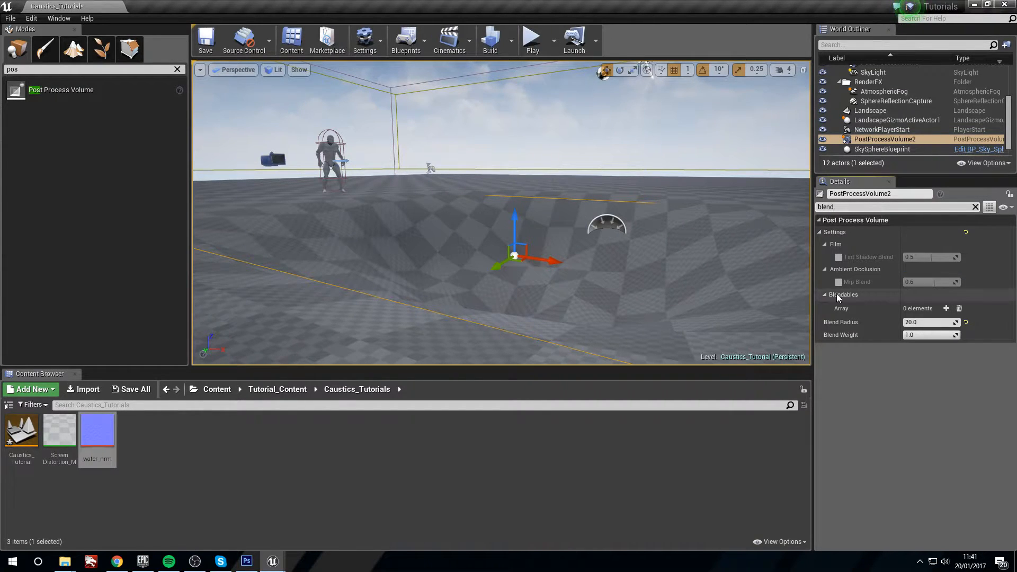
pyautogui.click(826, 294)
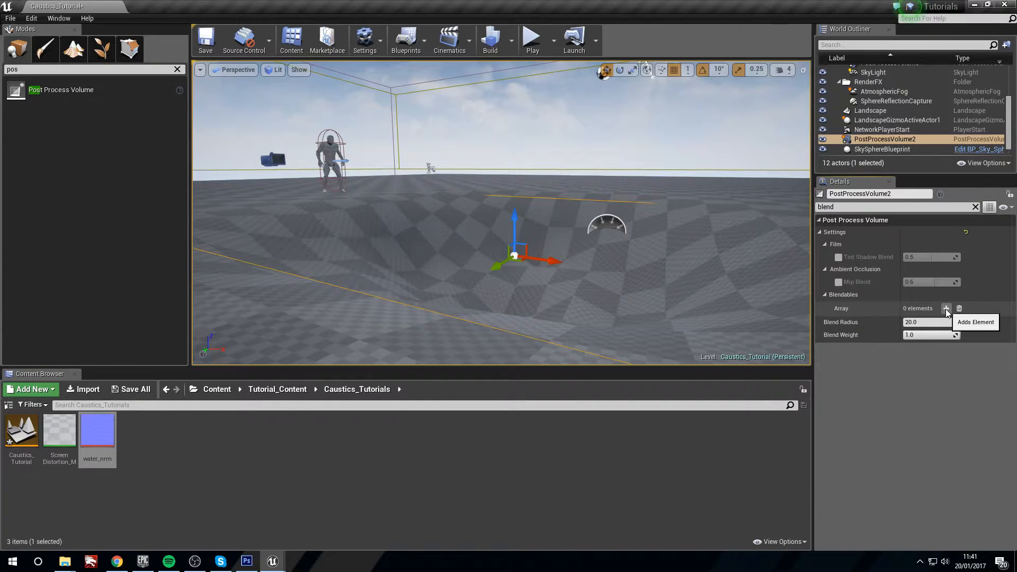
pyautogui.click(945, 309)
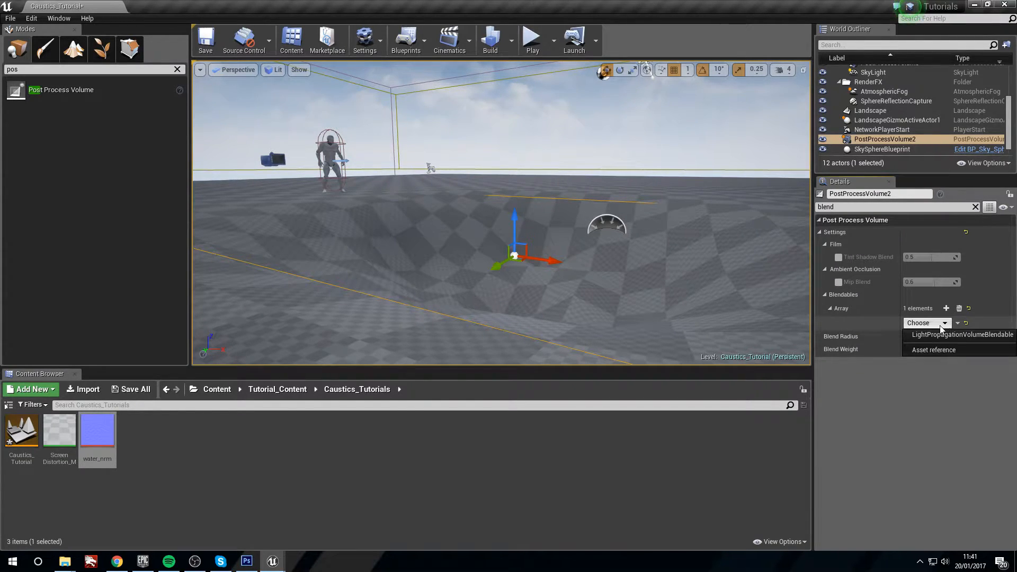
pyautogui.click(963, 334)
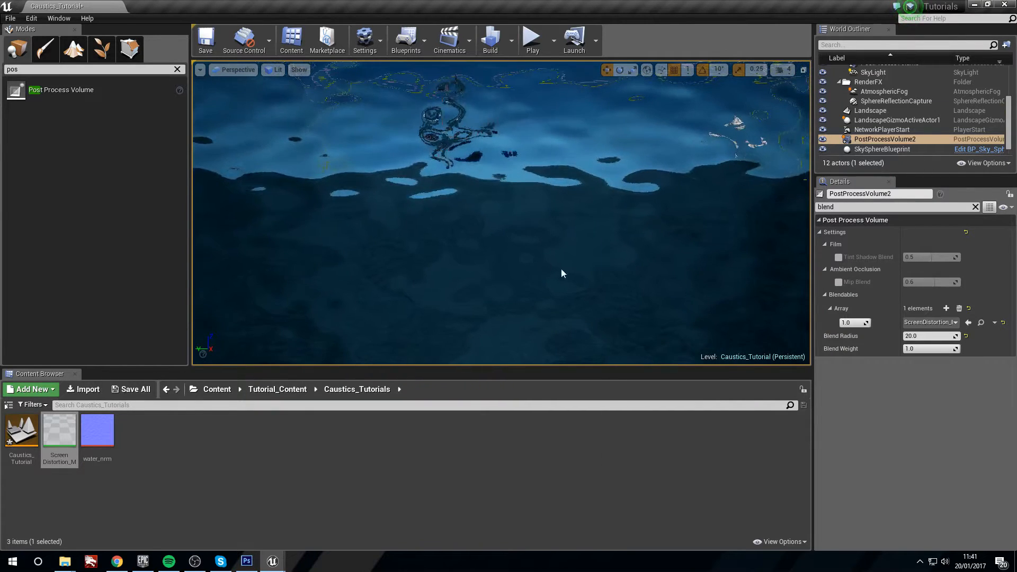
pyautogui.doubleClick(59, 429)
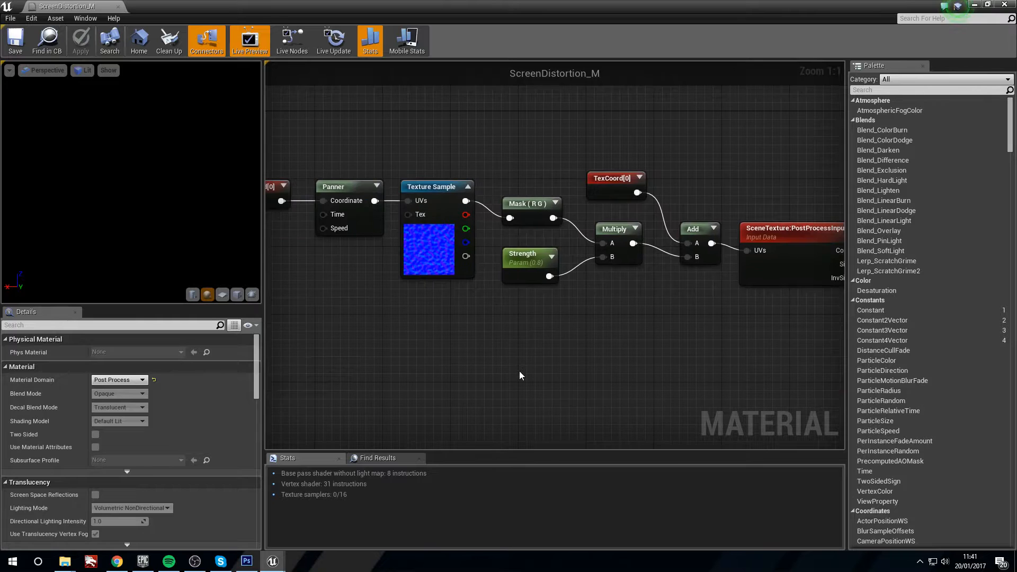
# Step: Try Strength defaults 0.6, 0.2, 1.0 and 10.0, settle on 0.08, and close the editor
pyautogui.click(350, 186)
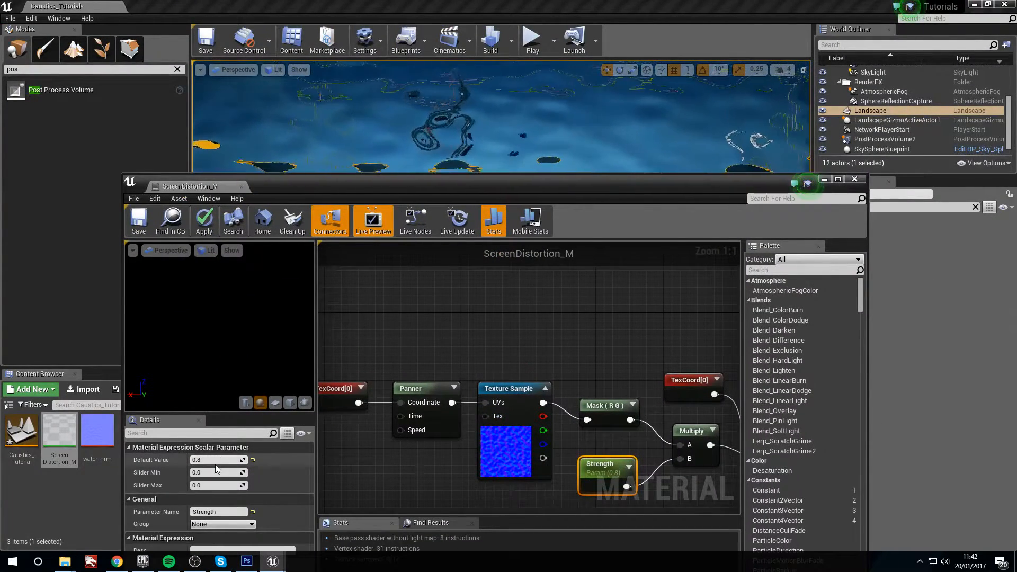
pyautogui.write('0.6')
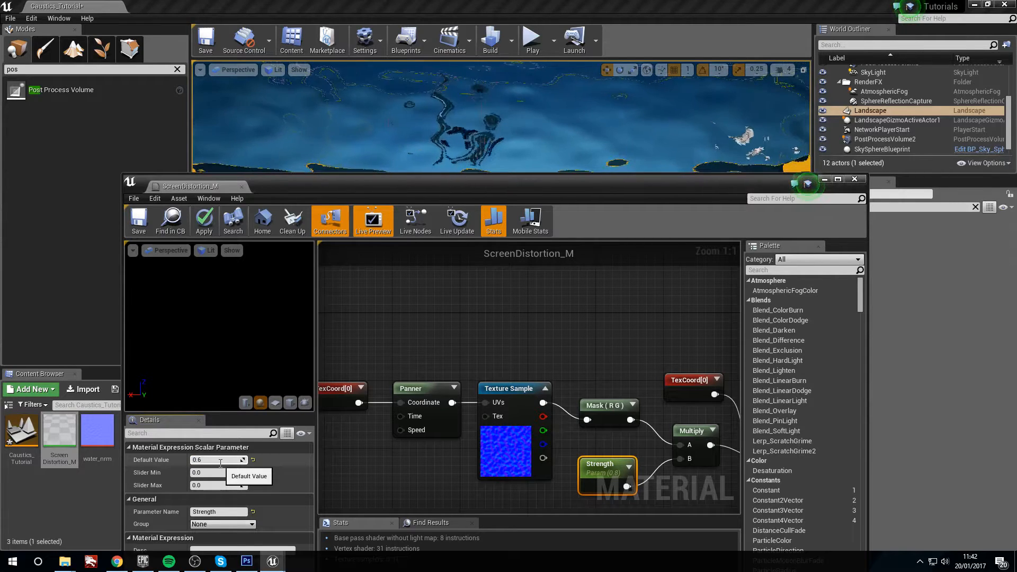
pyautogui.click(217, 459)
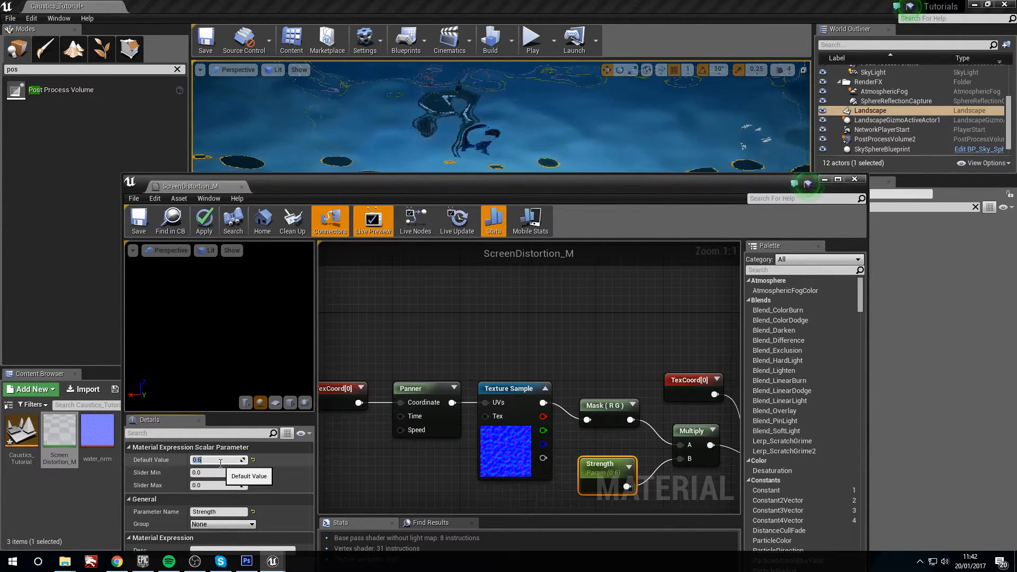
pyautogui.write('0.2')
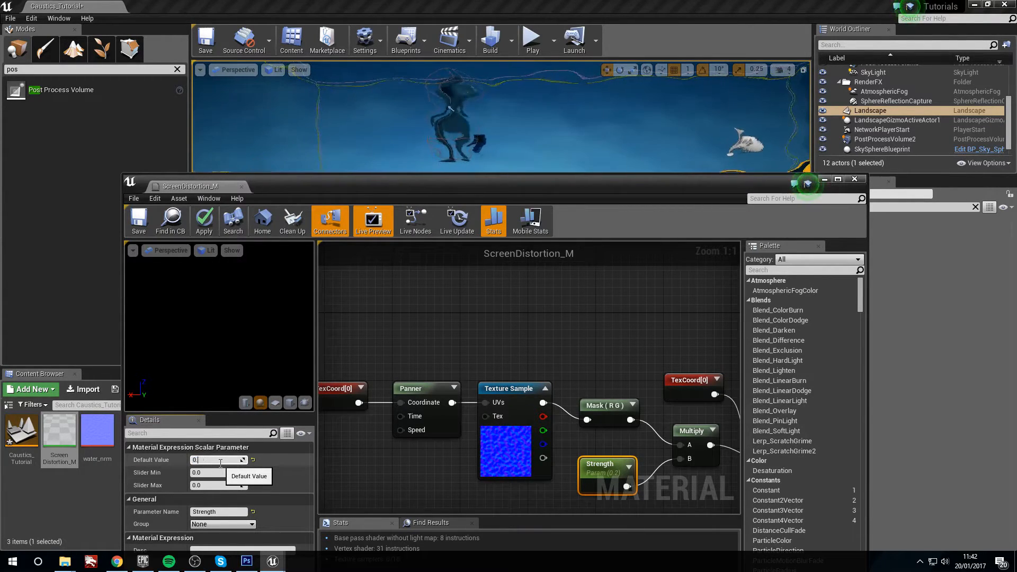
pyautogui.write('1.0')
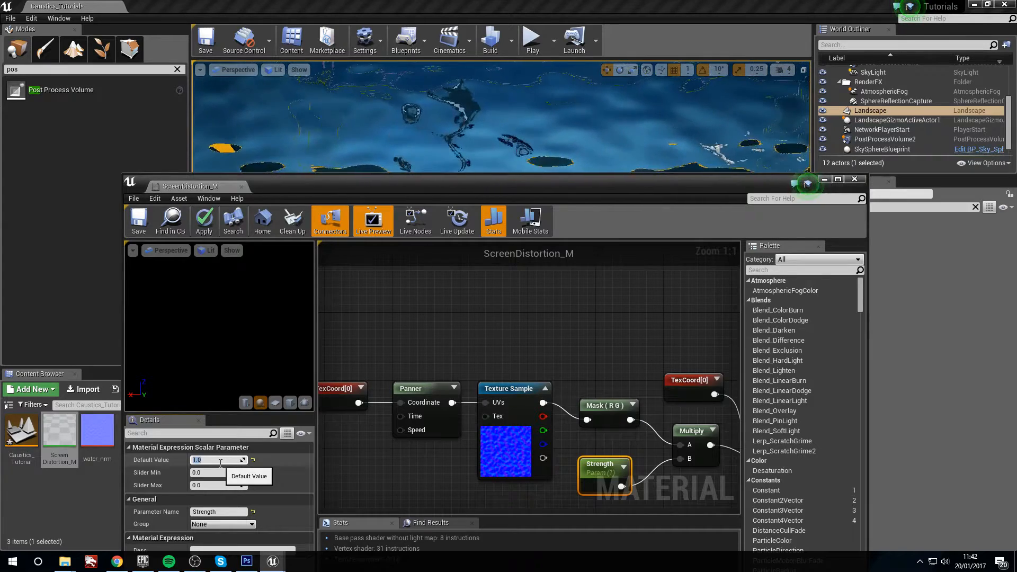
pyautogui.write('10.0')
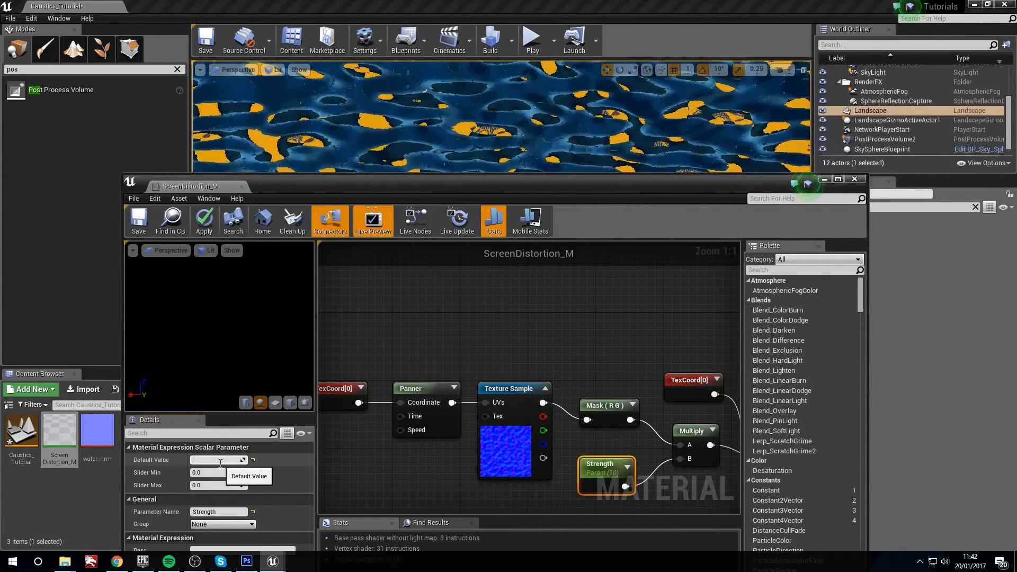
pyautogui.write('0.08')
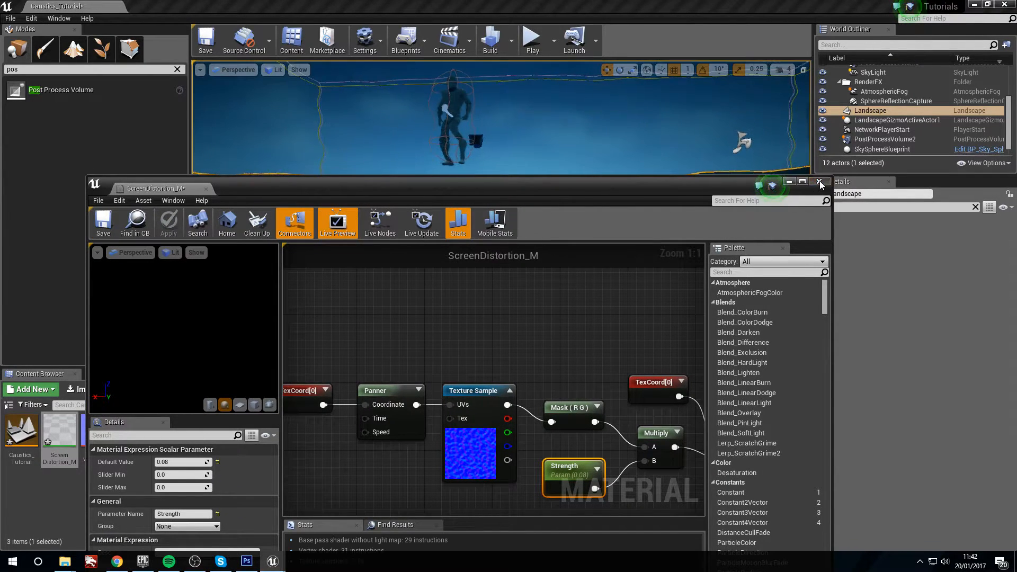
pyautogui.click(819, 182)
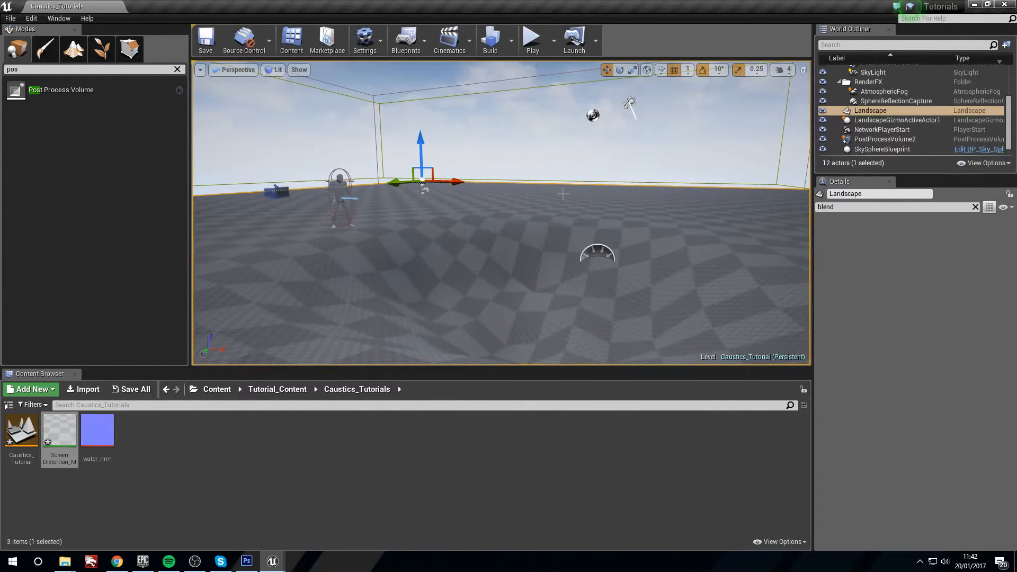
# Step: In Photoshop, paint a soft white bubble ring on a new layer
pyautogui.click(246, 561)
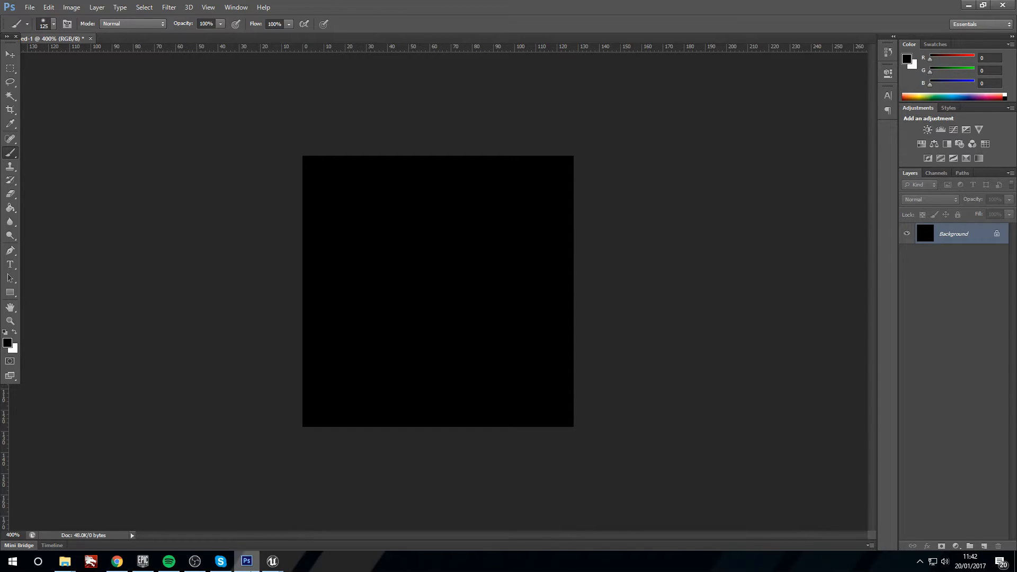
pyautogui.click(970, 545)
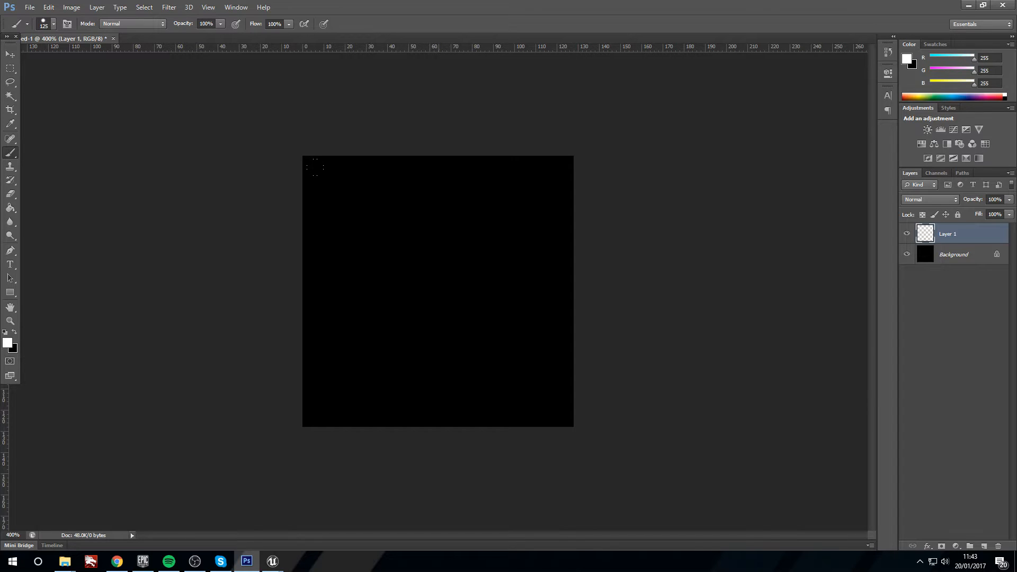
pyautogui.click(438, 292)
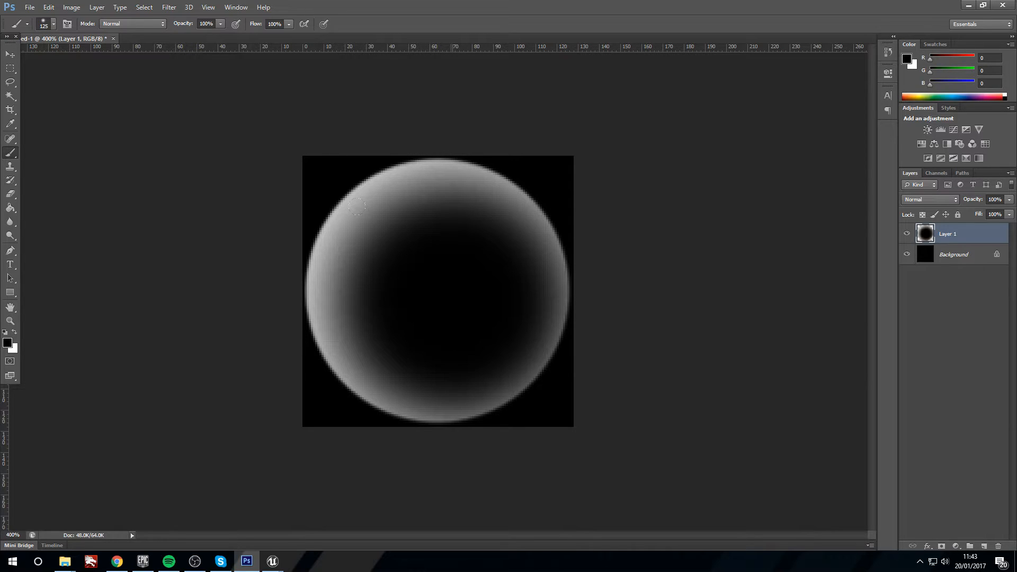
# Step: Save the image as a Targa file over Bubbles_T, confirming the replacement
pyautogui.click(29, 7)
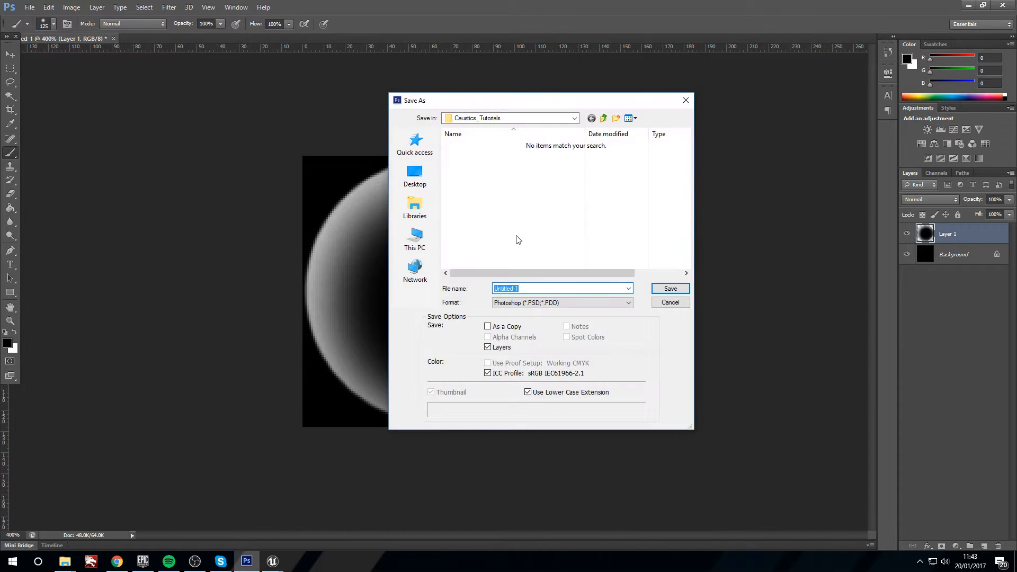
pyautogui.click(562, 302)
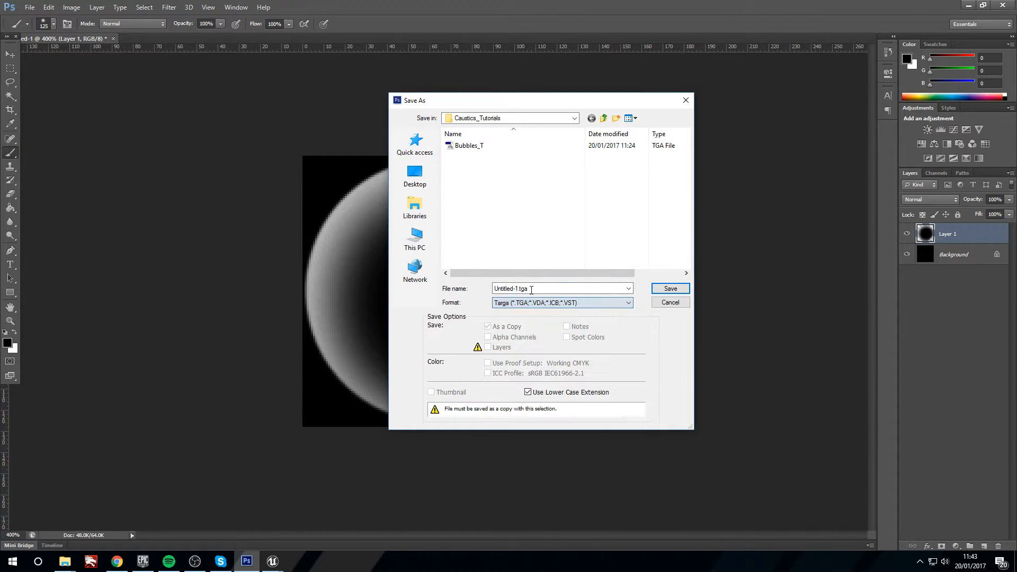
pyautogui.click(670, 288)
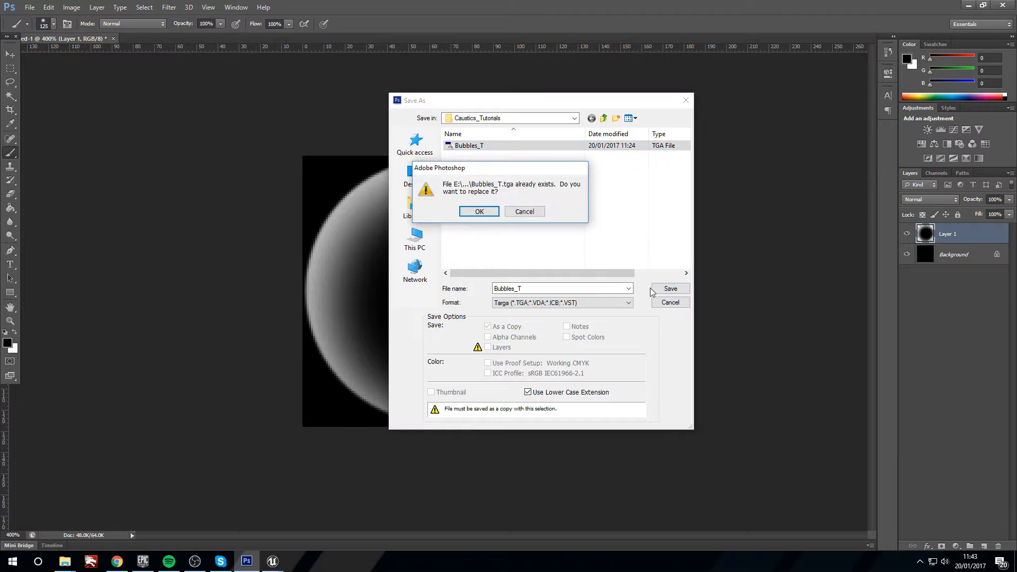
pyautogui.click(479, 211)
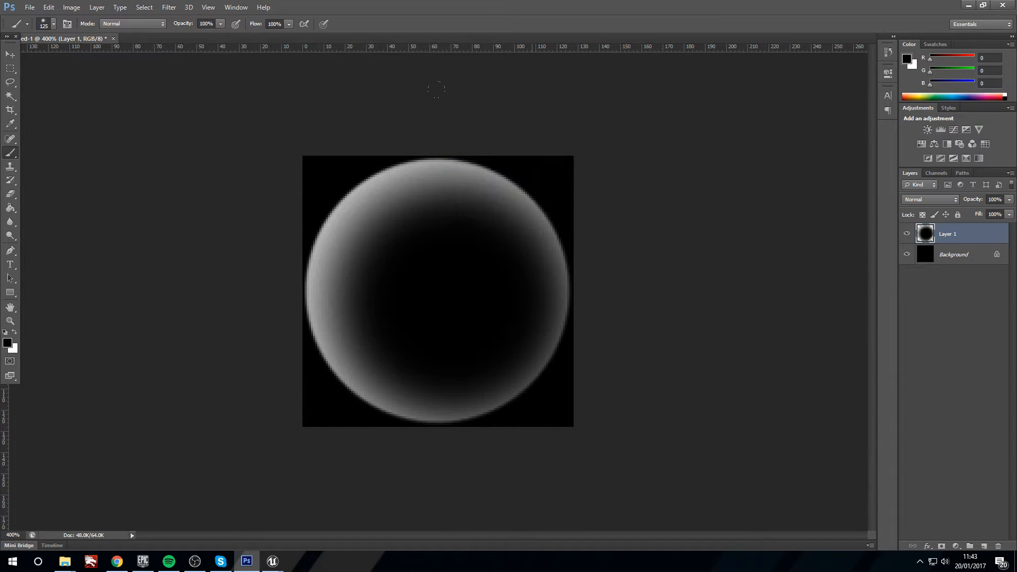
pyautogui.moveTo(207, 434)
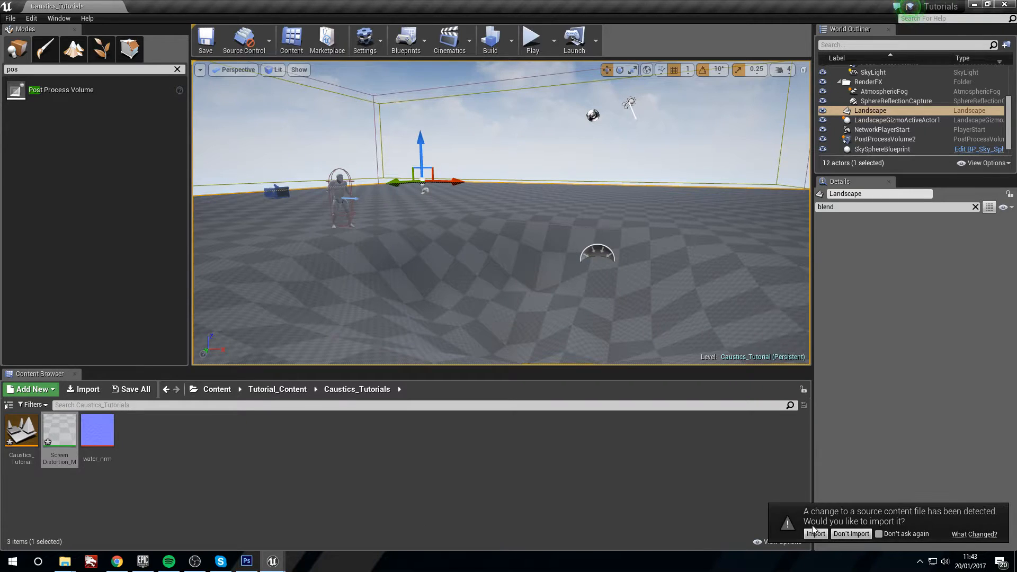
# Step: Accept the source-file update and import Bubbles_T.tga into Caustics_Tutorials
pyautogui.click(815, 533)
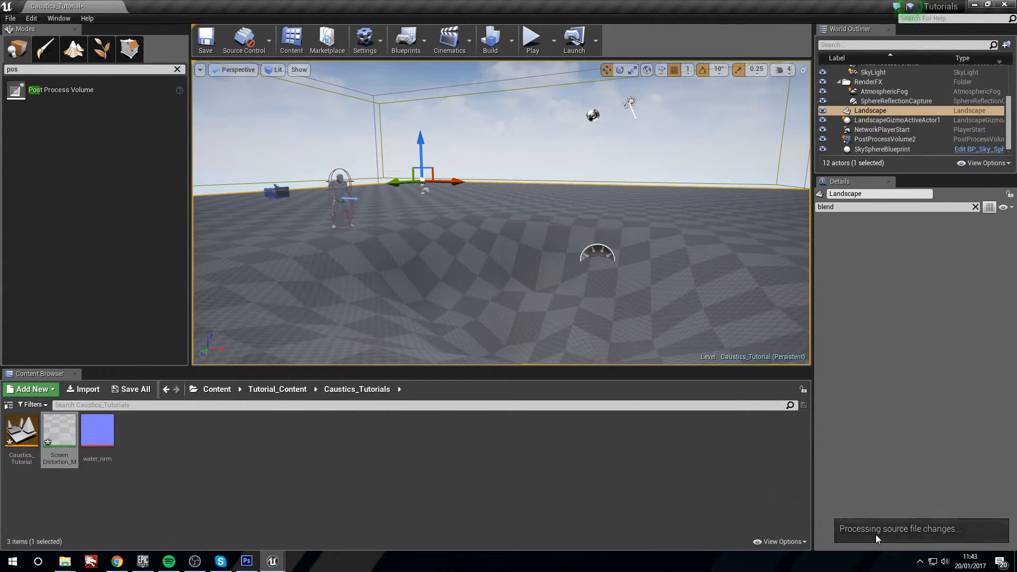
pyautogui.moveTo(87, 388)
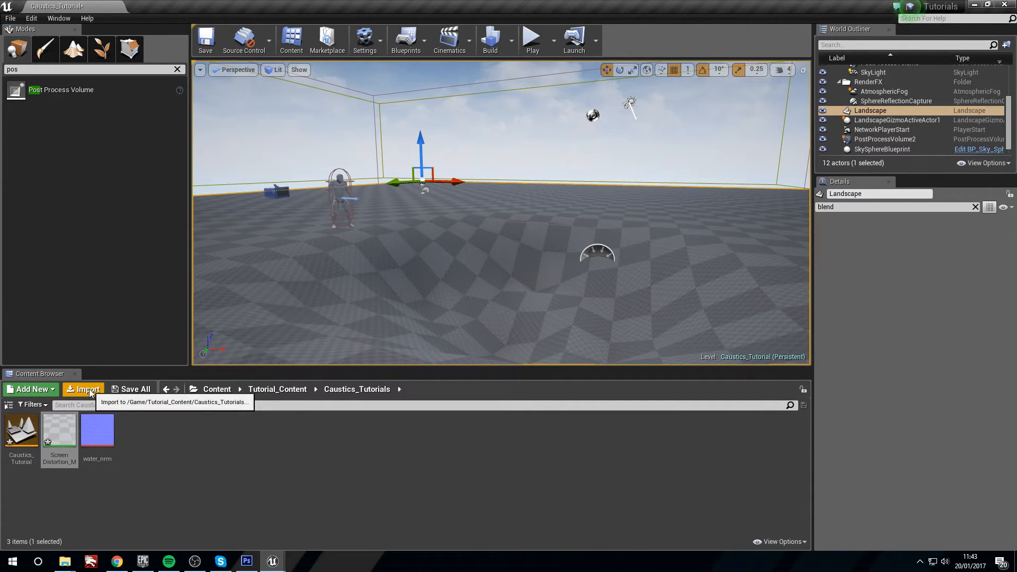
pyautogui.click(87, 389)
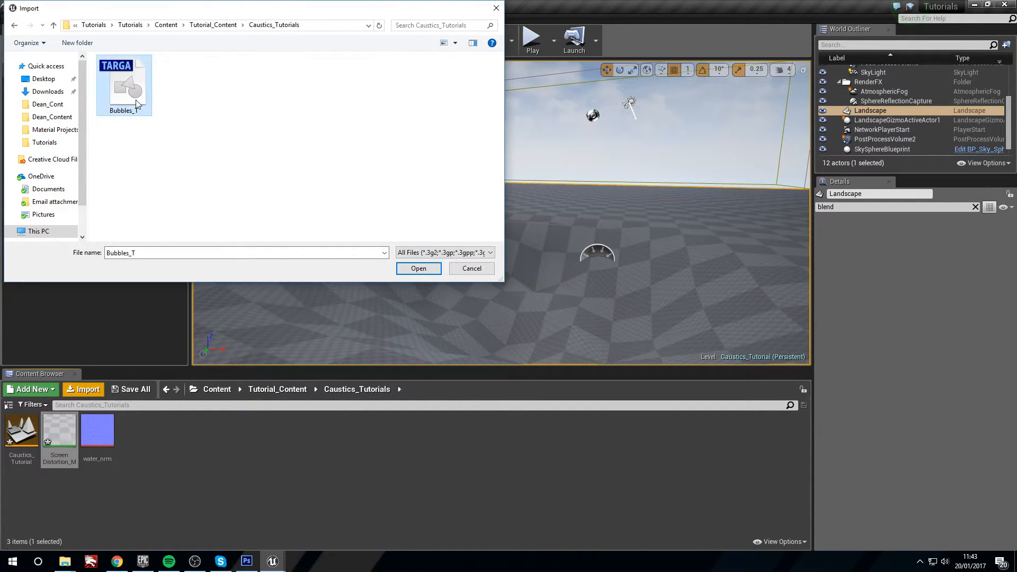
pyautogui.click(418, 268)
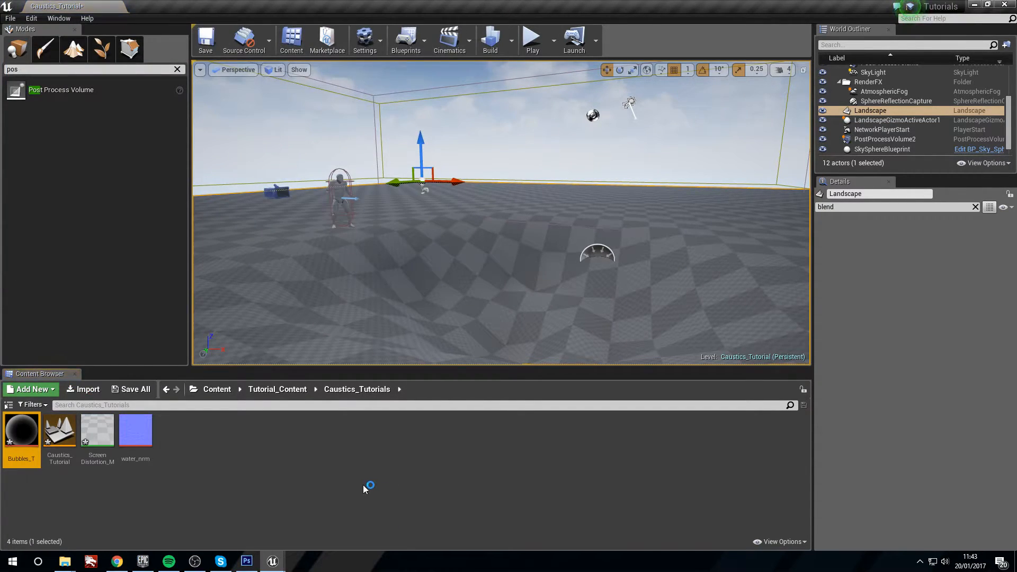
pyautogui.moveTo(345, 499)
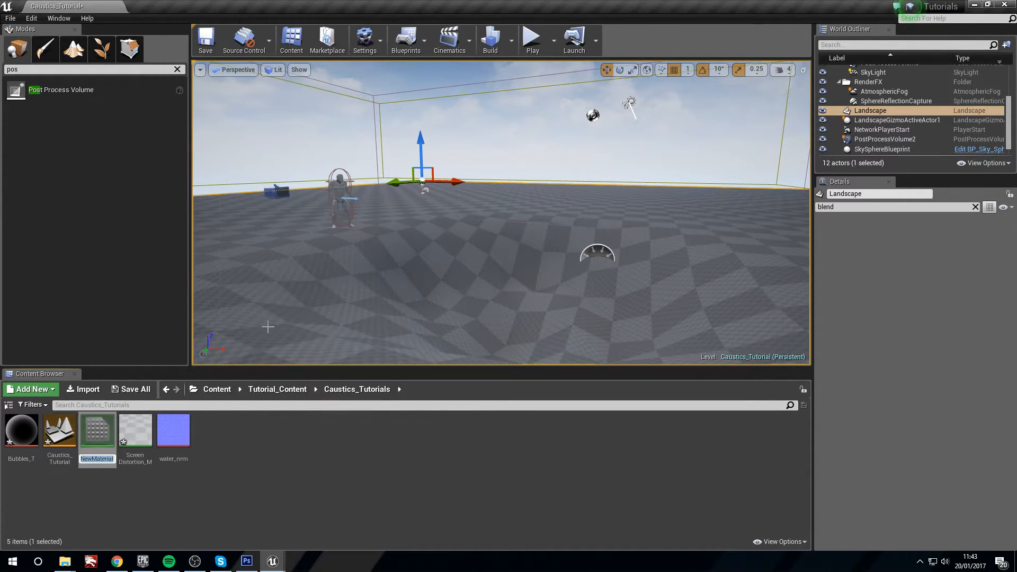
# Step: Build Bubbles_M, multiplying Particle Color with Bubbles_T into Emissive and Opacity, then apply
pyautogui.write('Bubbles_M')
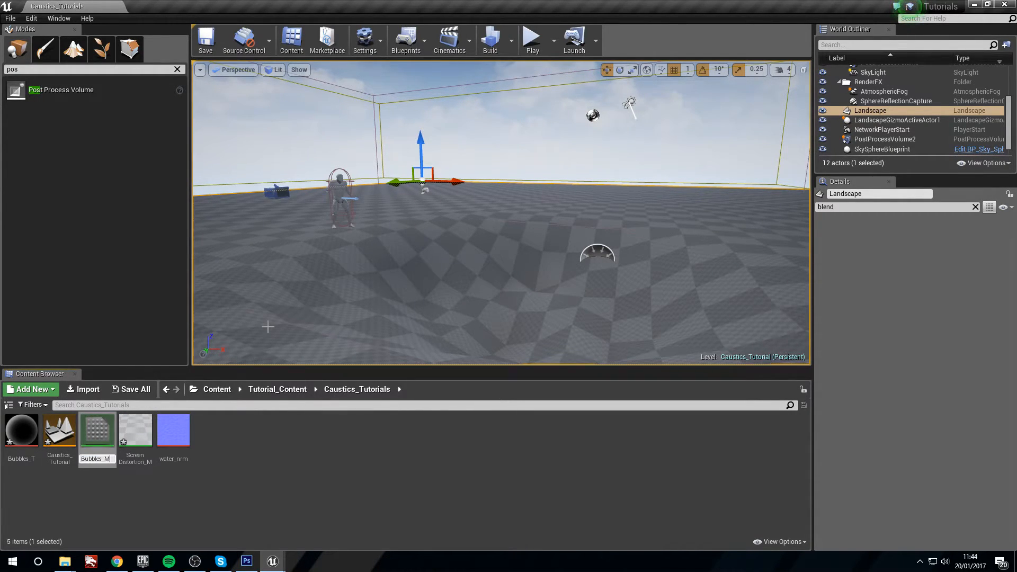
pyautogui.doubleClick(96, 430)
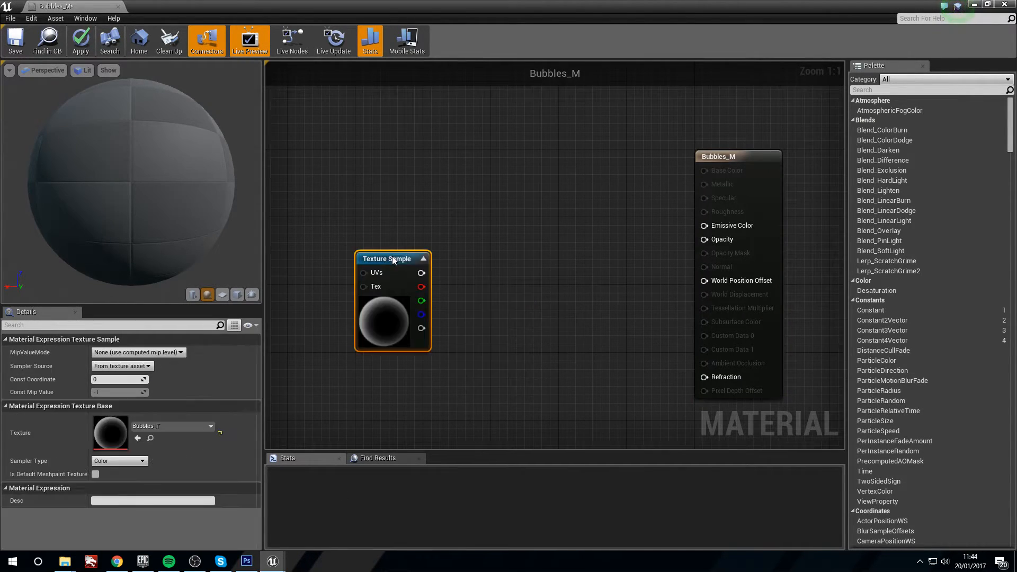
pyautogui.moveTo(392, 258); pyautogui.dragTo(466, 330)
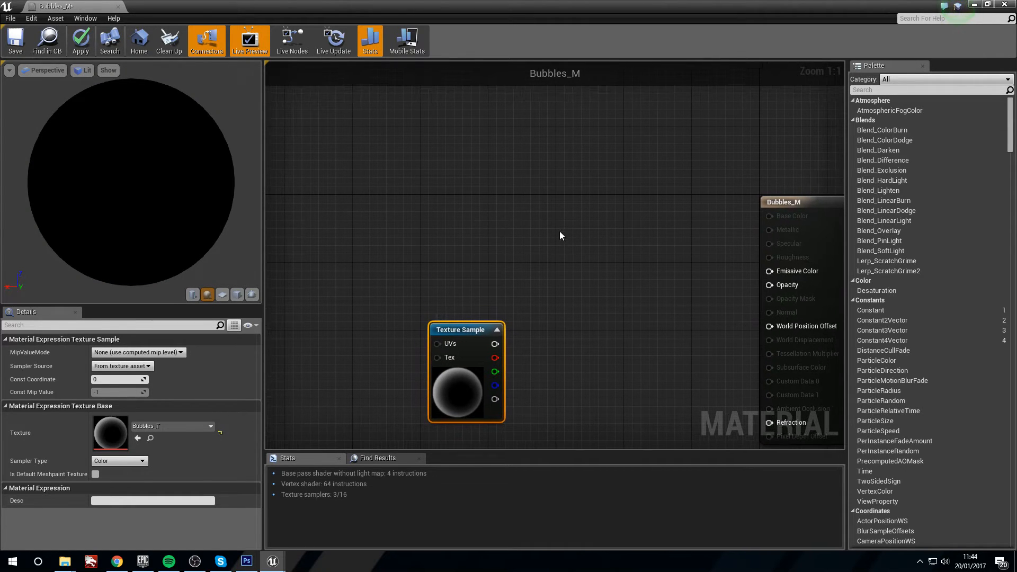
pyautogui.write('pa')
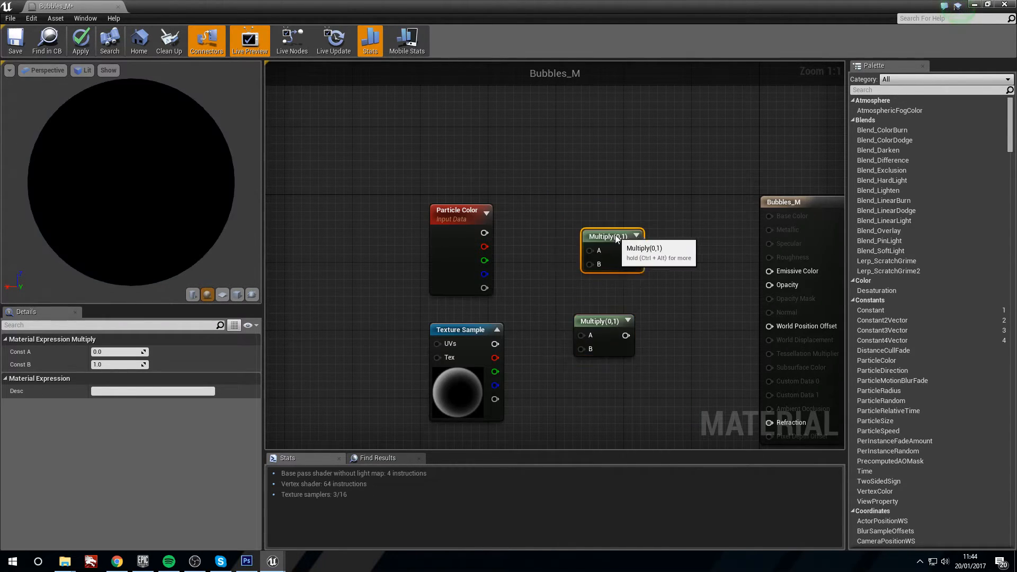
pyautogui.moveTo(483, 232); pyautogui.dragTo(586, 250)
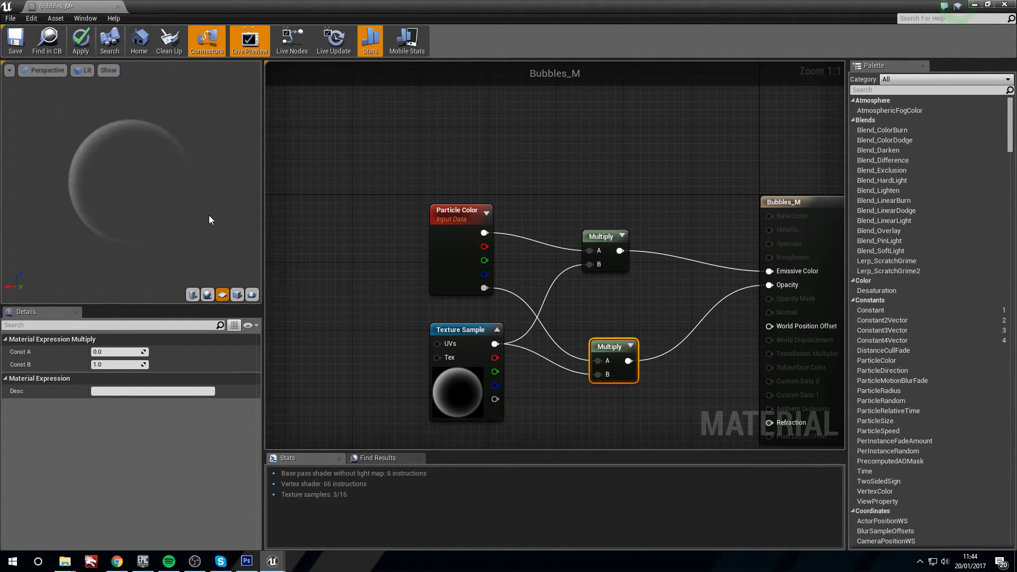
pyautogui.click(80, 41)
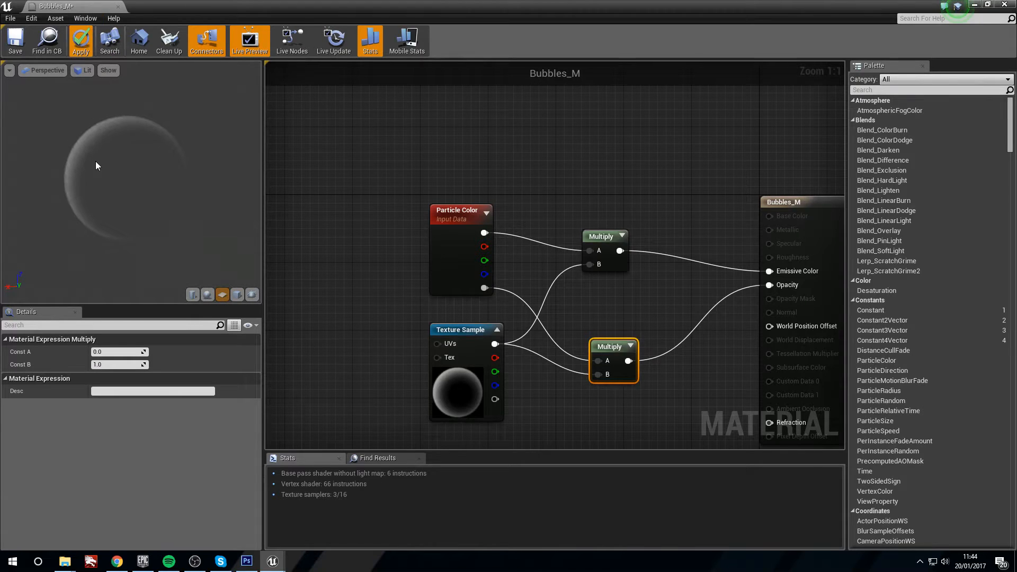
pyautogui.click(14, 40)
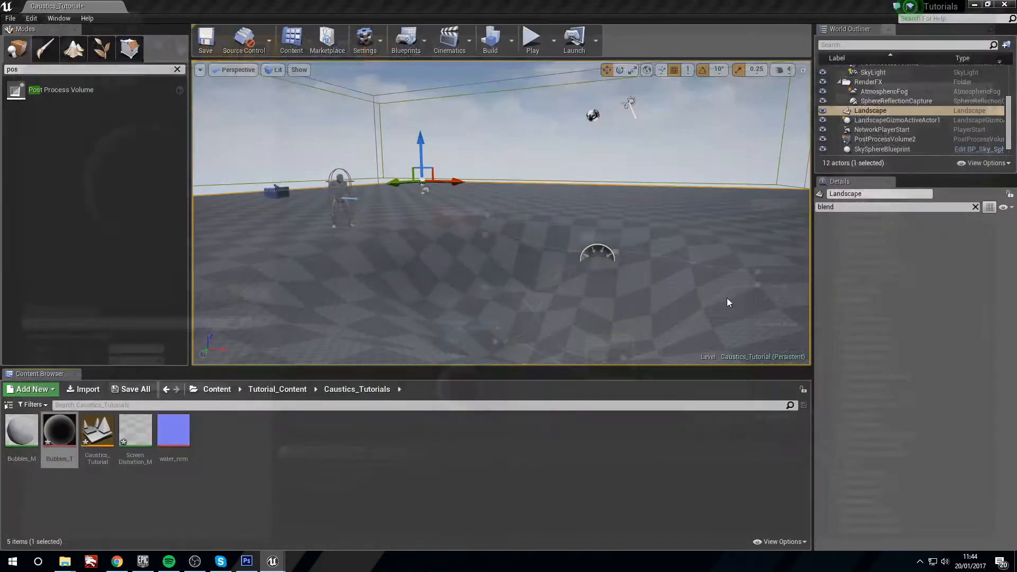
# Step: Create Bubbles_P using Bubbles_M as emitter material with GPU Sprites type data
pyautogui.click(32, 389)
pyautogui.write('Bubbles_')
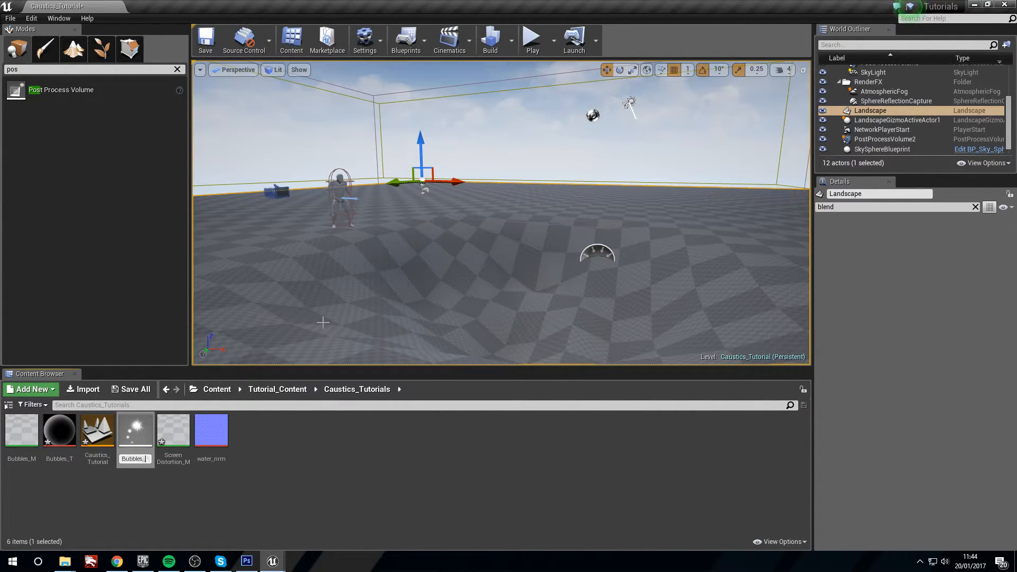
pyautogui.click(59, 430)
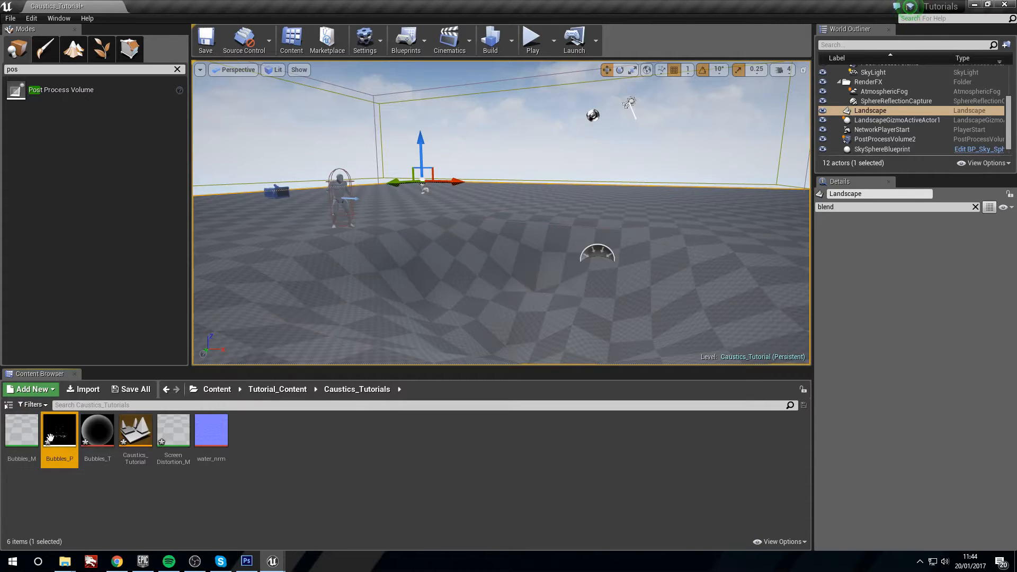
pyautogui.doubleClick(59, 429)
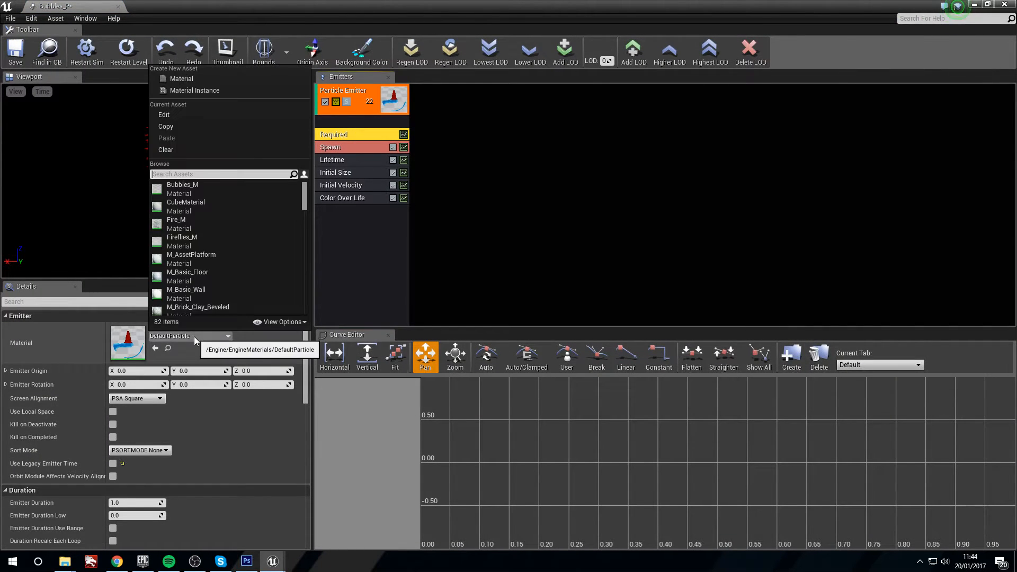
pyautogui.click(182, 184)
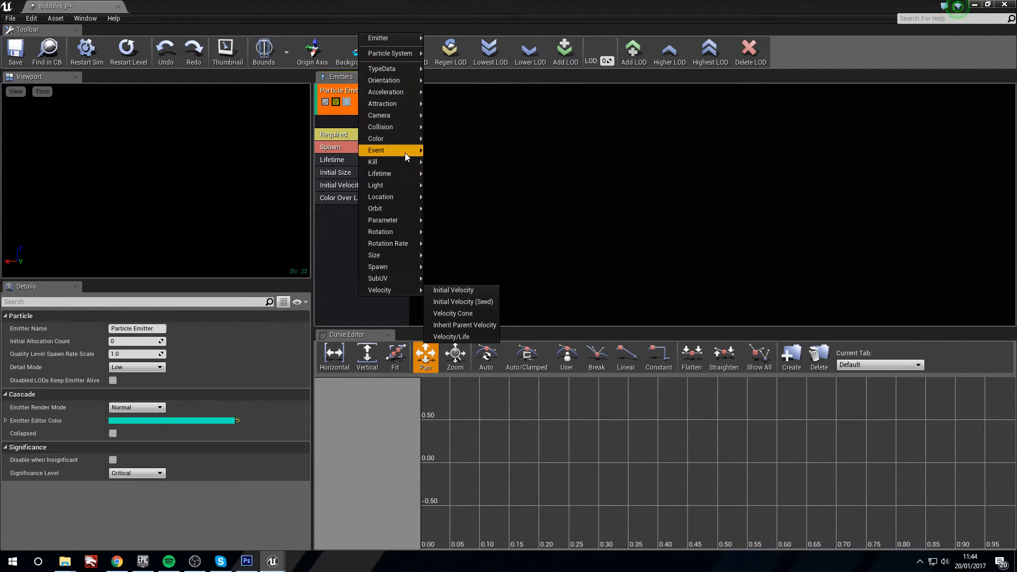
pyautogui.moveTo(382, 69)
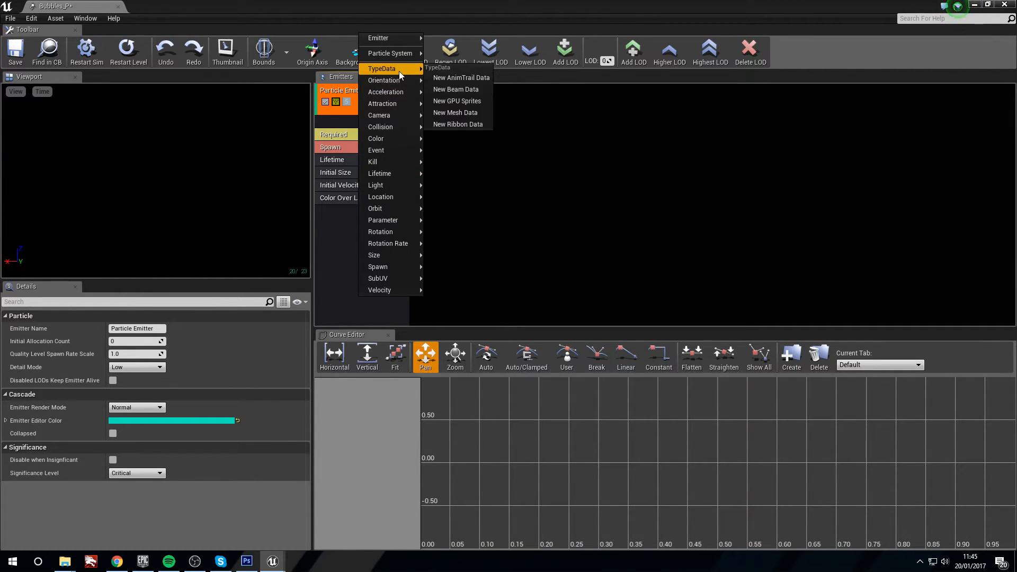
pyautogui.click(457, 101)
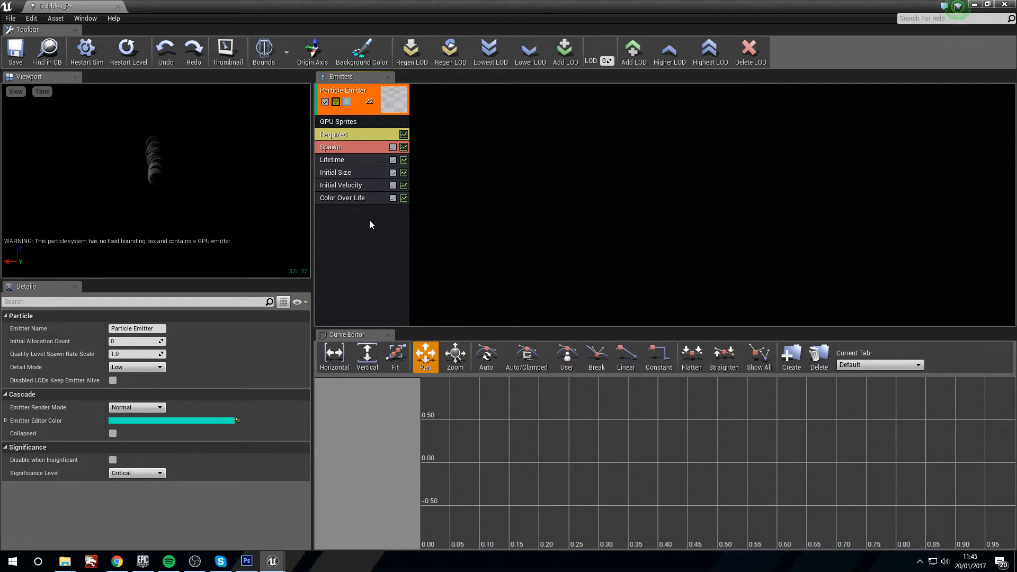
# Step: Set spawn rate 50, lifetime 5–15, initial size 5–10 and Z velocity 10–25
pyautogui.click(330, 146)
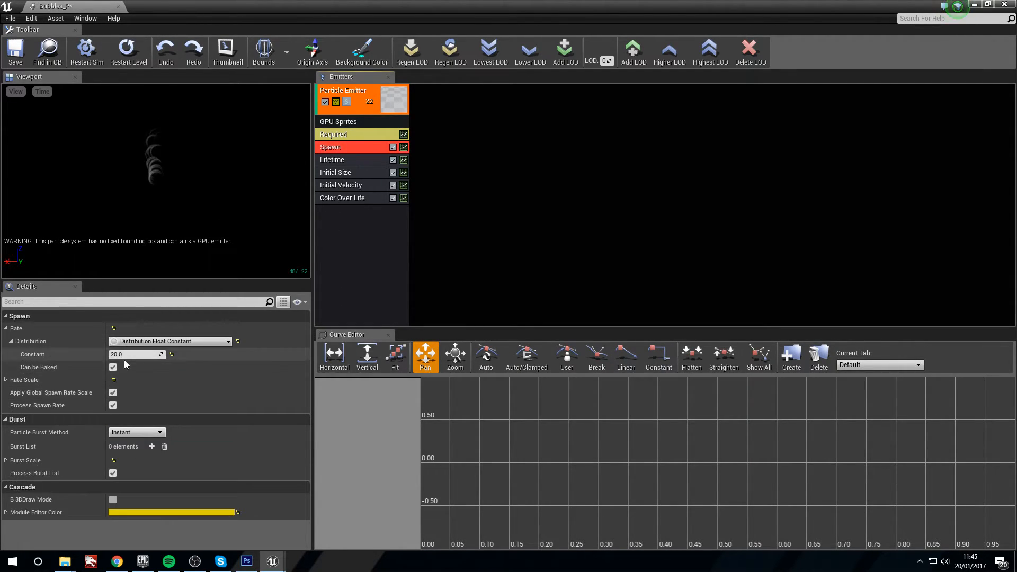
pyautogui.write('50.0')
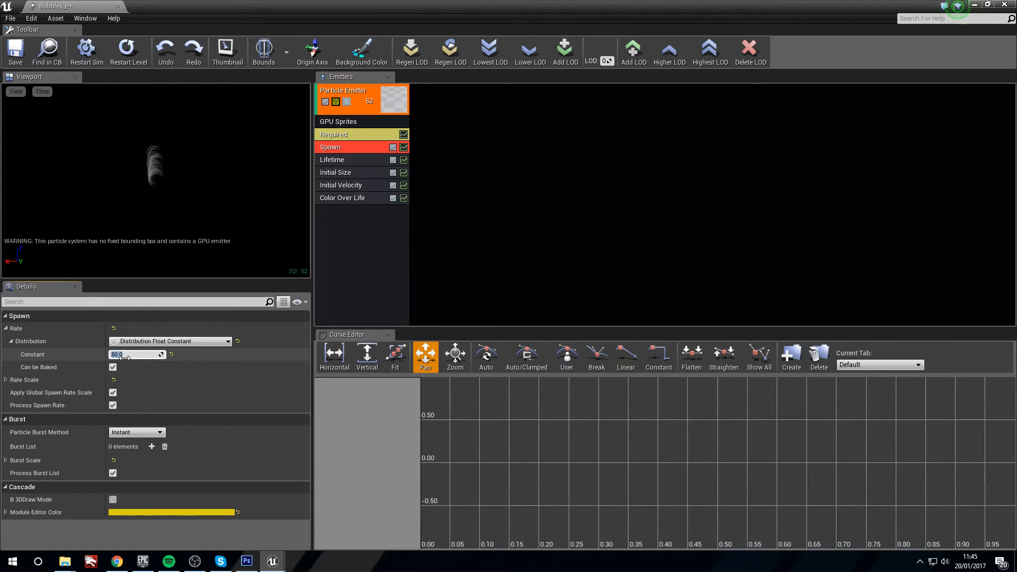
pyautogui.click(332, 159)
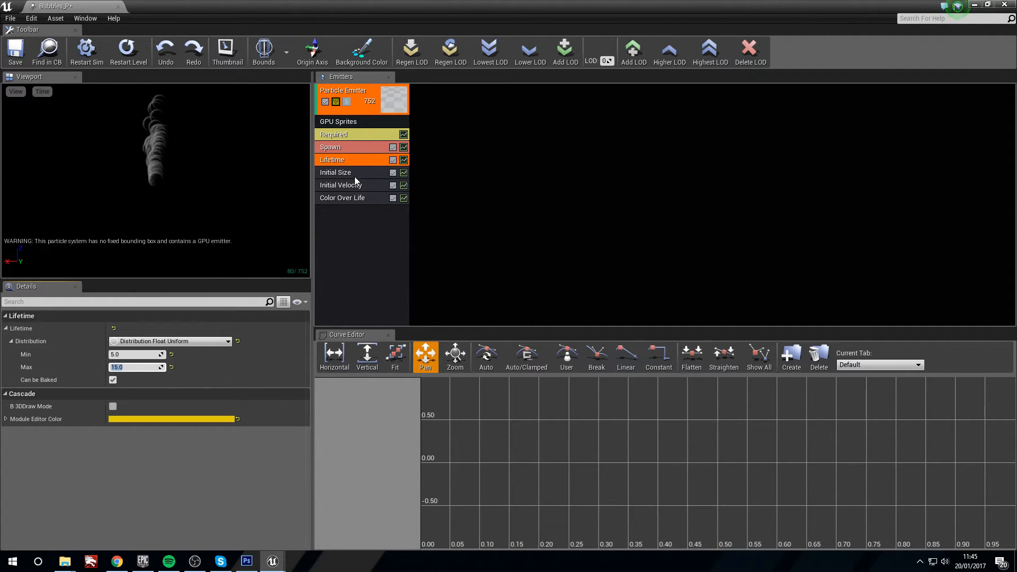
pyautogui.click(336, 172)
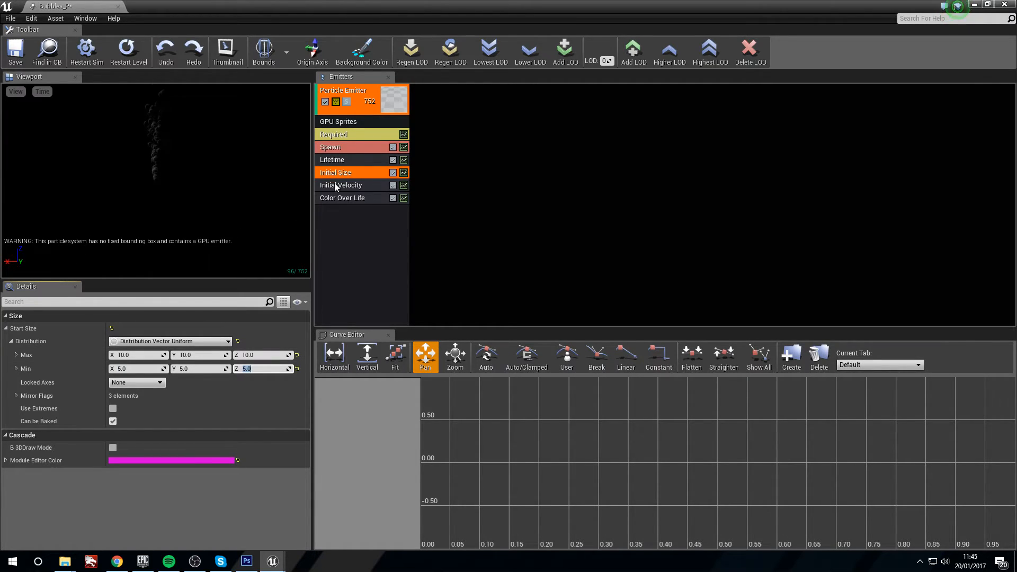
pyautogui.click(341, 184)
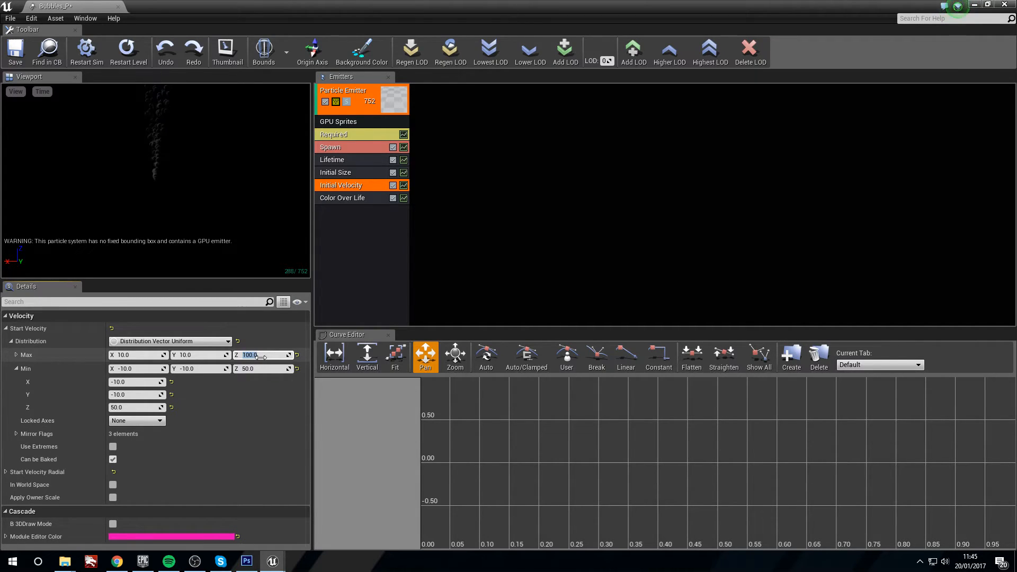
pyautogui.write('25.0')
pyautogui.click(263, 369)
pyautogui.write('10')
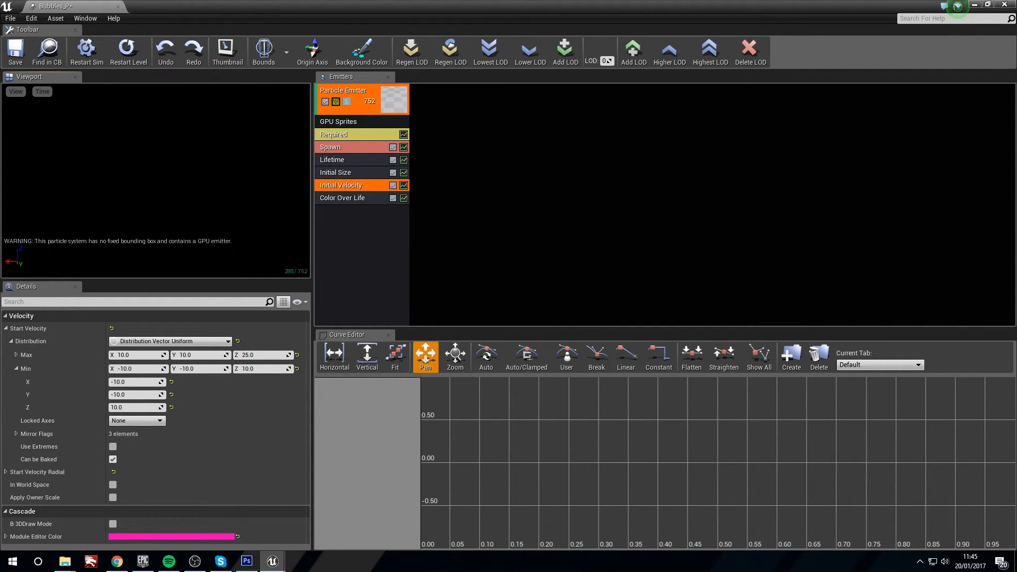
pyautogui.click(342, 198)
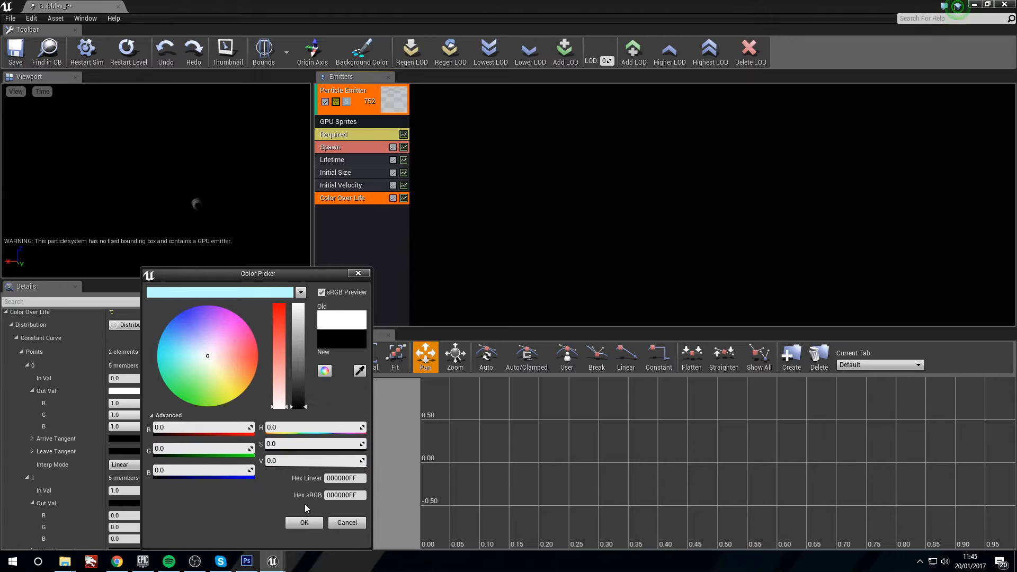
# Step: Confirm the particle colour, then set initial location Max X/Y 300 and Min X -300
pyautogui.click(304, 522)
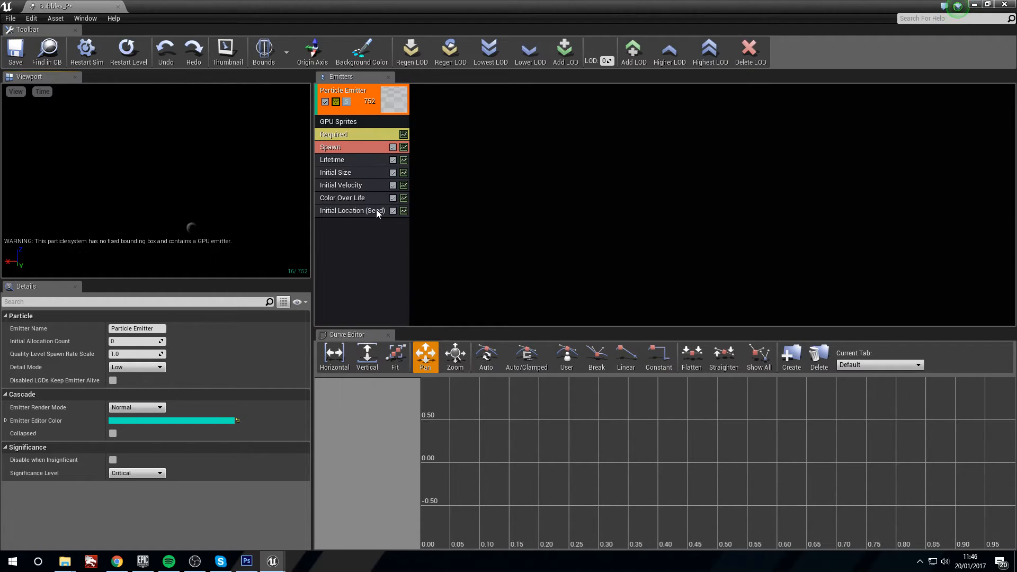
pyautogui.click(352, 210)
pyautogui.write('300')
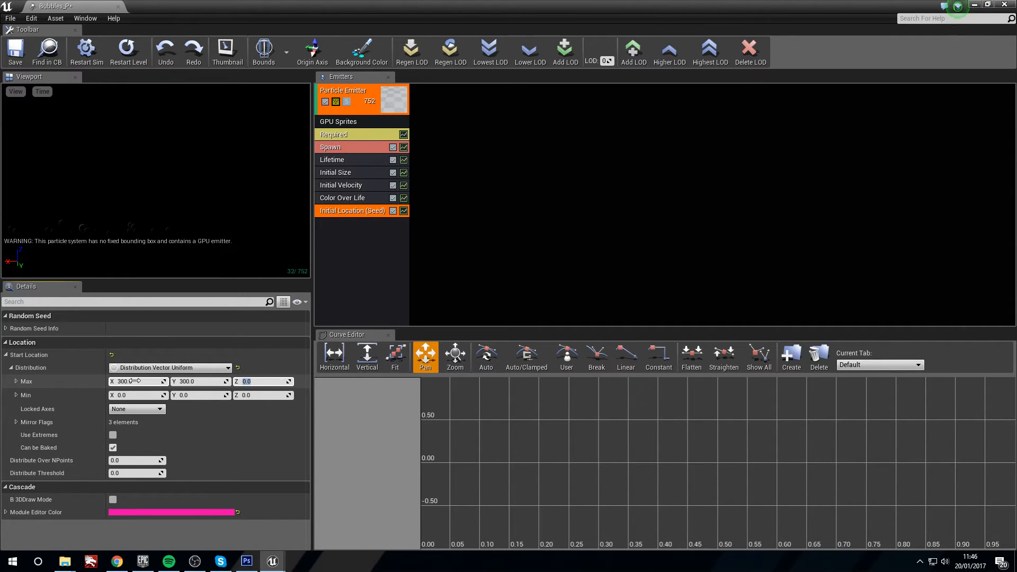
pyautogui.write('-300')
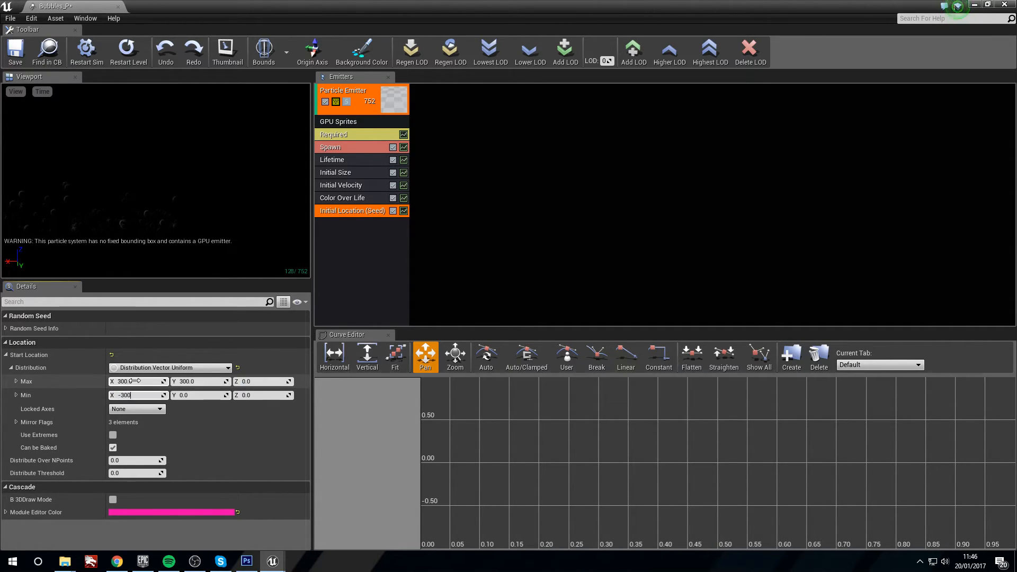
pyautogui.click(201, 395)
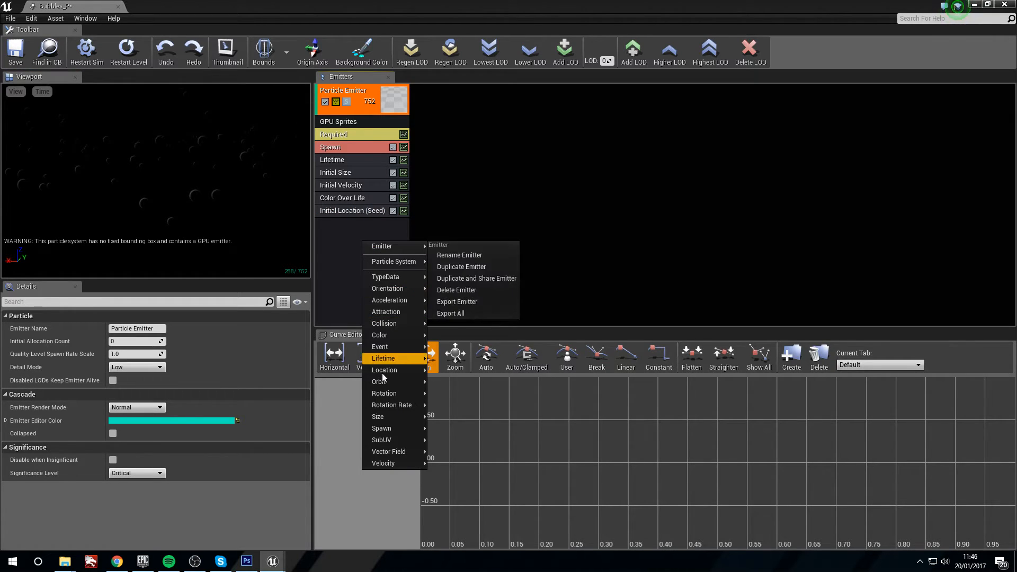
pyautogui.moveTo(382, 416)
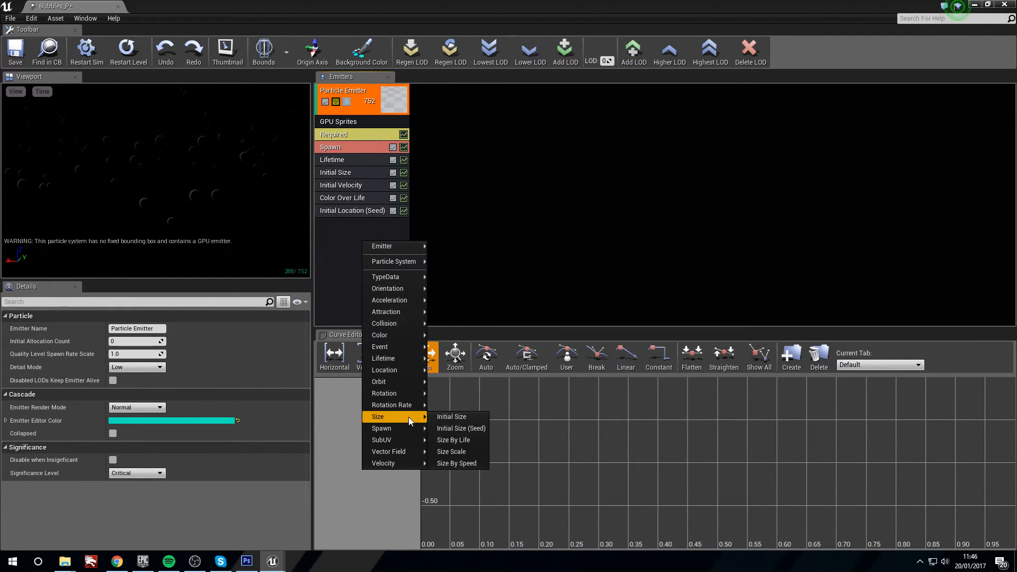
# Step: Add Size By Life (point 0 Out Val Y 1.8, point 1 In Val 0.3) and Orbit with Offset Max Y 50
pyautogui.click(453, 440)
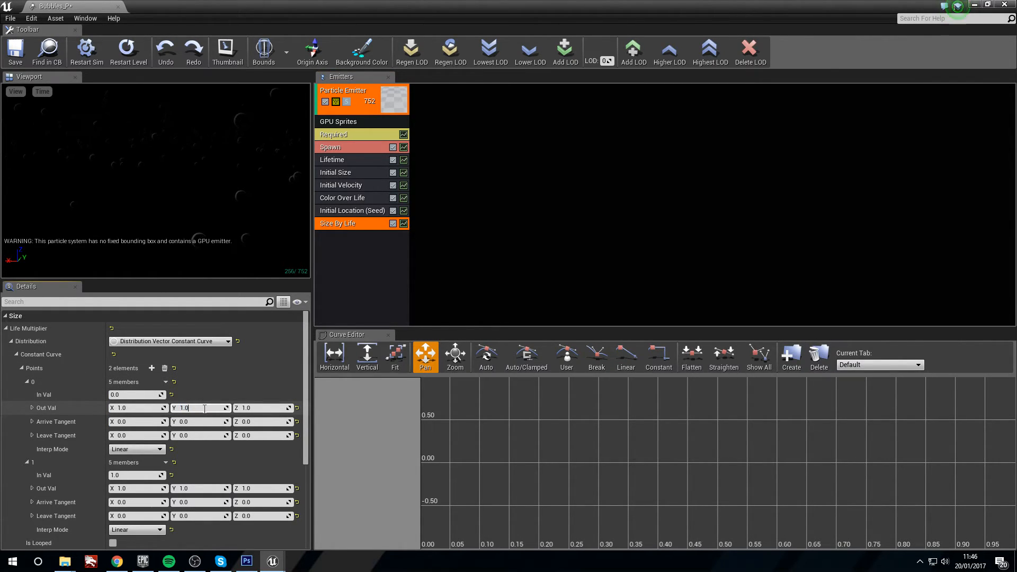
pyautogui.write('1.8')
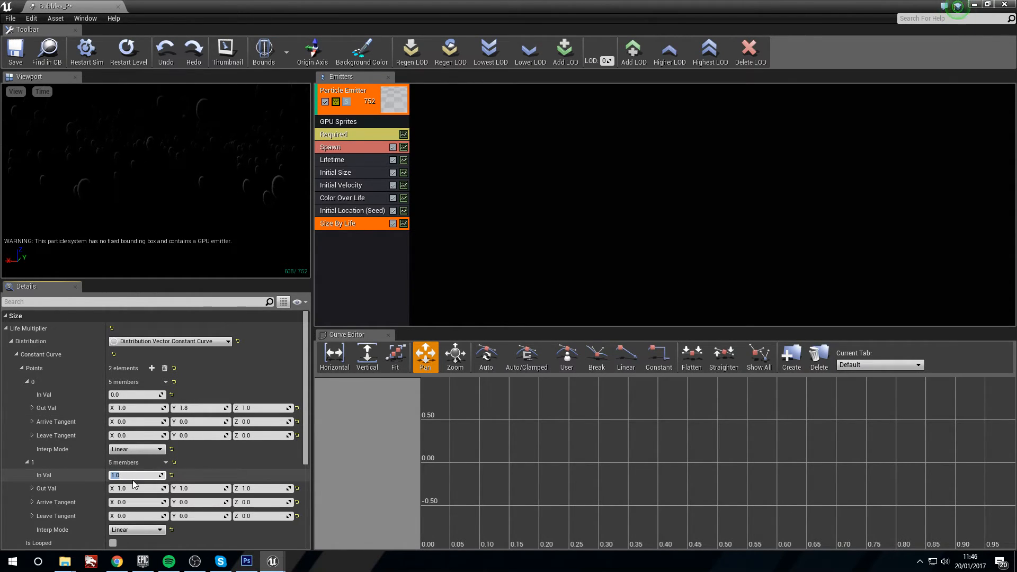
pyautogui.write('0.3')
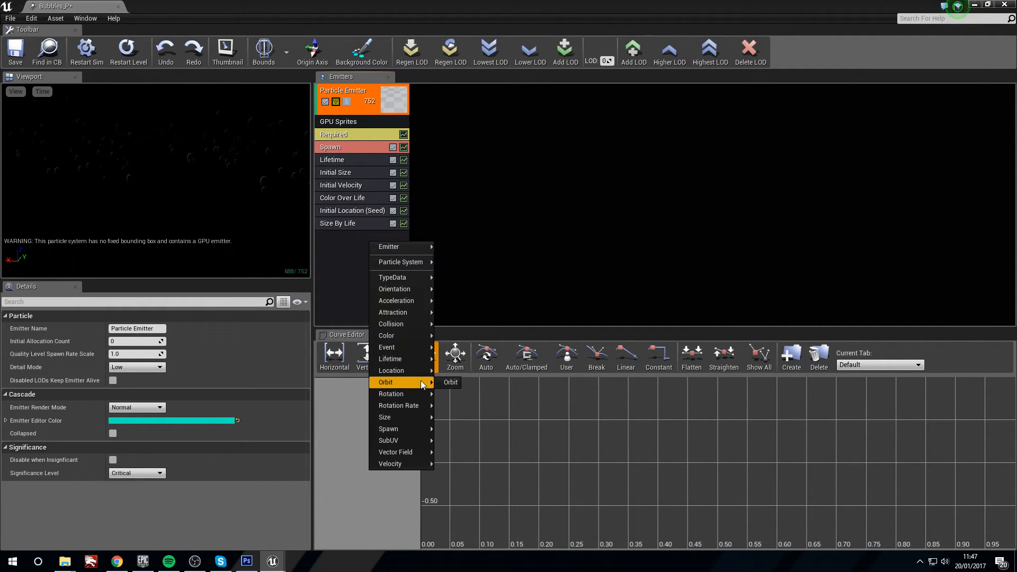
pyautogui.click(450, 382)
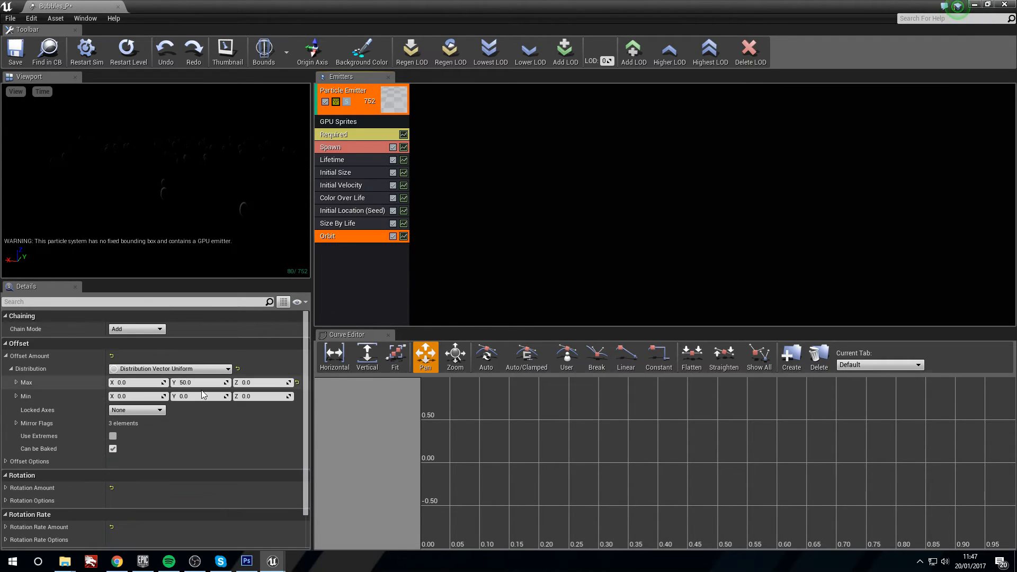
pyautogui.click(136, 382)
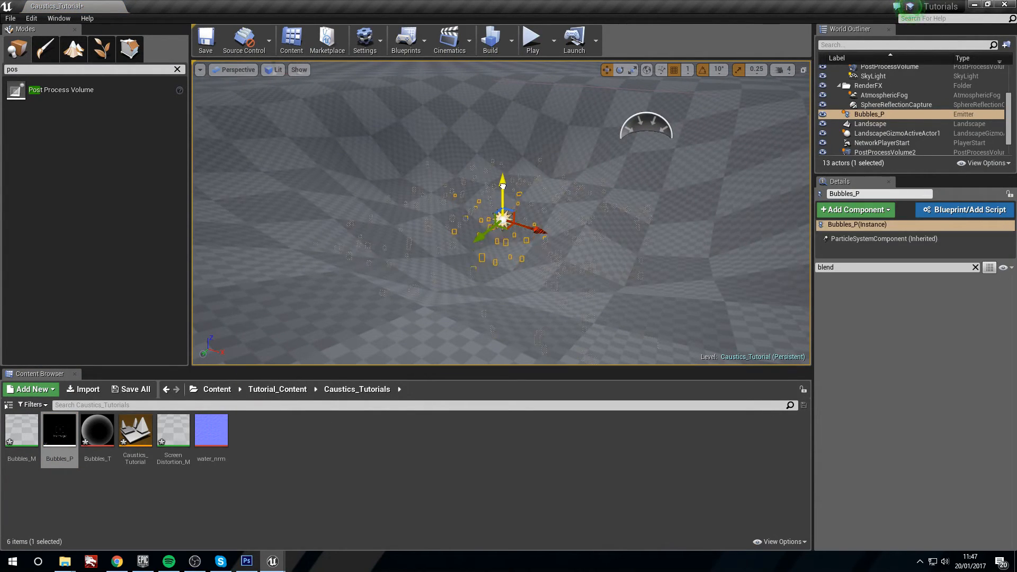
# Step: Open Bubbles_P and set Color Over Life point 0 Out Val R to 15.0
pyautogui.click(870, 124)
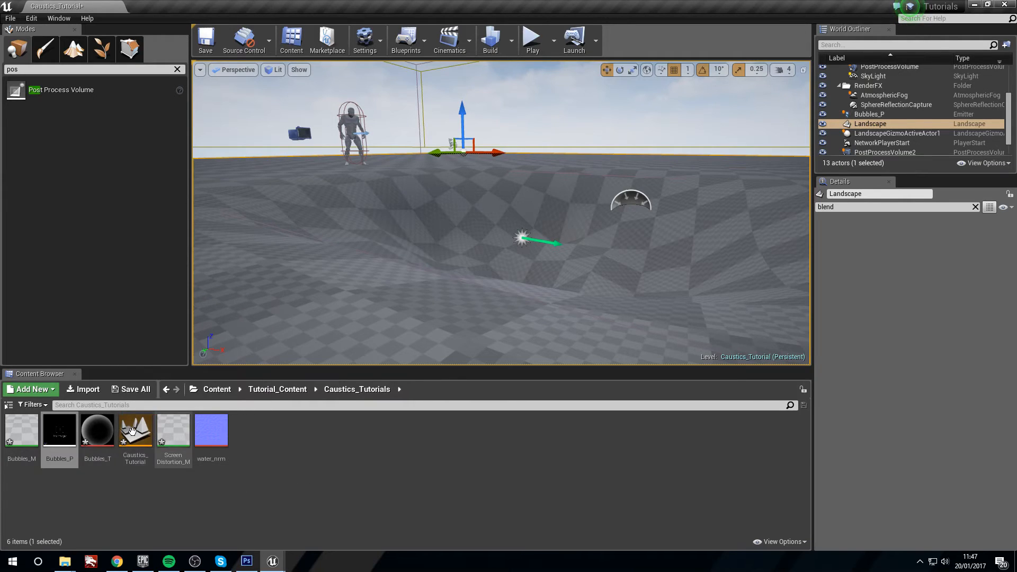
pyautogui.doubleClick(58, 430)
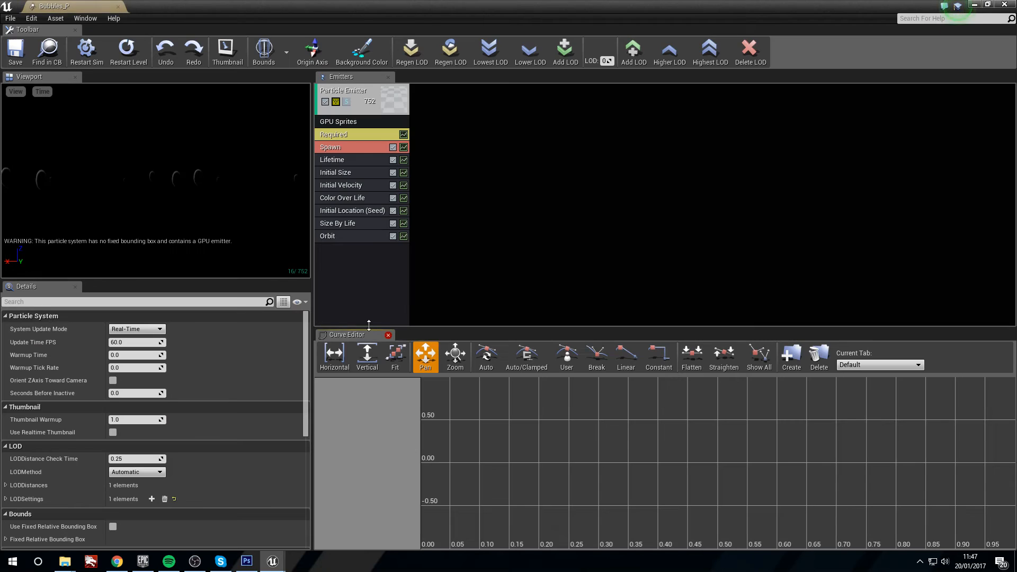
pyautogui.click(335, 173)
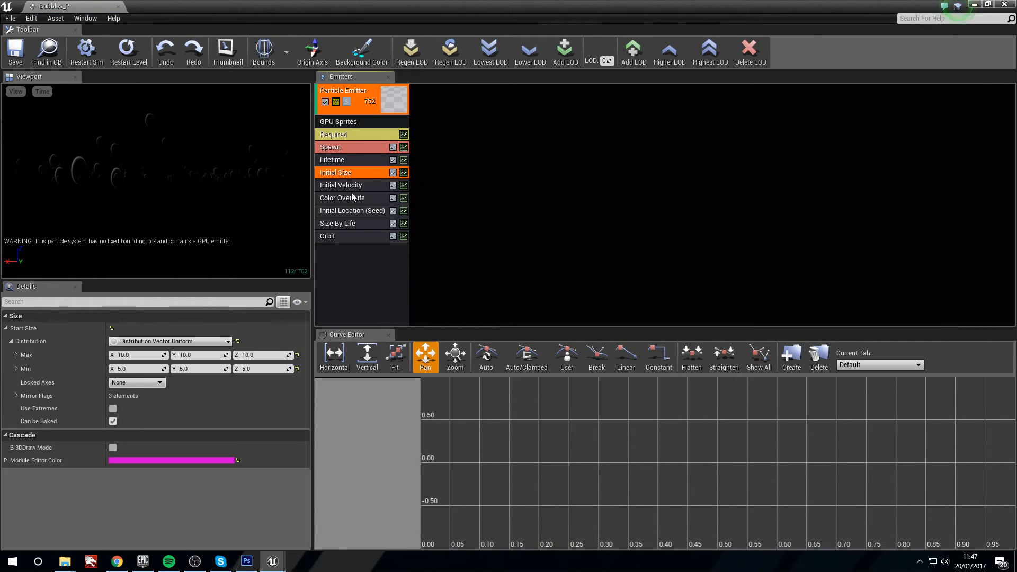
pyautogui.click(352, 197)
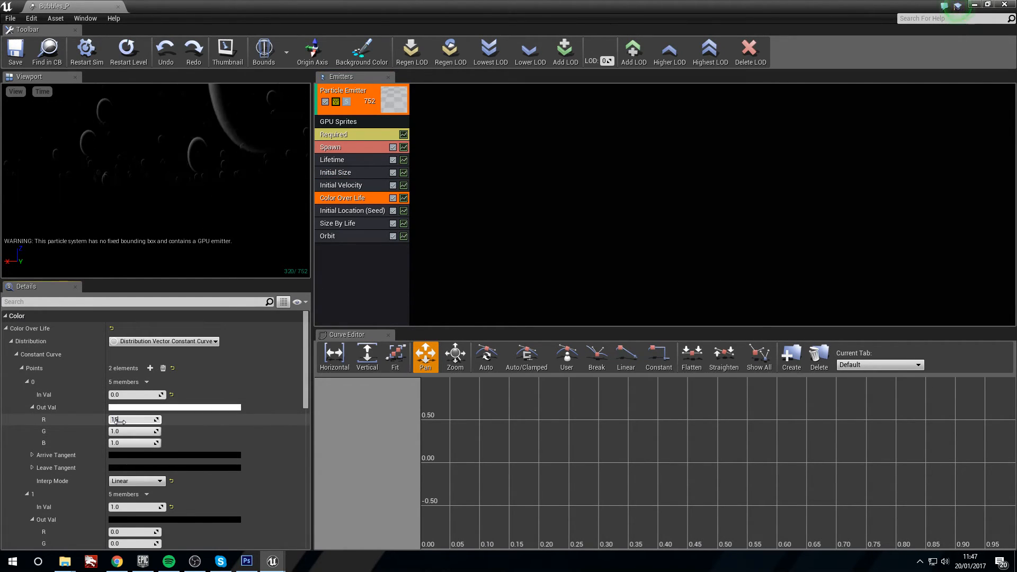
pyautogui.write('15.0')
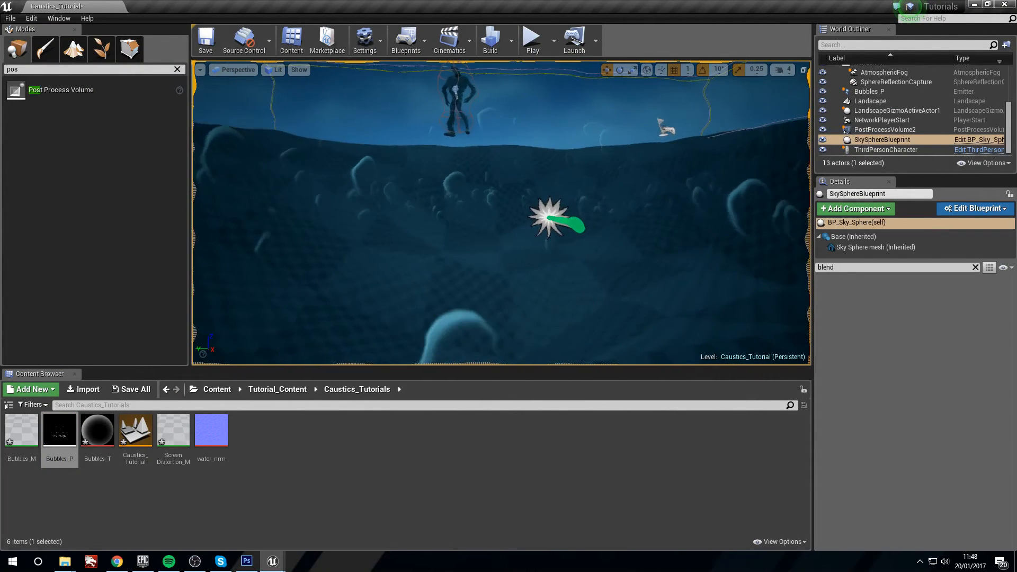
# Step: Change Bubbles_P's Spawn Rate Constant to 25 and restart the preview simulation
pyautogui.click(869, 91)
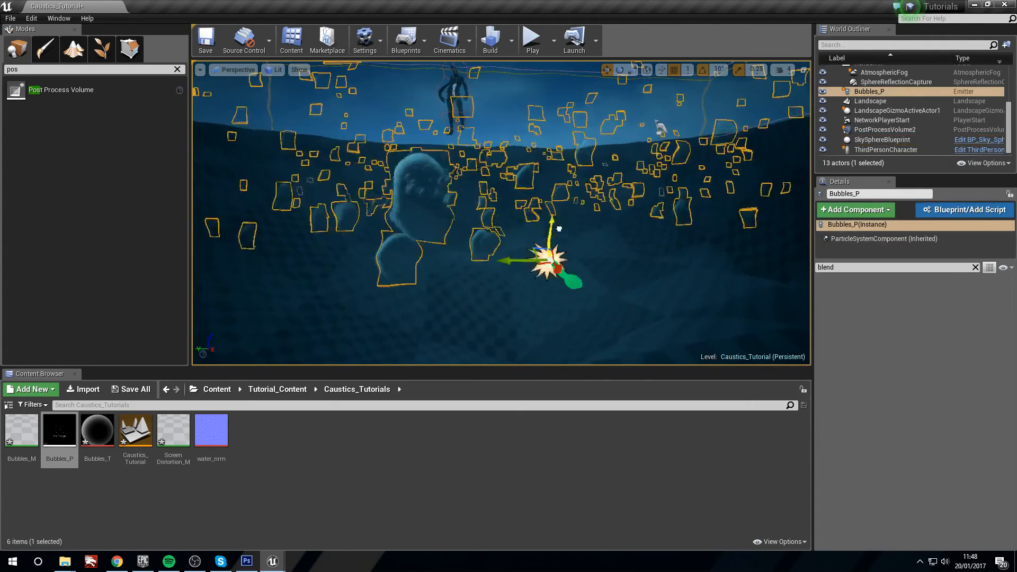
pyautogui.click(870, 100)
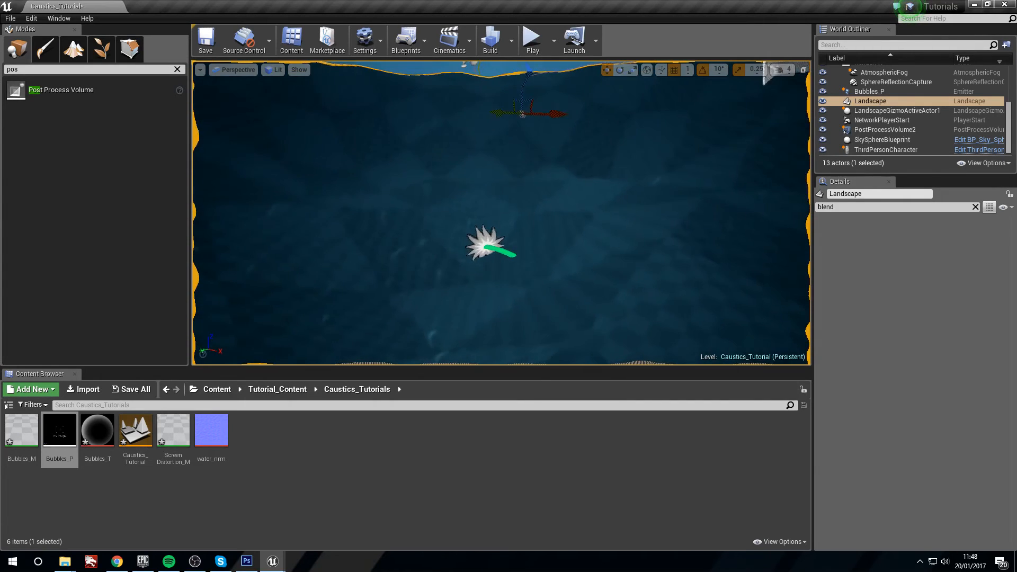
pyautogui.doubleClick(59, 430)
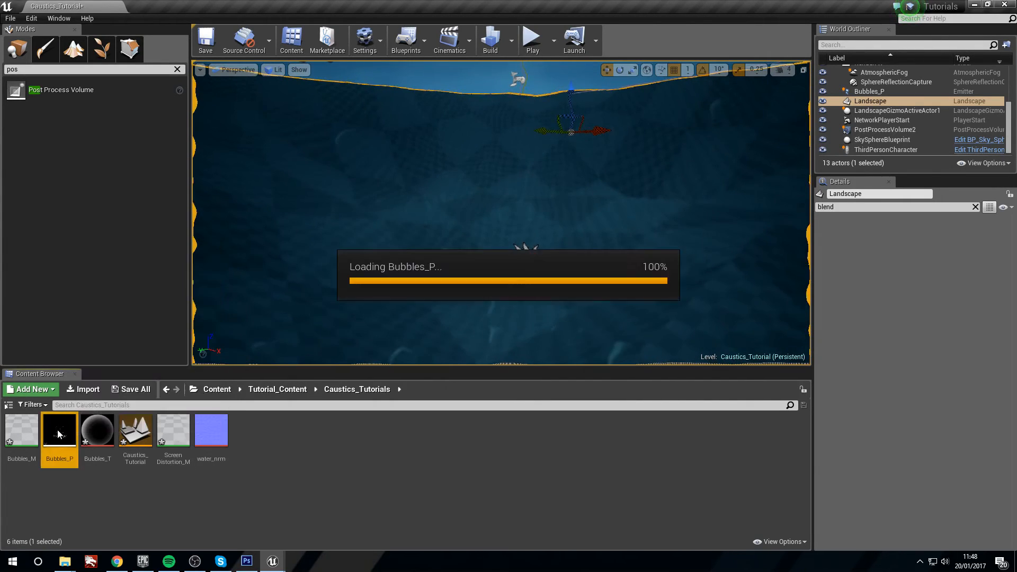
pyautogui.doubleClick(59, 429)
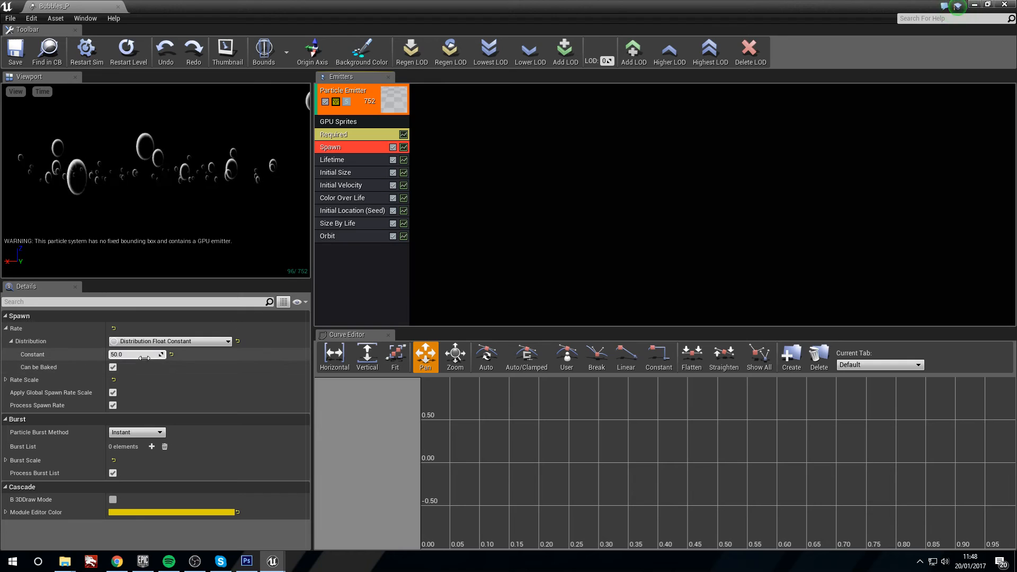
pyautogui.write('25.0')
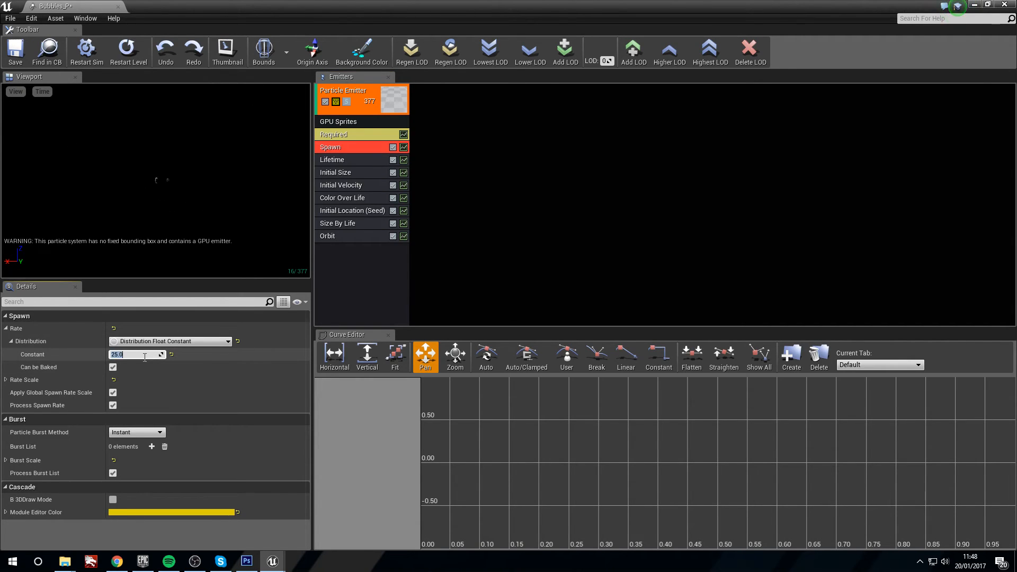
pyautogui.click(86, 51)
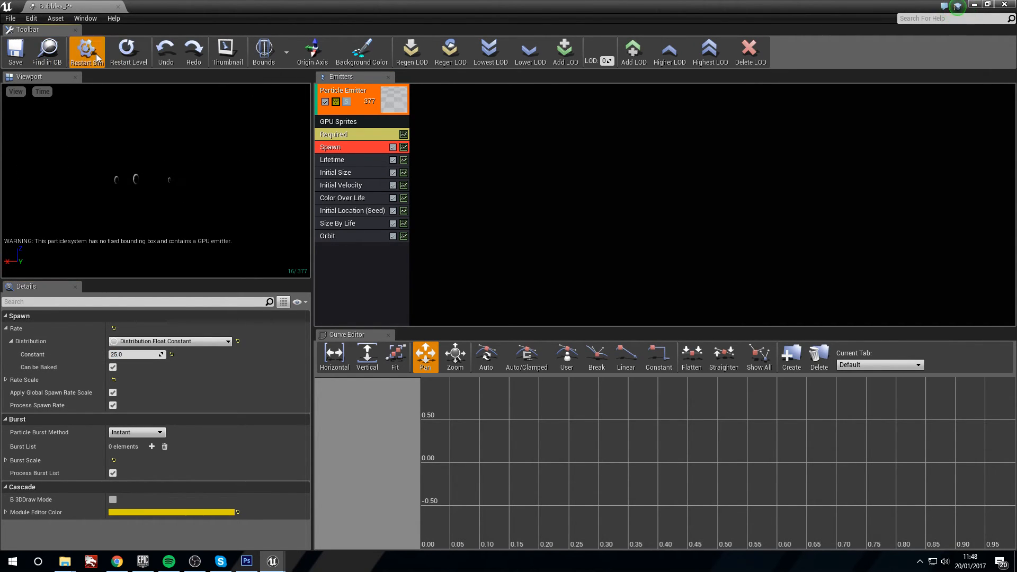
pyautogui.click(86, 51)
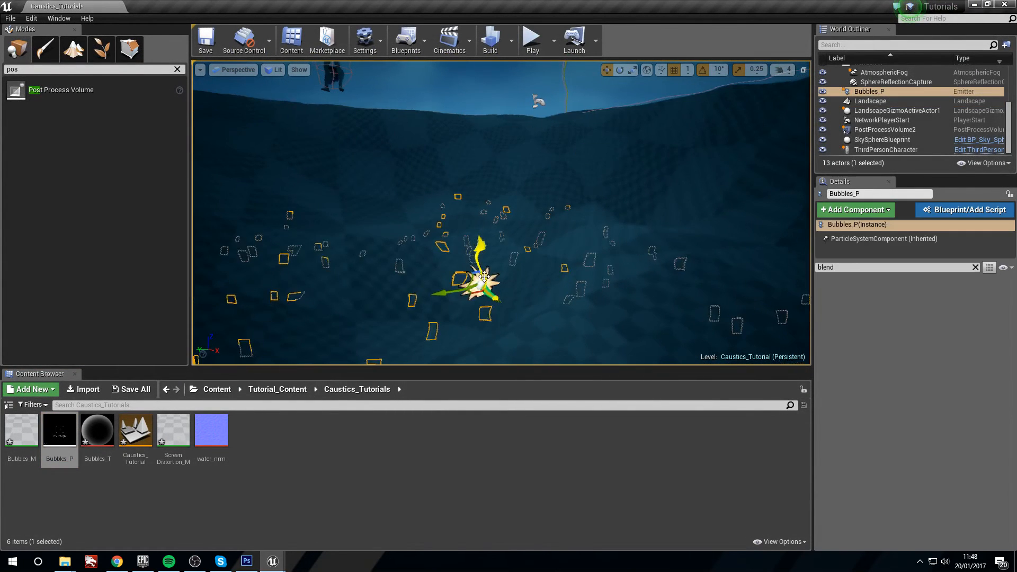
pyautogui.click(883, 139)
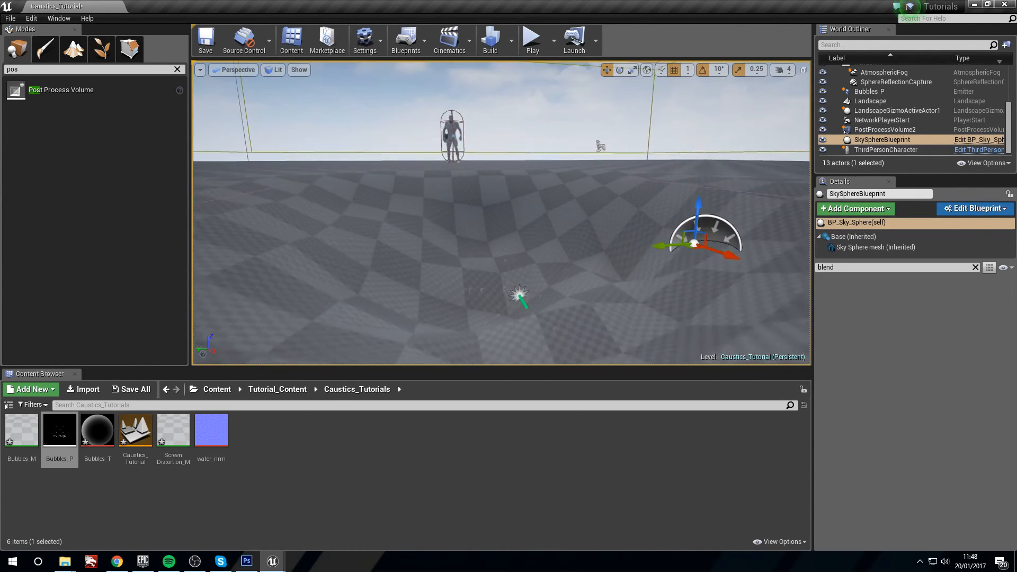
pyautogui.click(868, 90)
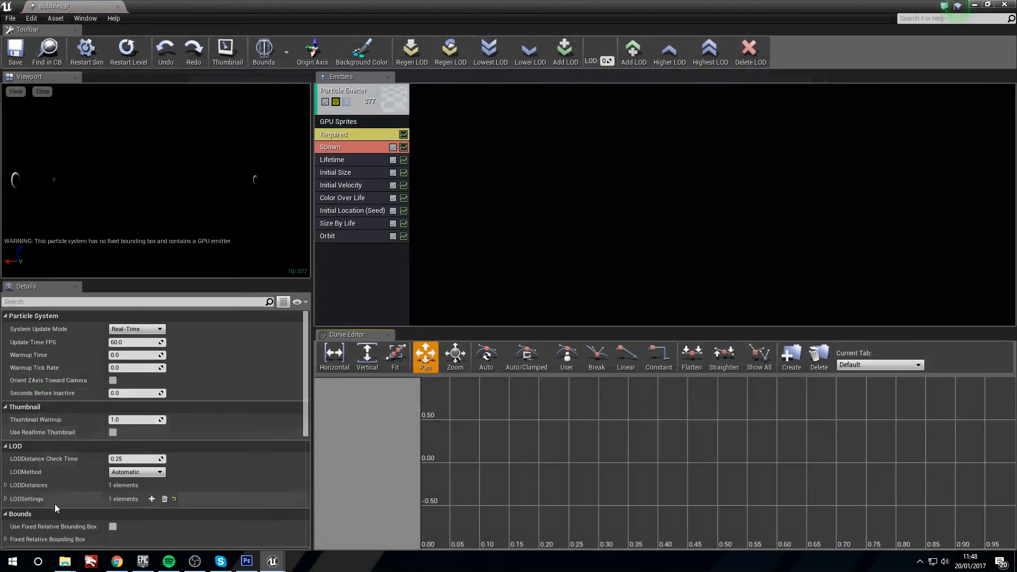
# Step: Drag the Lifetime module's Max value down to 13.0 and restart the preview
pyautogui.click(332, 159)
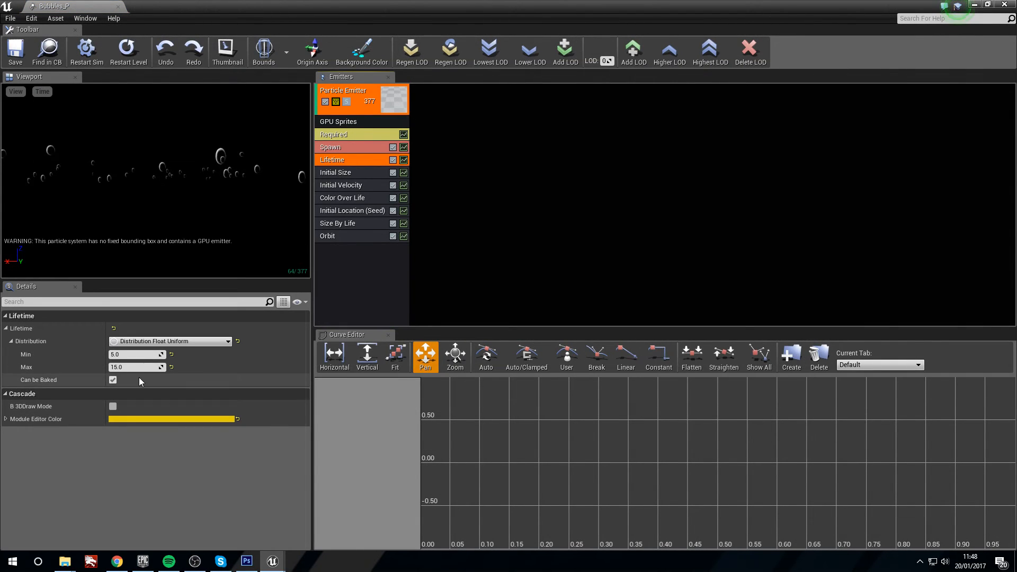
pyautogui.moveTo(136, 367); pyautogui.dragTo(146, 367)
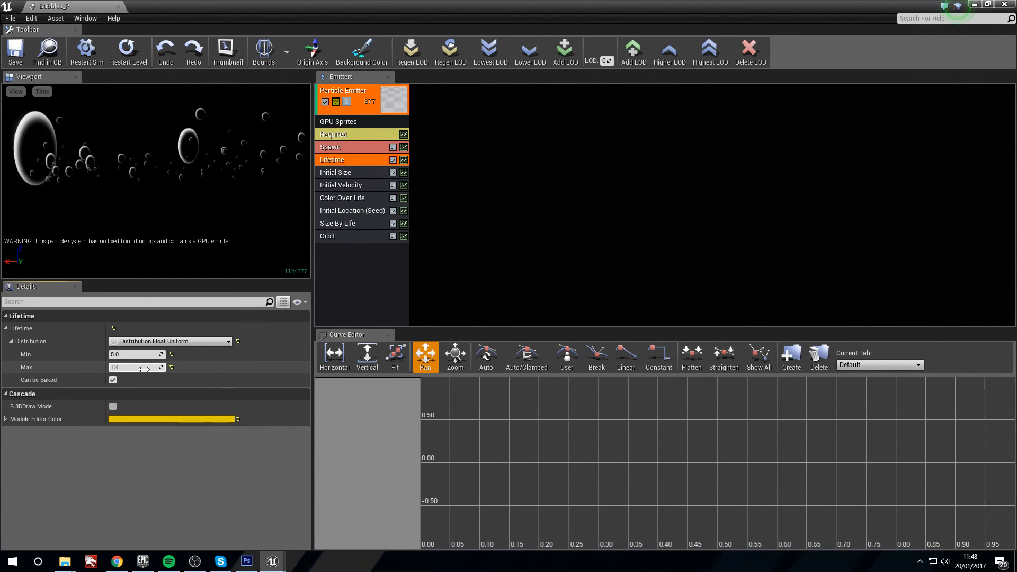
pyautogui.click(86, 49)
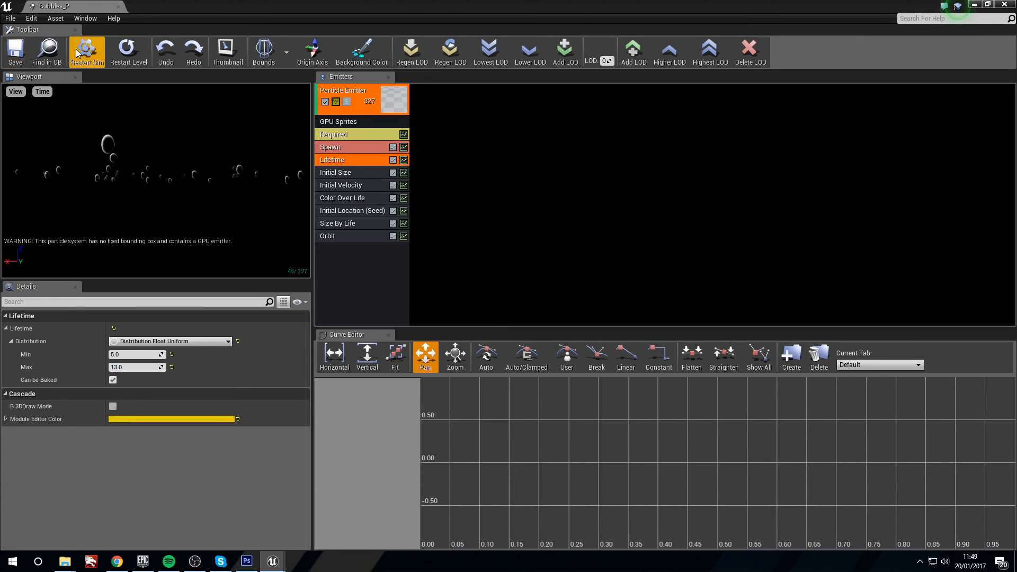